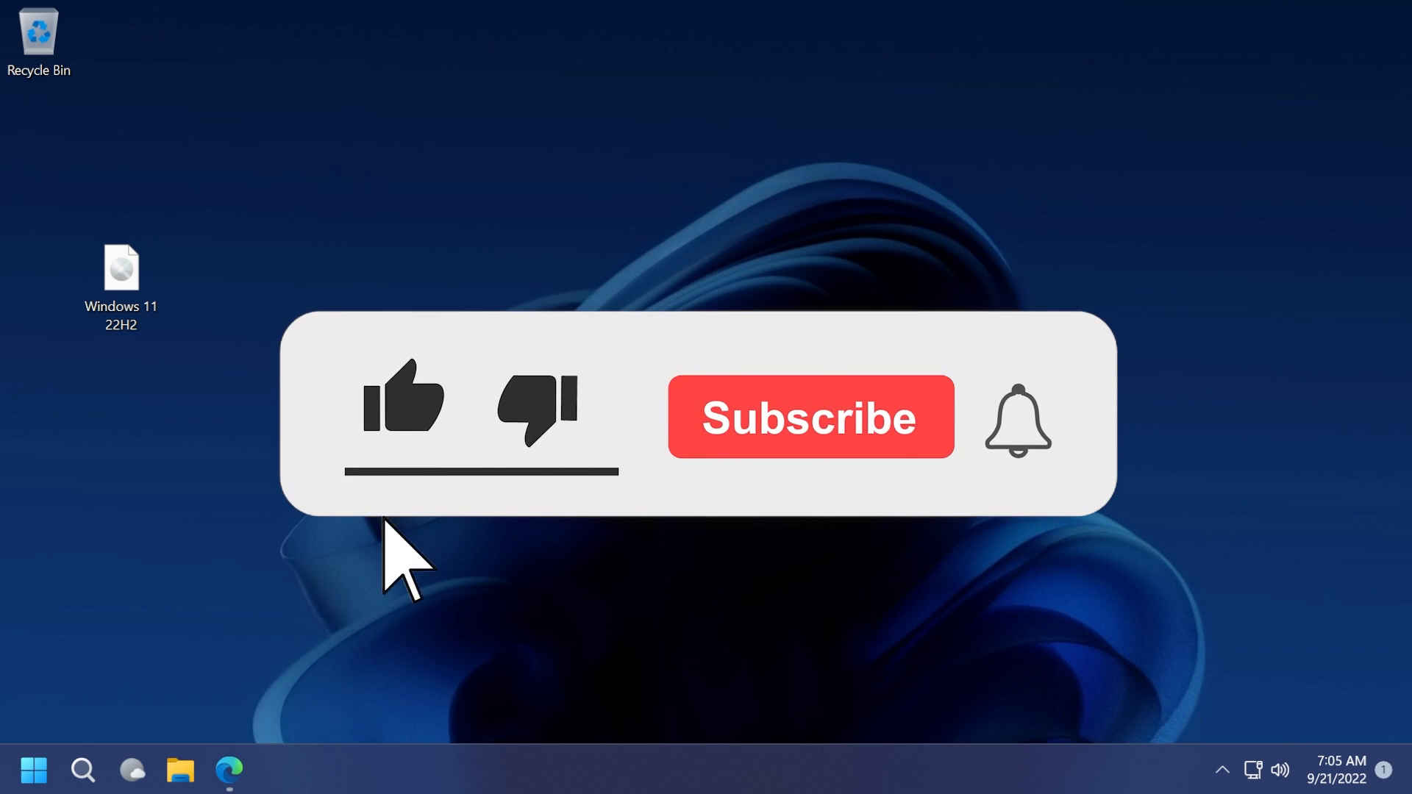
# Step: Scroll down through the IPRoyal homepage
pyautogui.click(402, 396)
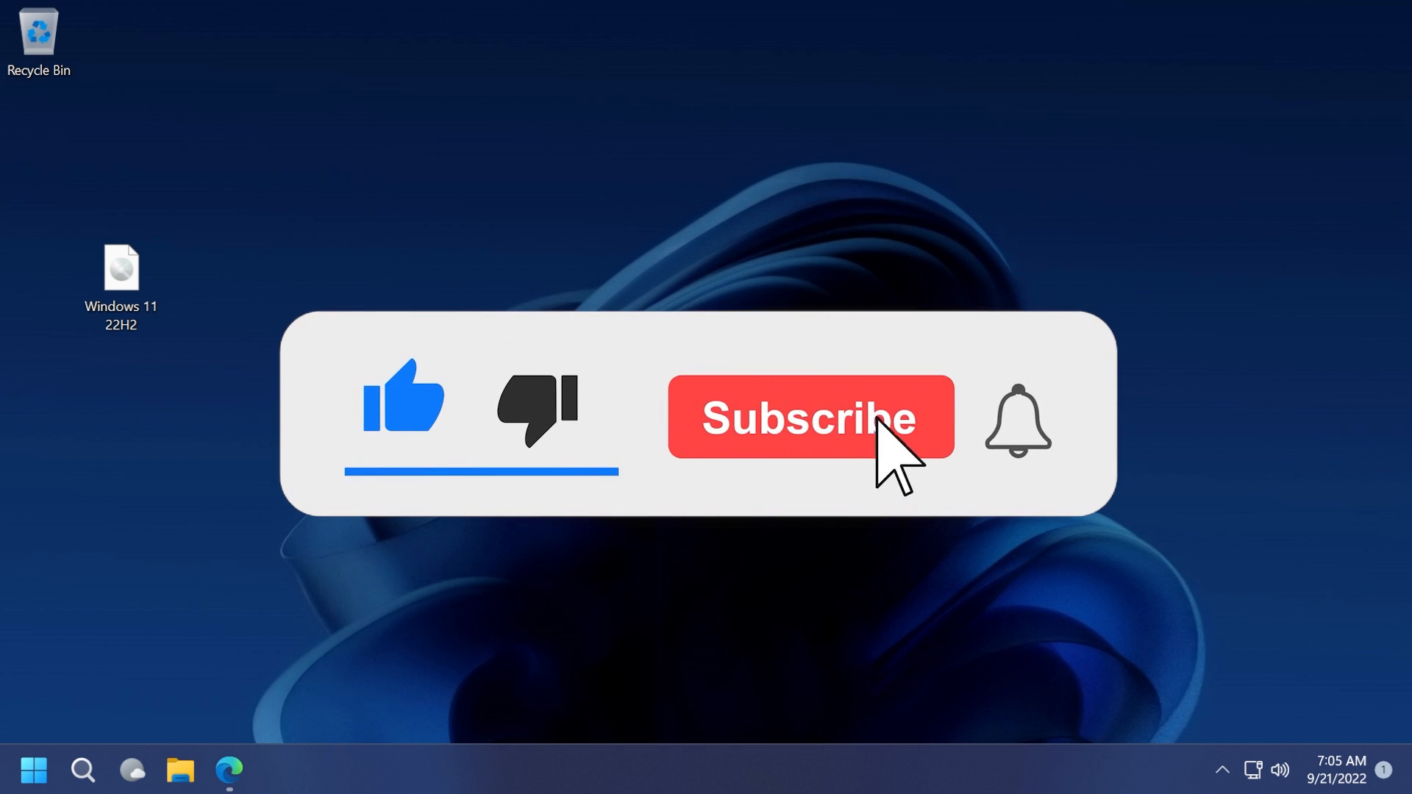
pyautogui.click(808, 416)
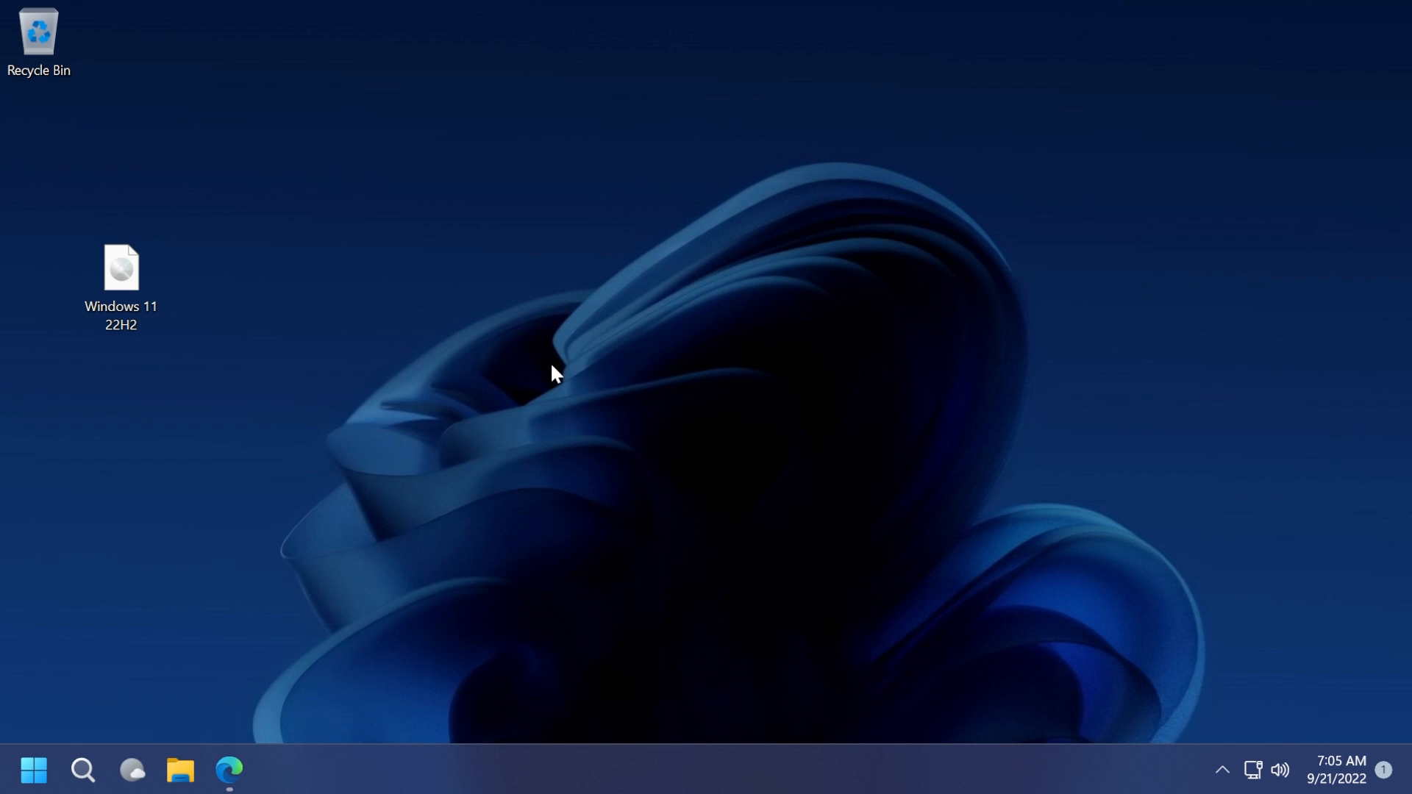
pyautogui.click(228, 770)
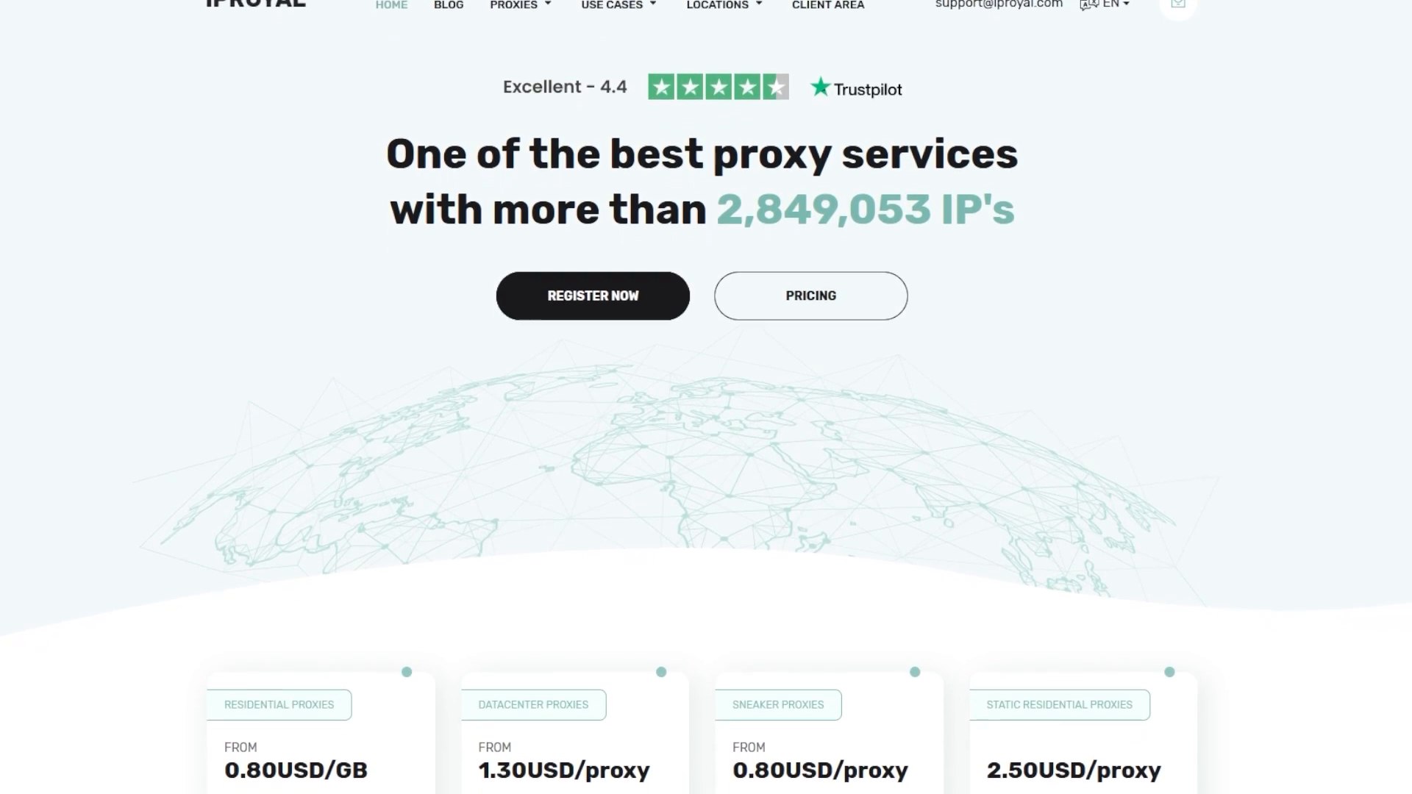
pyautogui.scroll(-3)
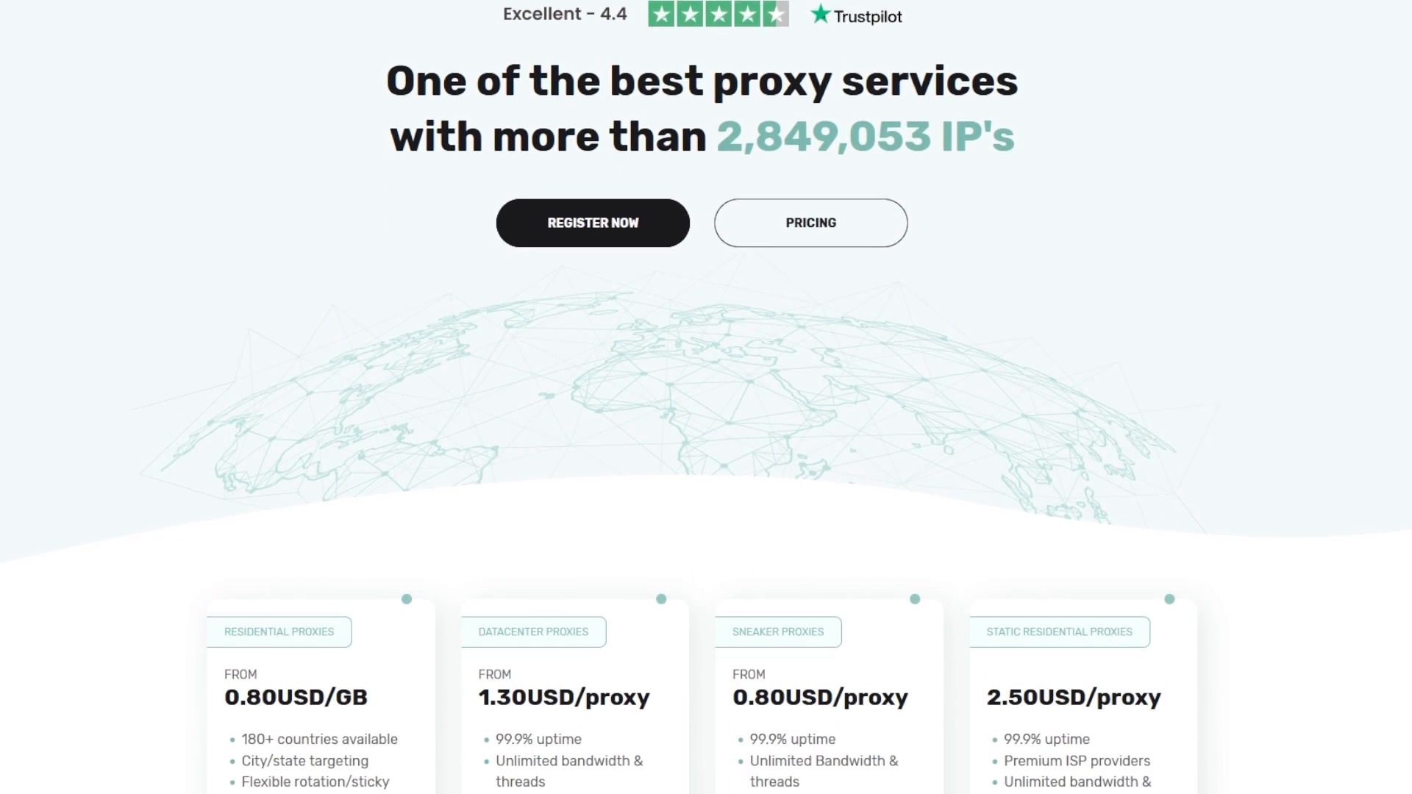
pyautogui.scroll(-3)
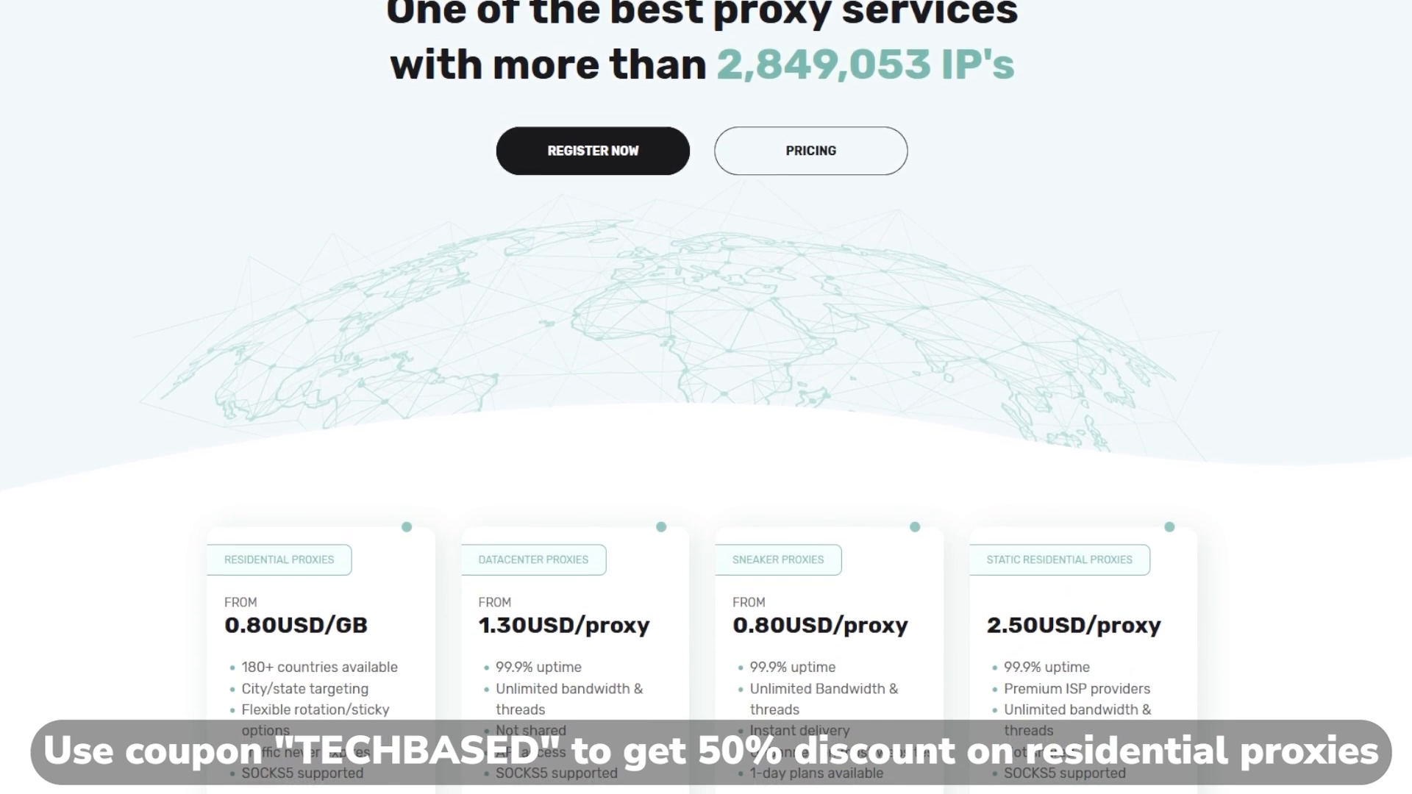
pyautogui.scroll(-3)
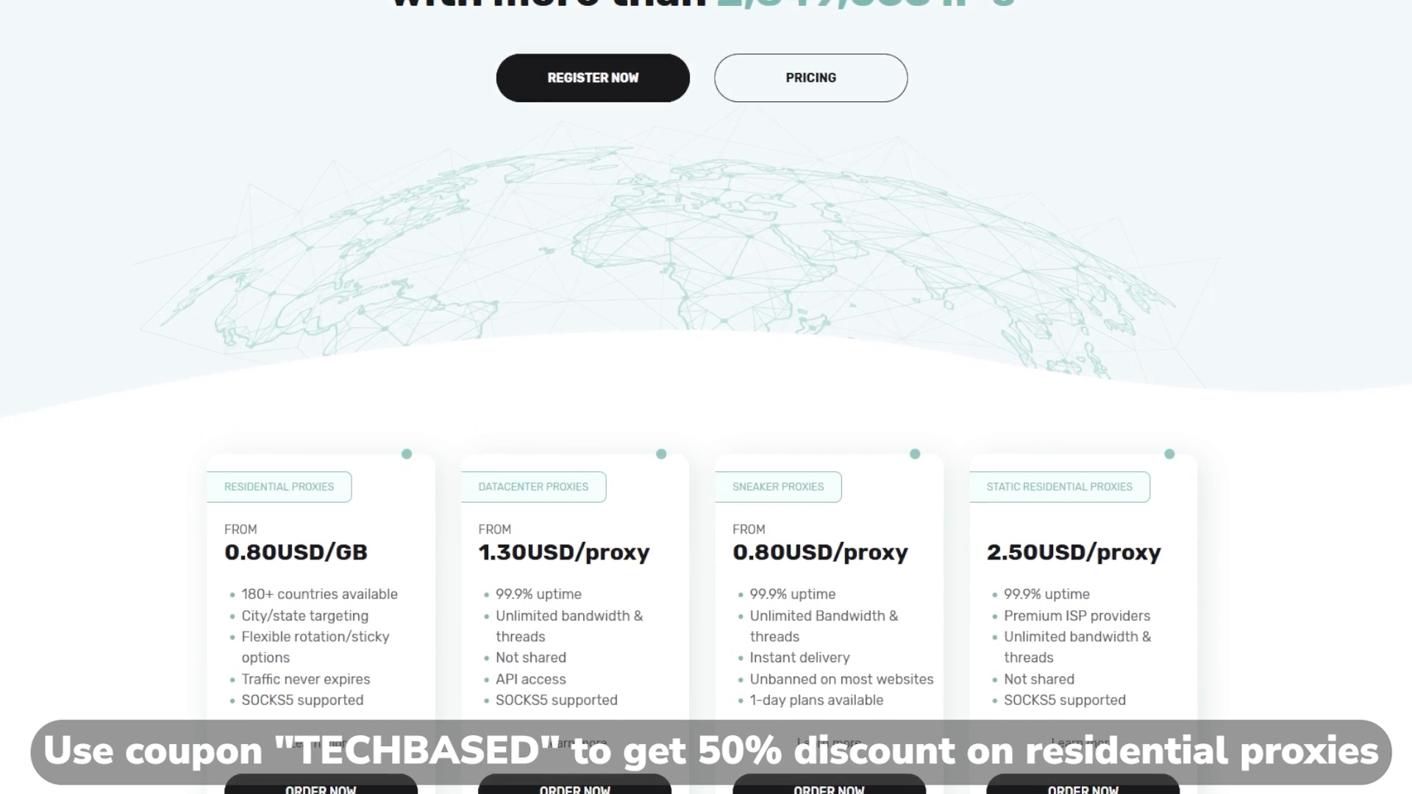
# Step: Visit the Residential Proxies page and the Data Scraping use case page
pyautogui.click(457, 51)
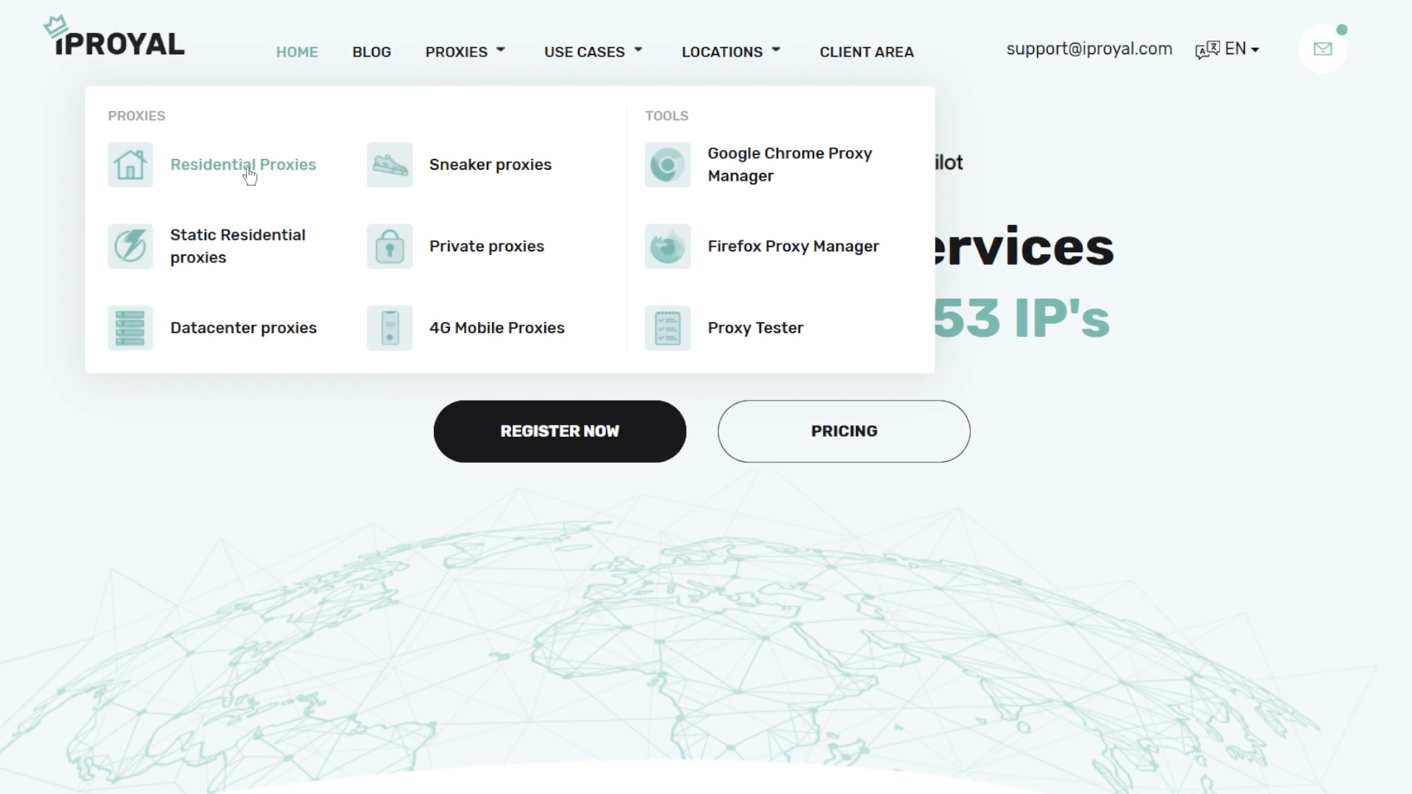
pyautogui.click(242, 165)
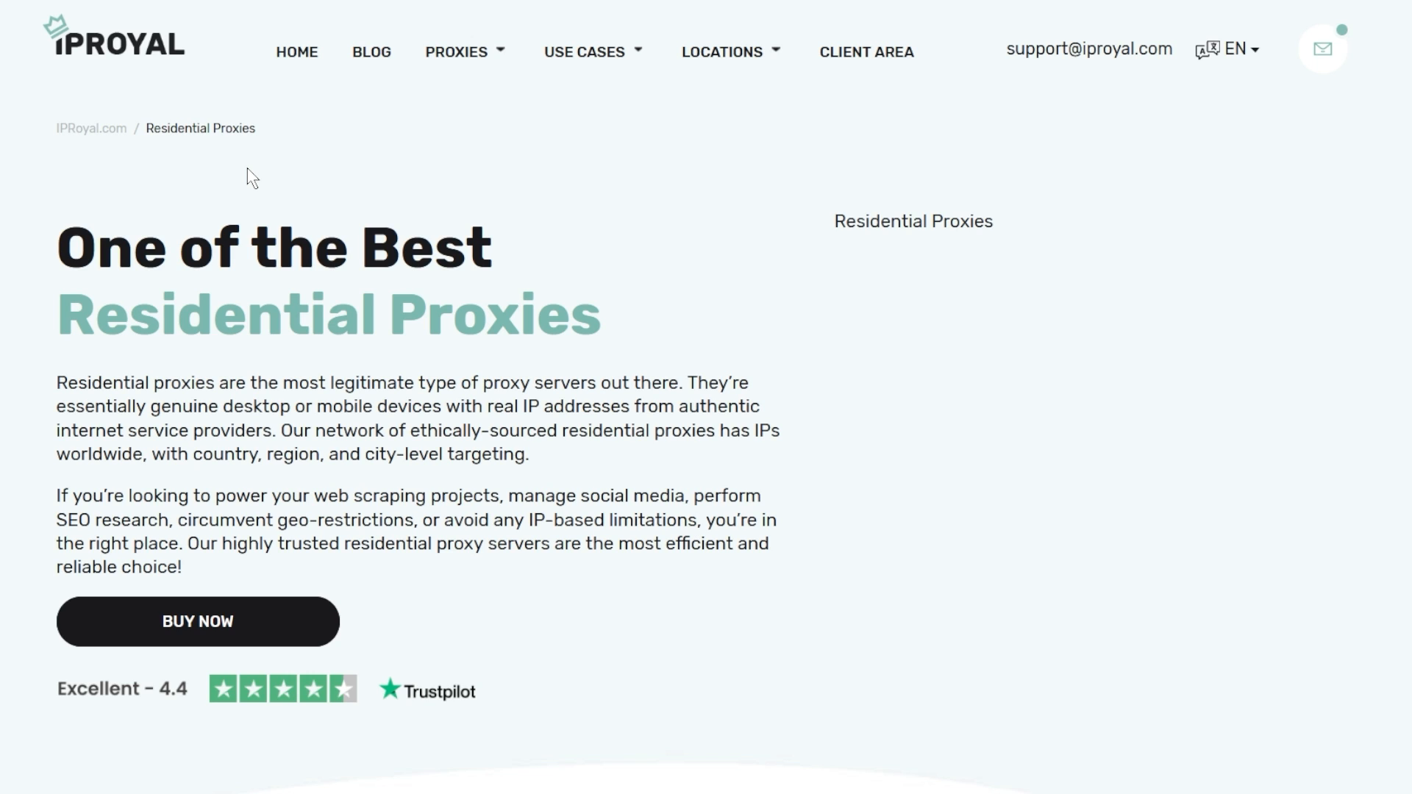
pyautogui.click(585, 51)
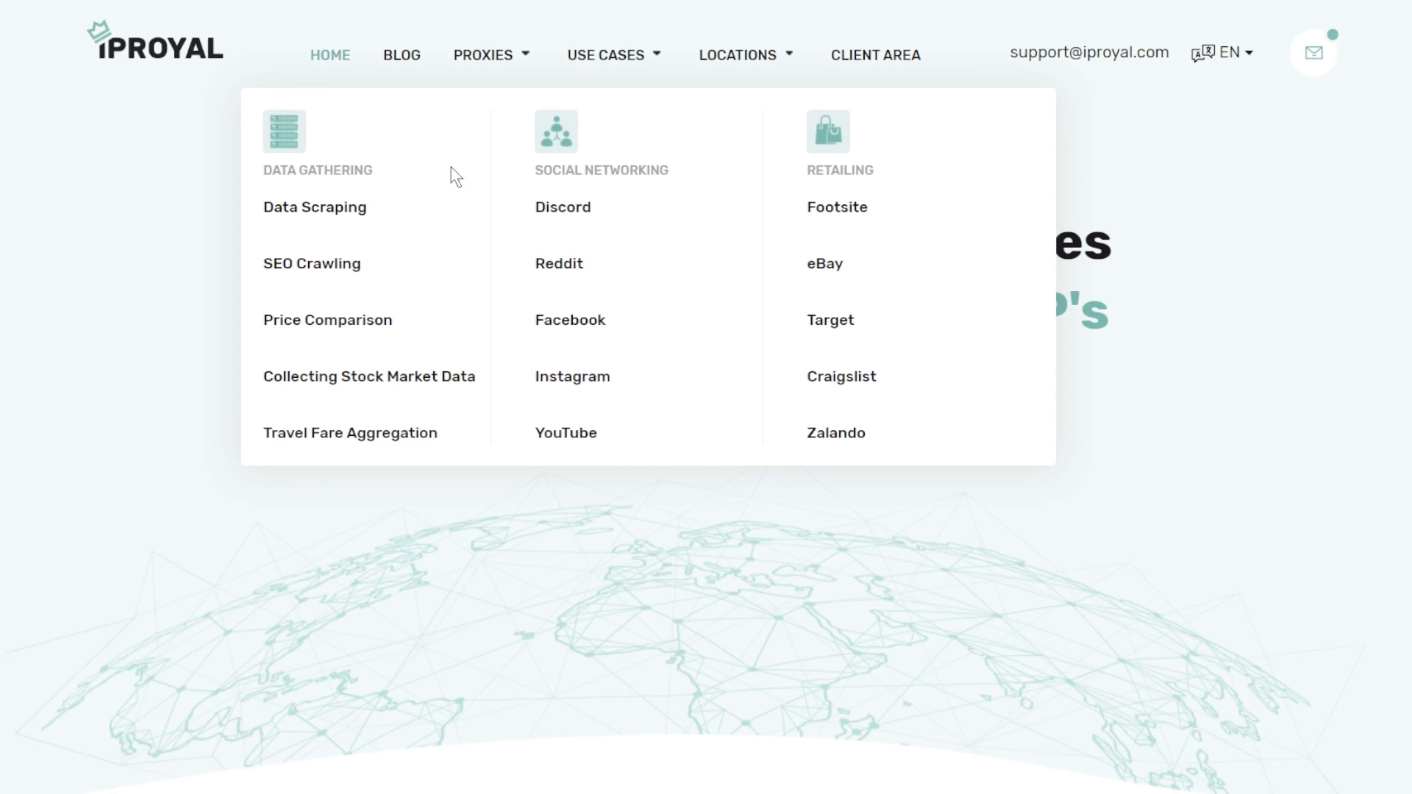
pyautogui.moveTo(349, 433)
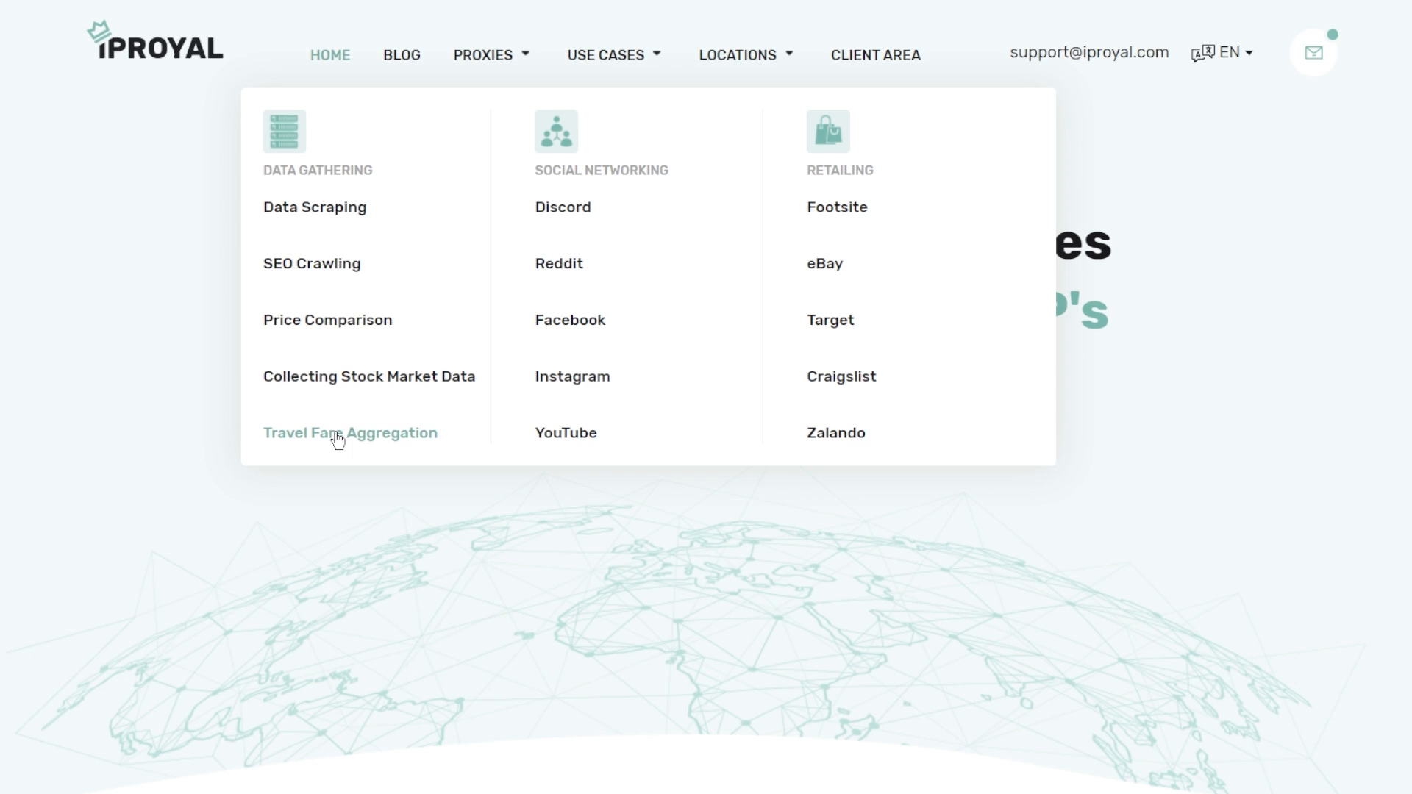
pyautogui.click(314, 208)
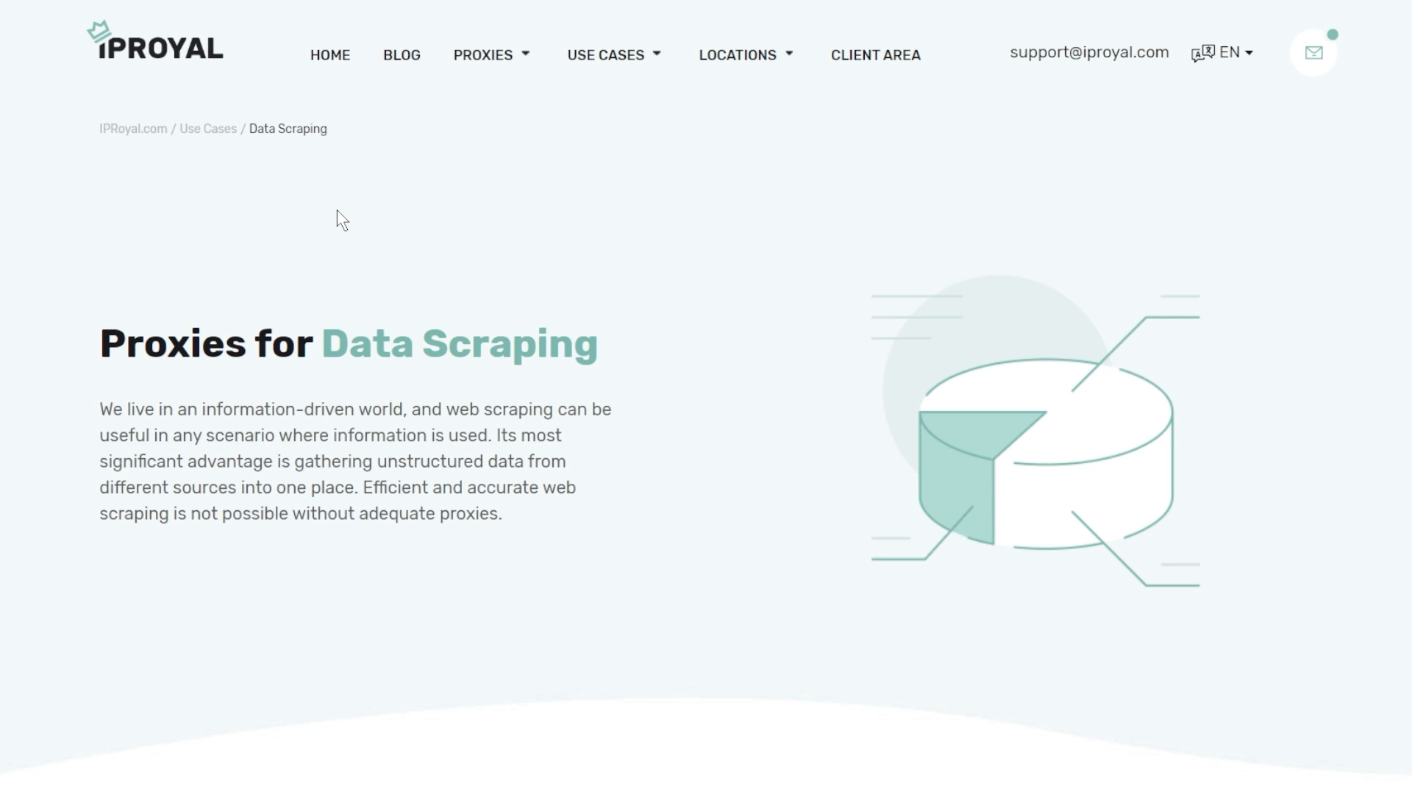
# Step: Scroll through the Data Scraping page to review residential proxy pricing
pyautogui.scroll(-3)
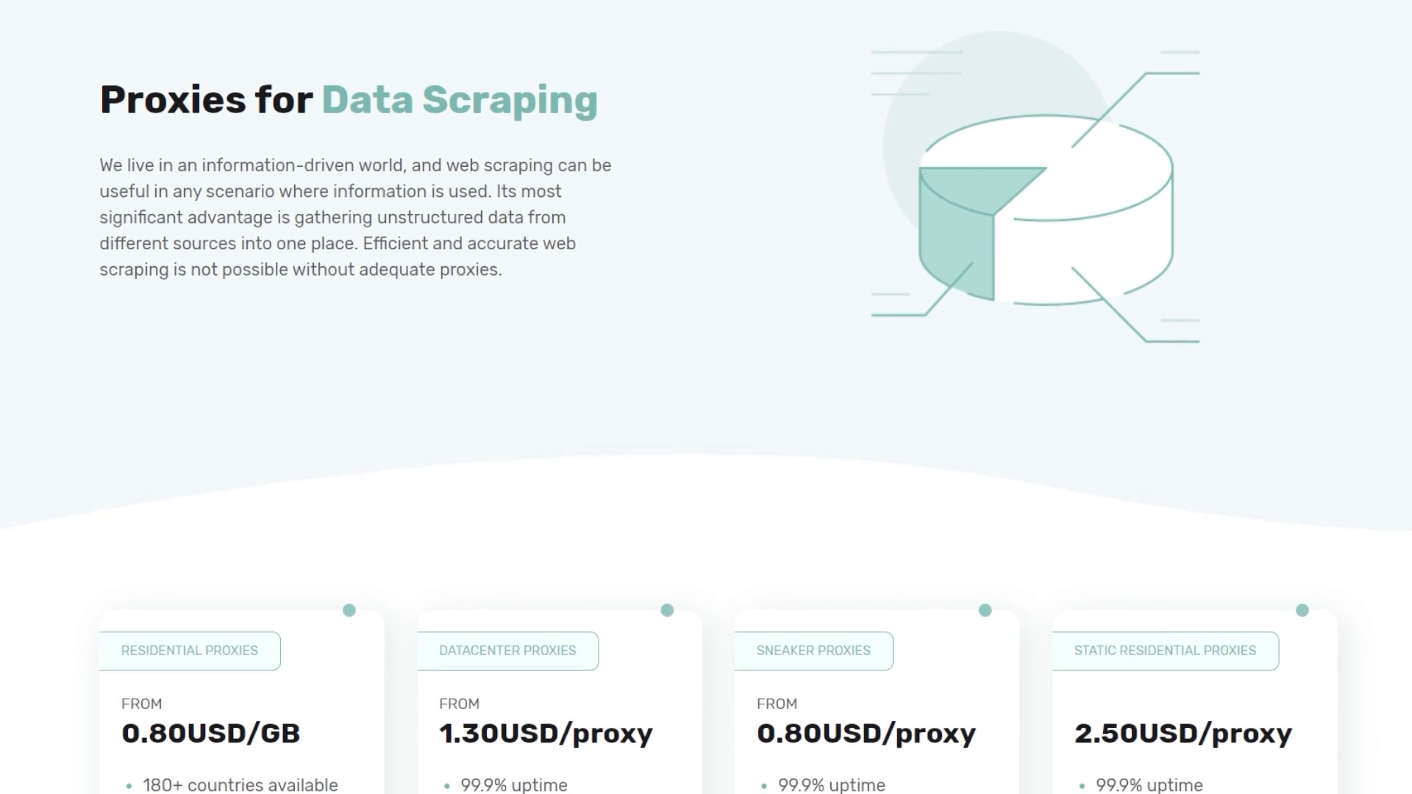
pyautogui.scroll(-3)
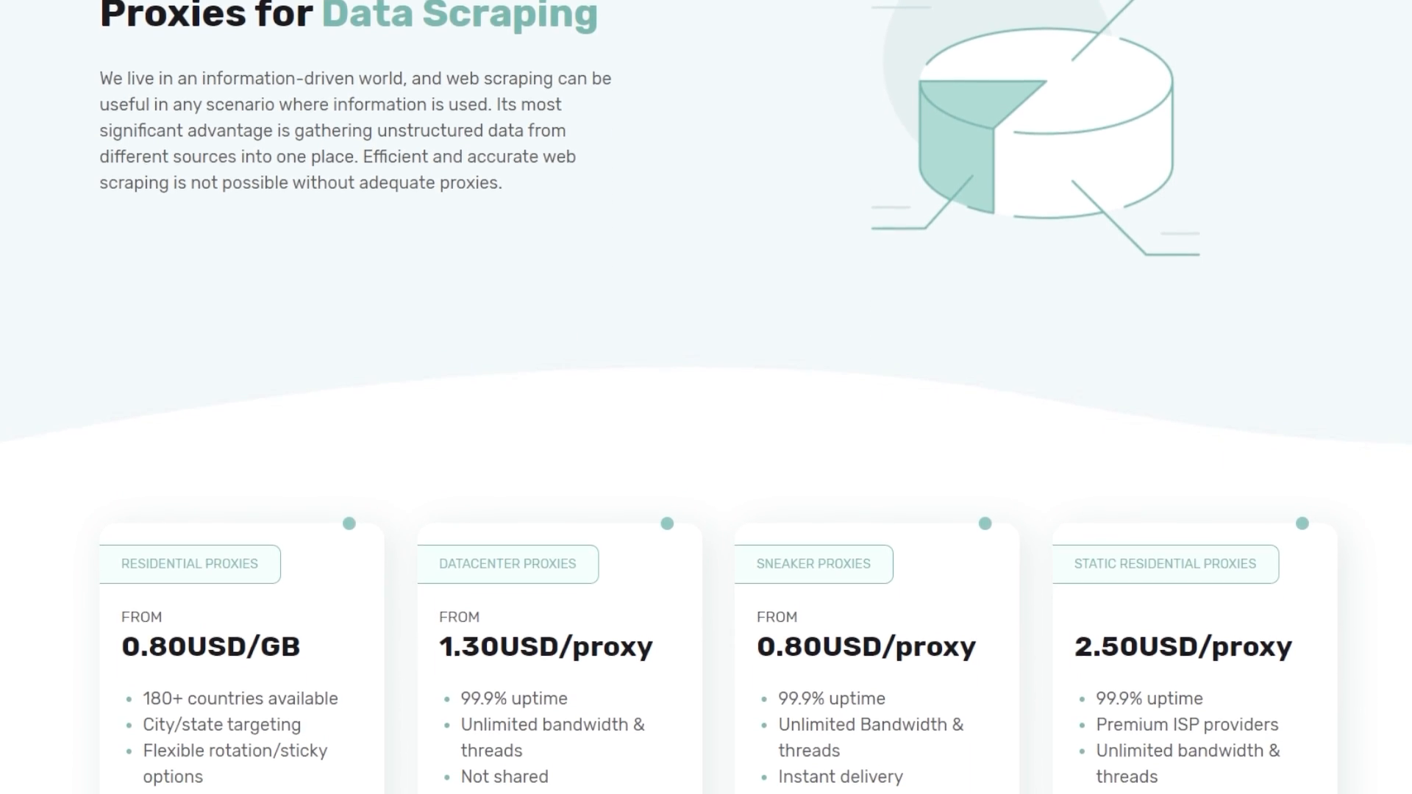
pyautogui.scroll(-3)
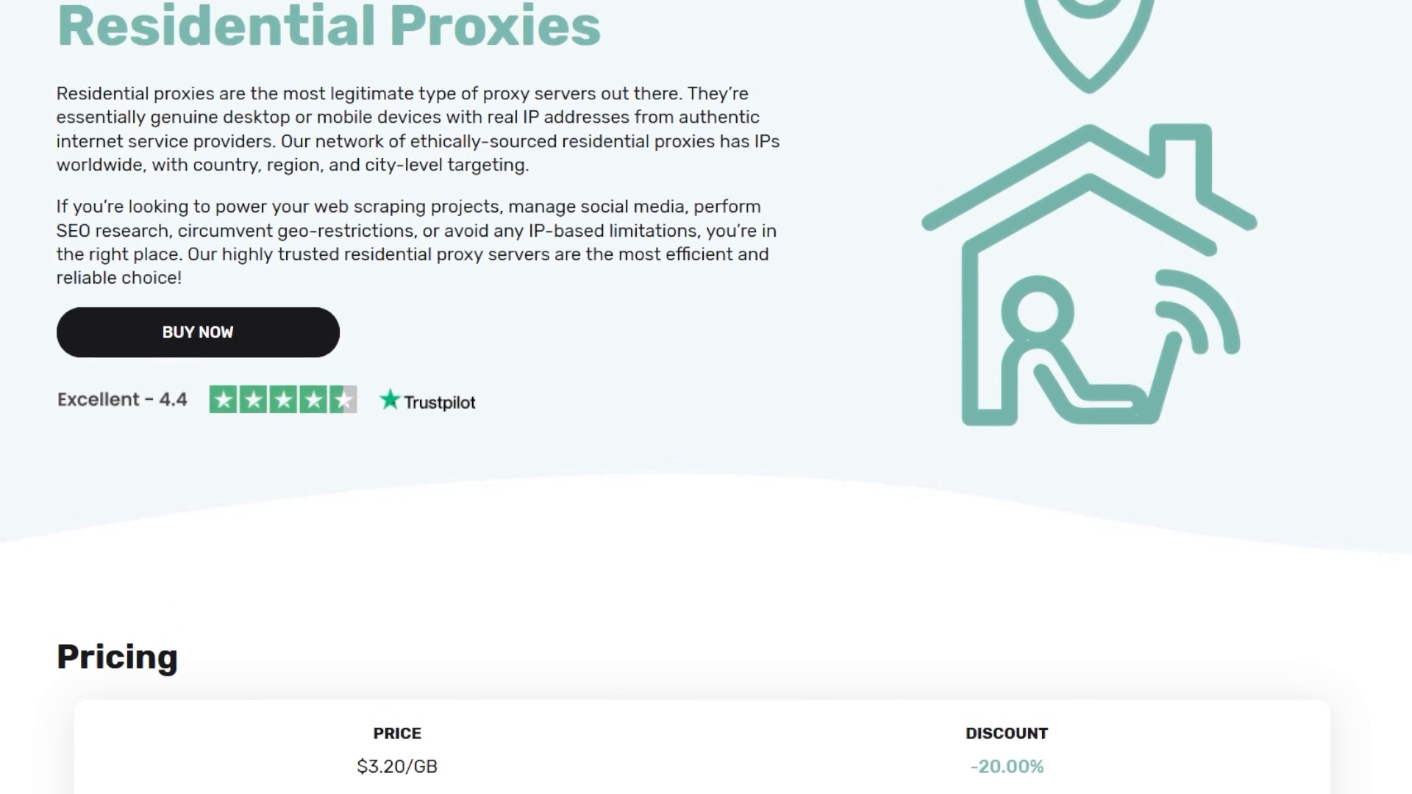
pyautogui.scroll(-3)
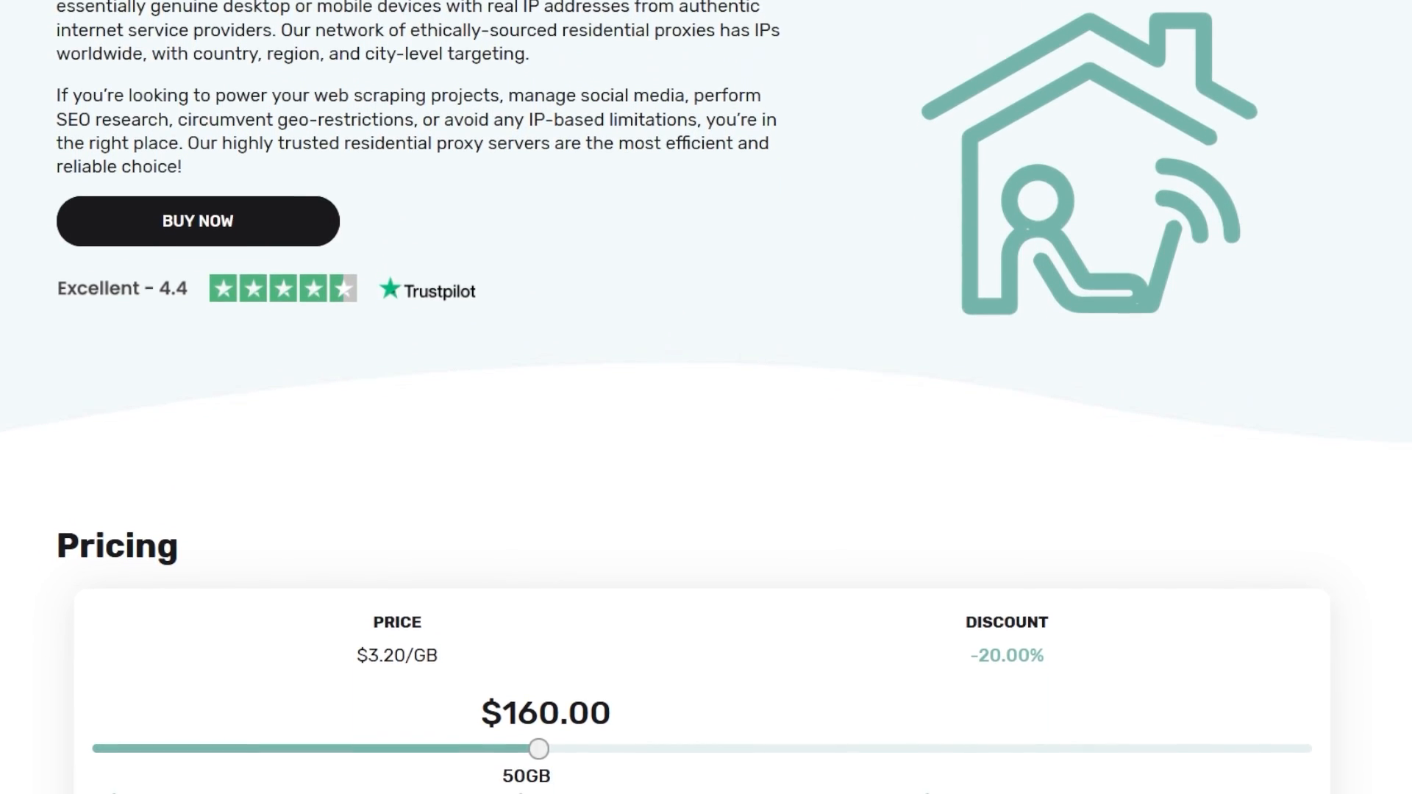
pyautogui.scroll(-3)
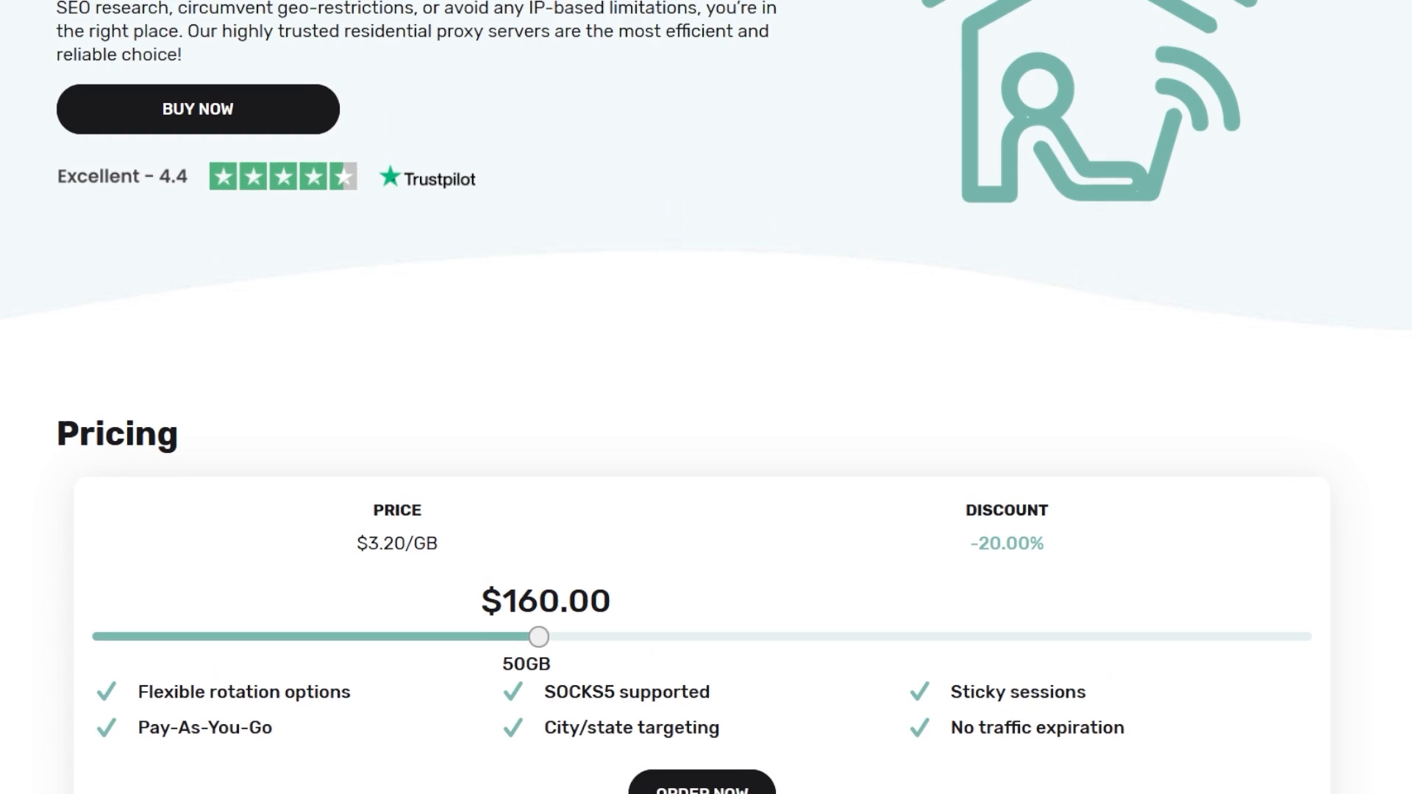
pyautogui.scroll(-3)
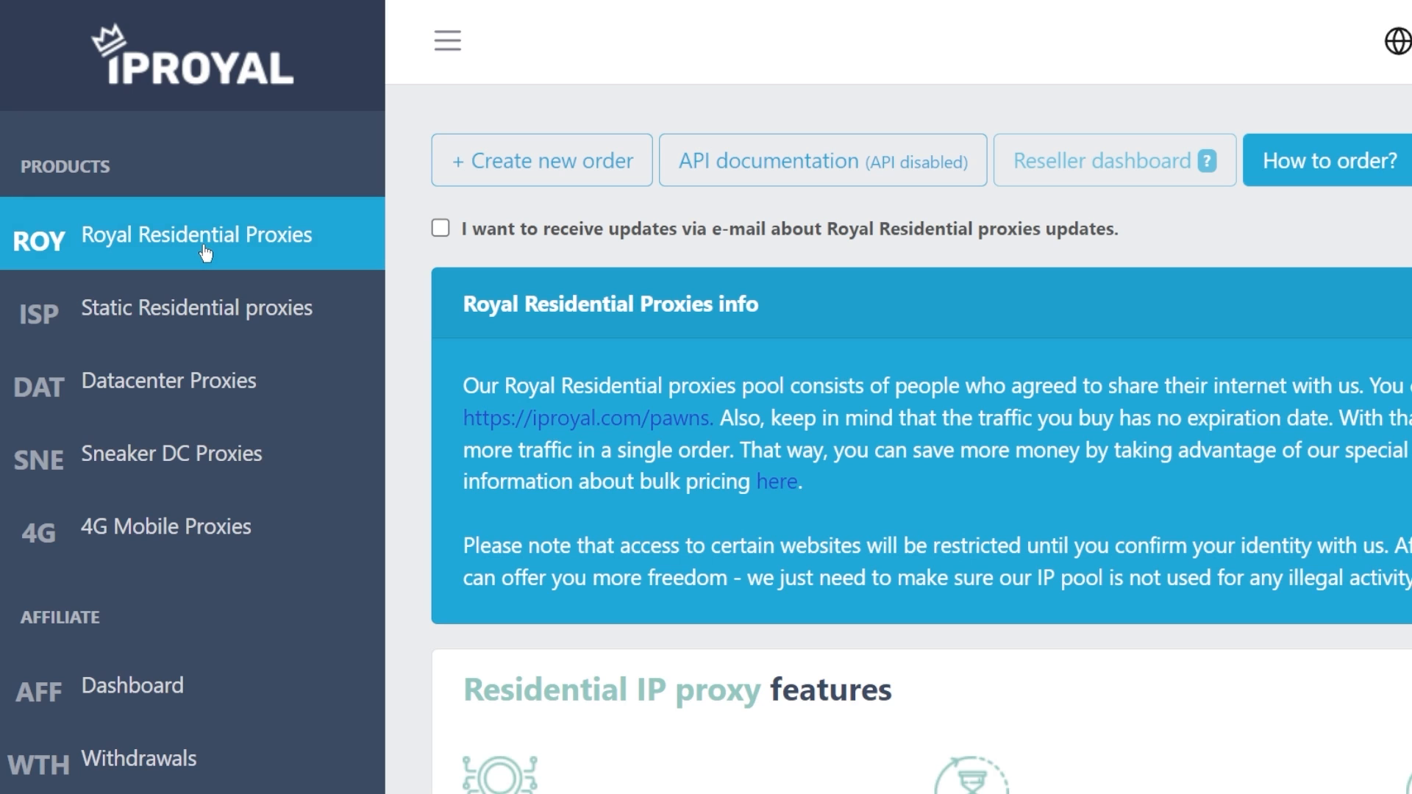
# Step: Create a new Royal Residential Proxies order and check the $2.00 discounted price per GB
pyautogui.click(541, 161)
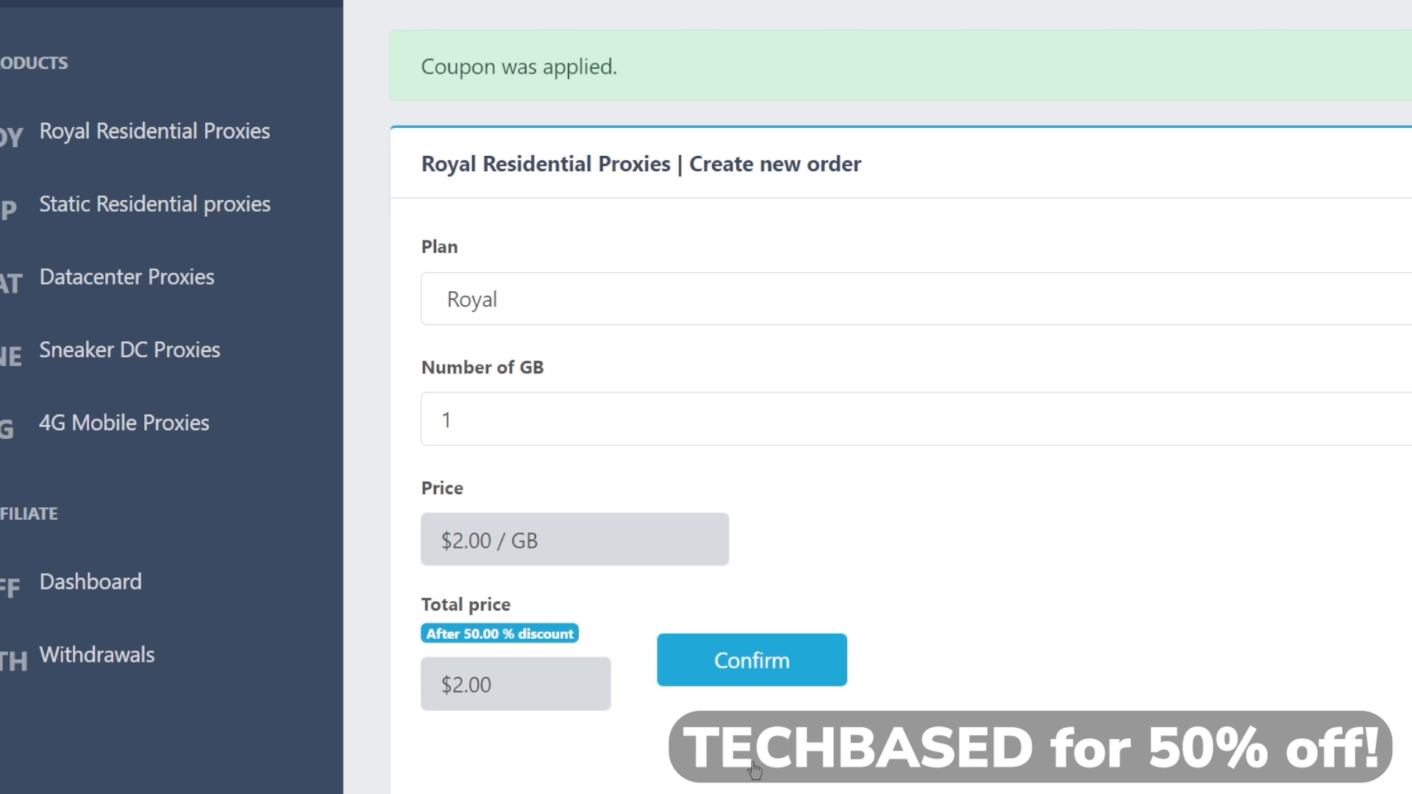
pyautogui.doubleClick(486, 540)
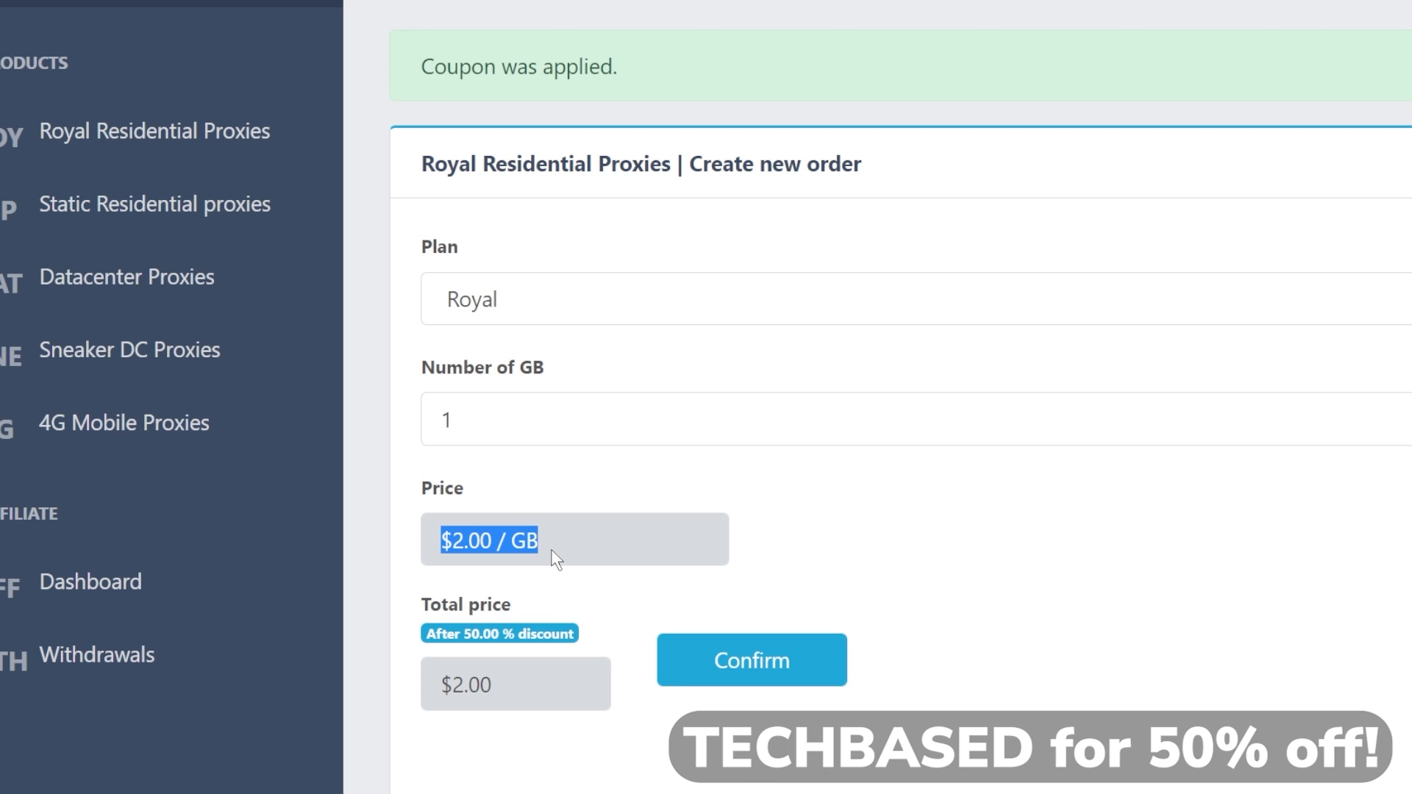
pyautogui.moveTo(558, 560)
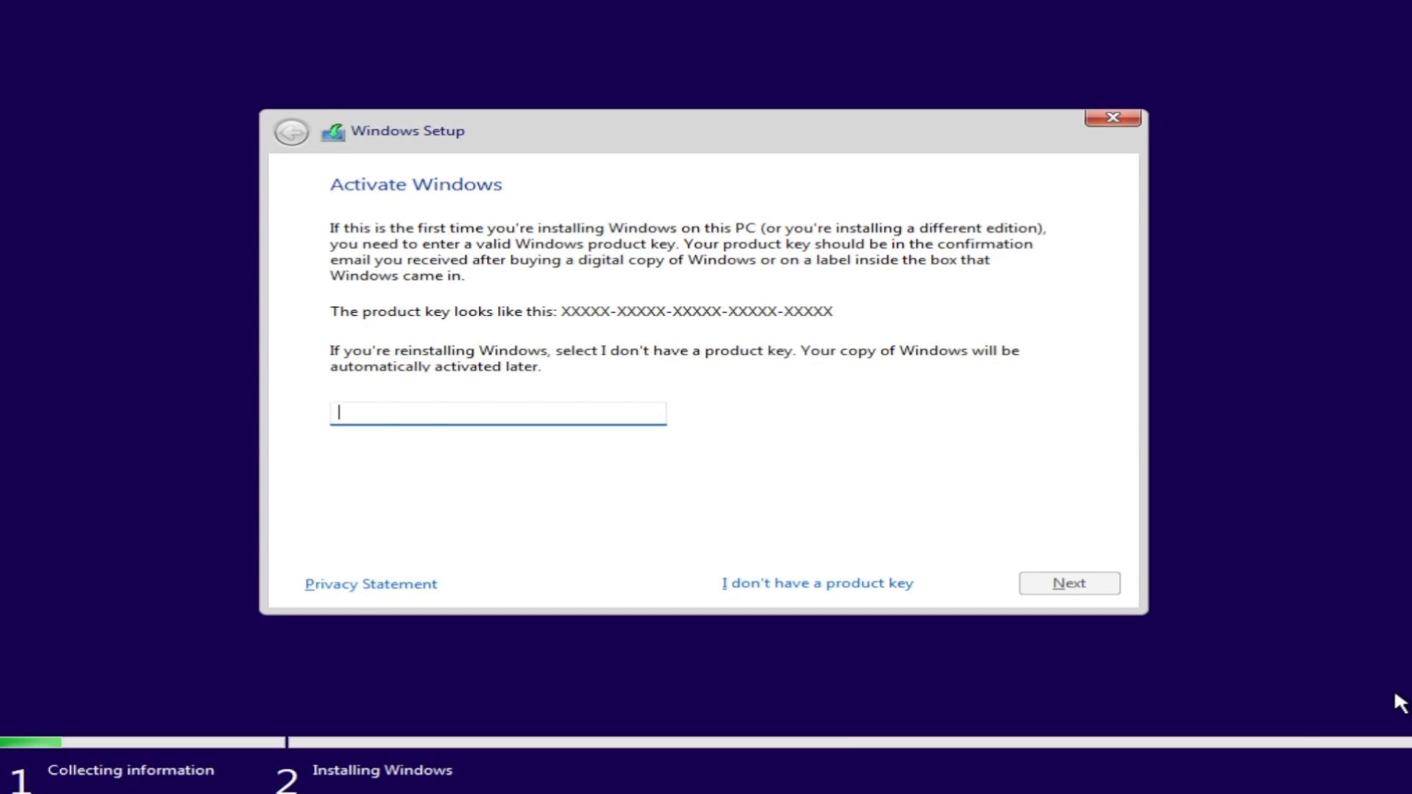
# Step: Skip the product key, meet the can't-run-Windows-11 error, and return to activation
pyautogui.click(1068, 582)
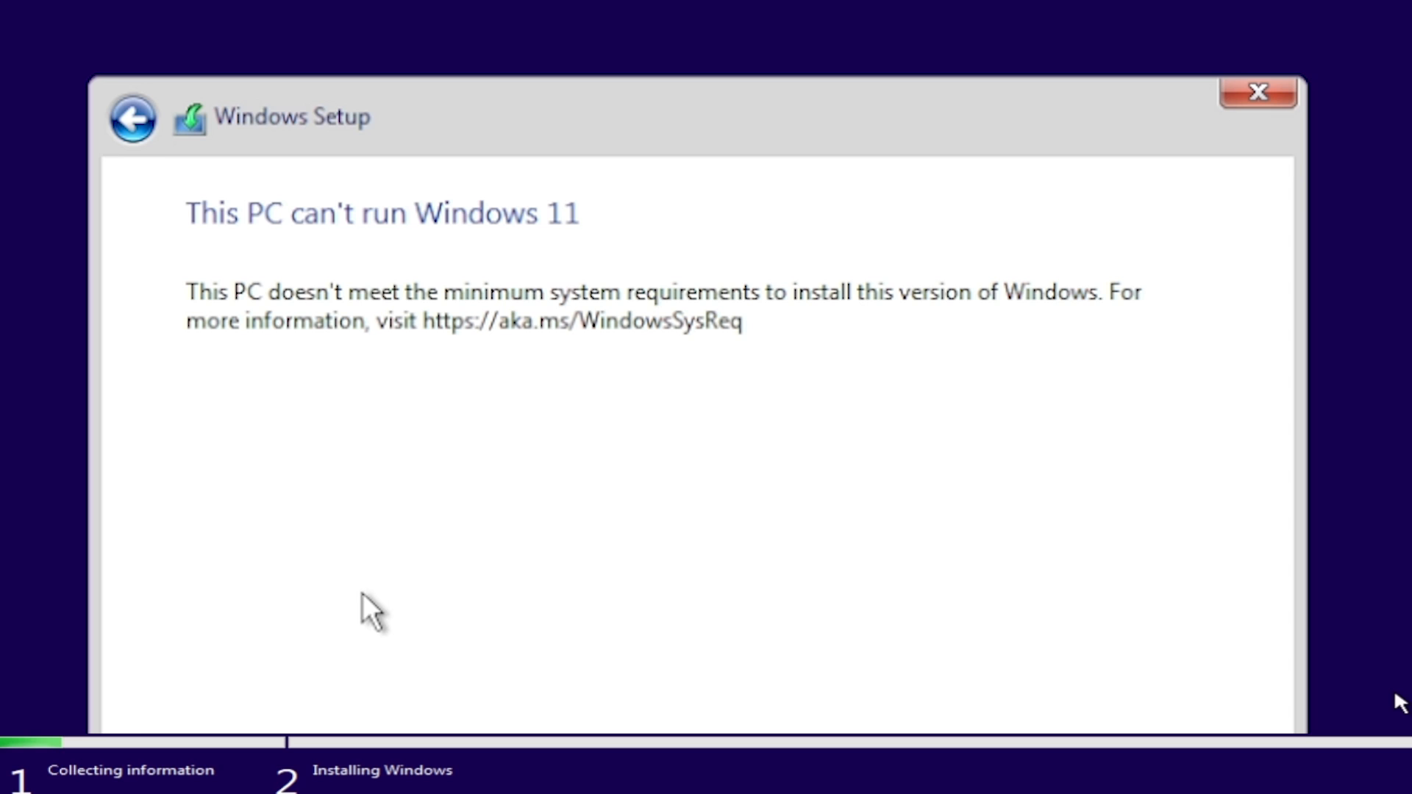
pyautogui.click(132, 117)
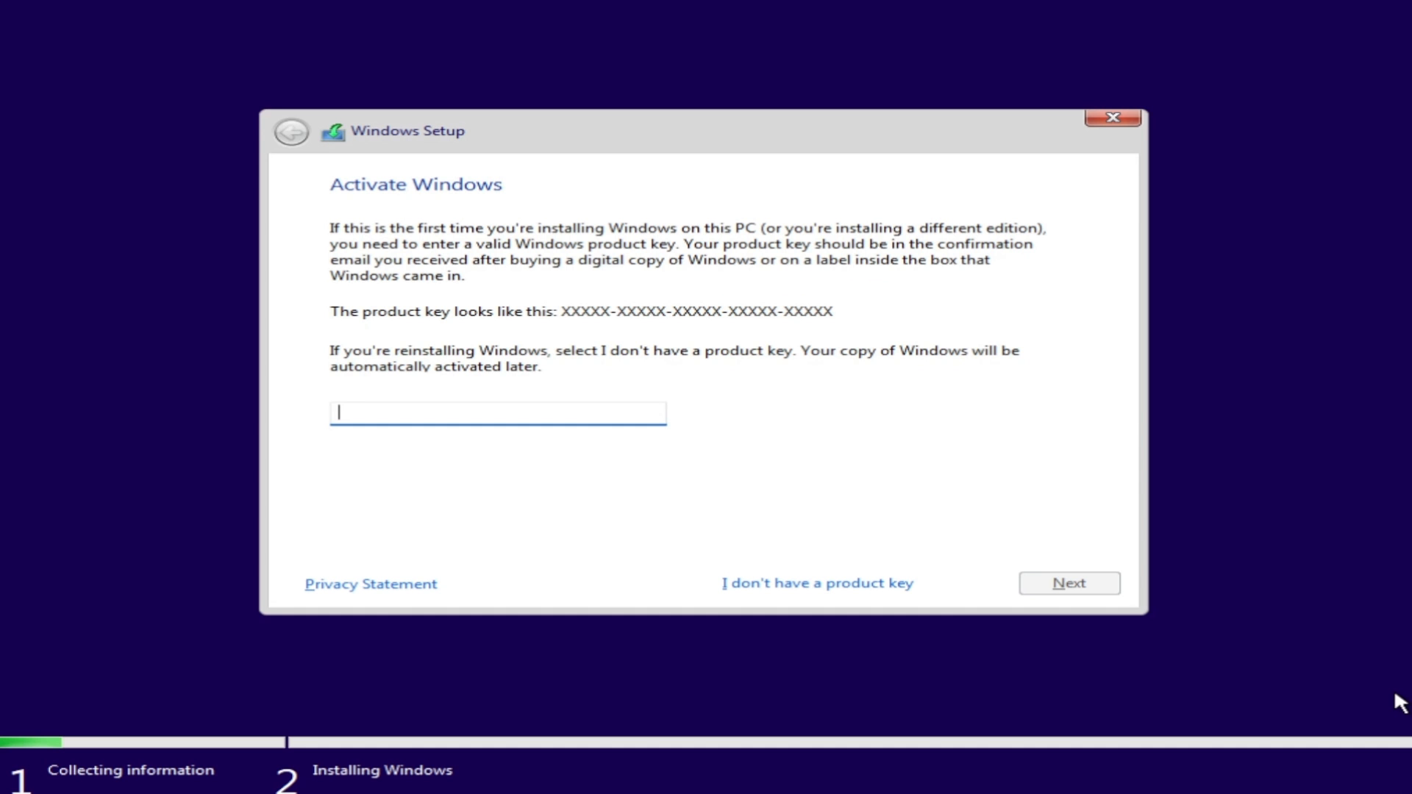
pyautogui.moveTo(721, 433)
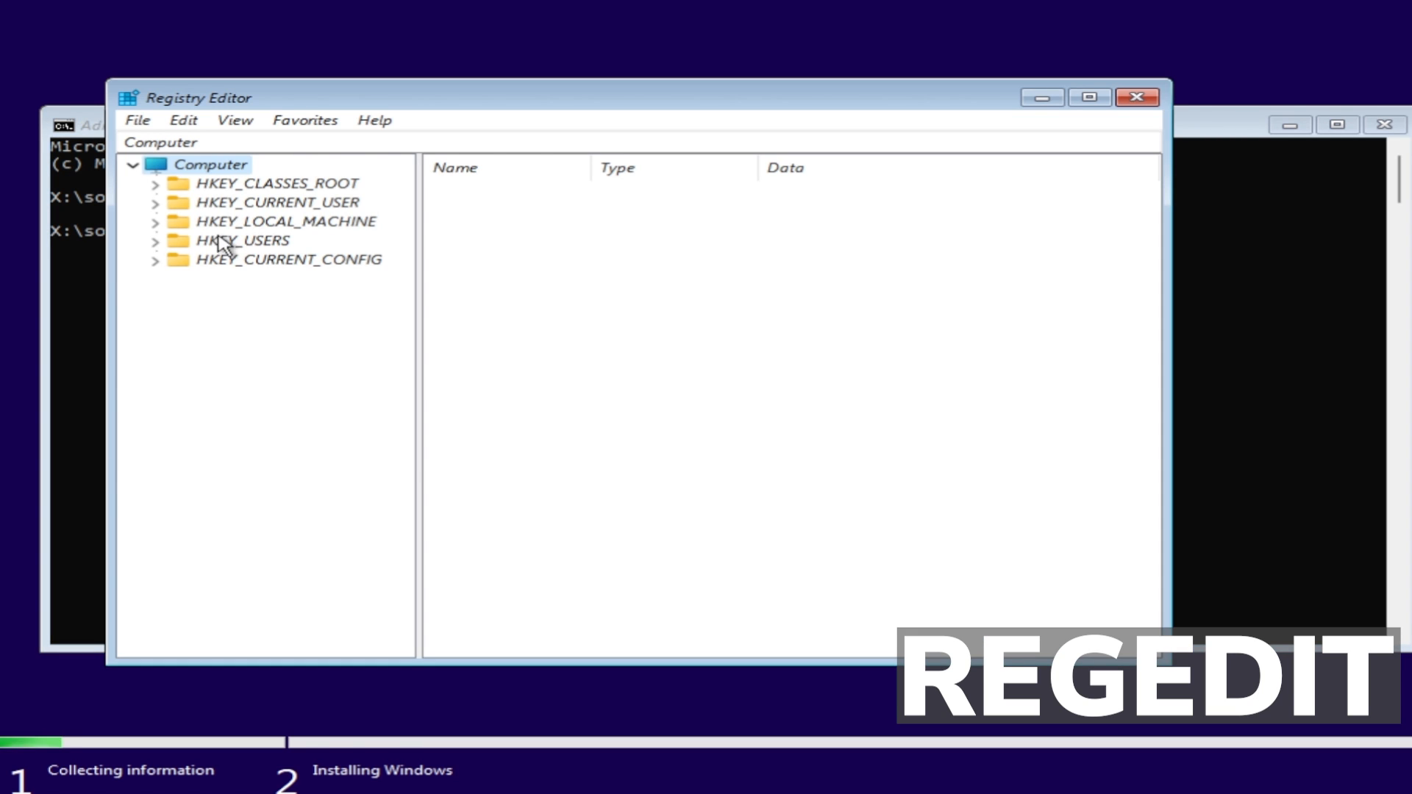
# Step: Create a LabConfig key under HKEY_LOCAL_MACHINE\SYSTEM\Setup
pyautogui.click(155, 221)
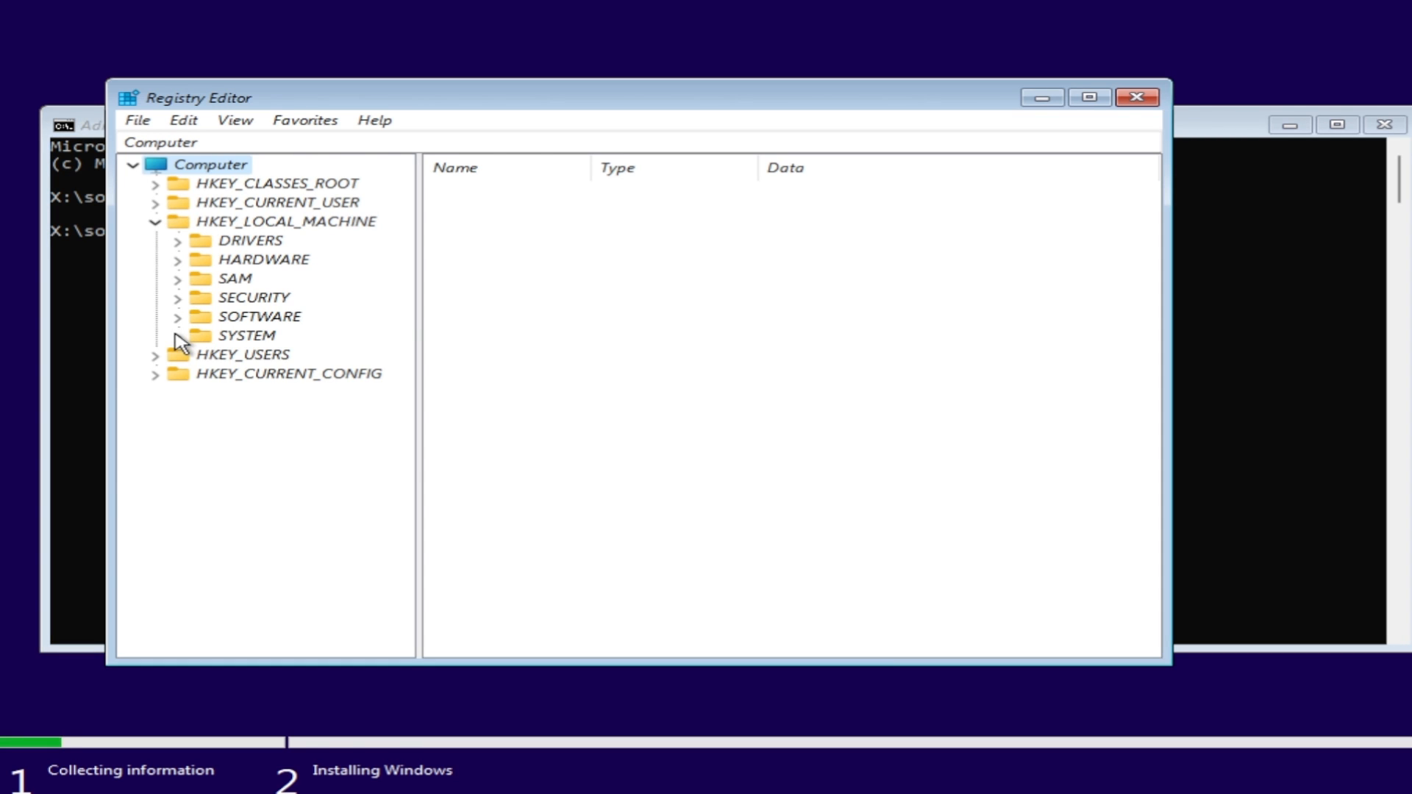
pyautogui.click(178, 335)
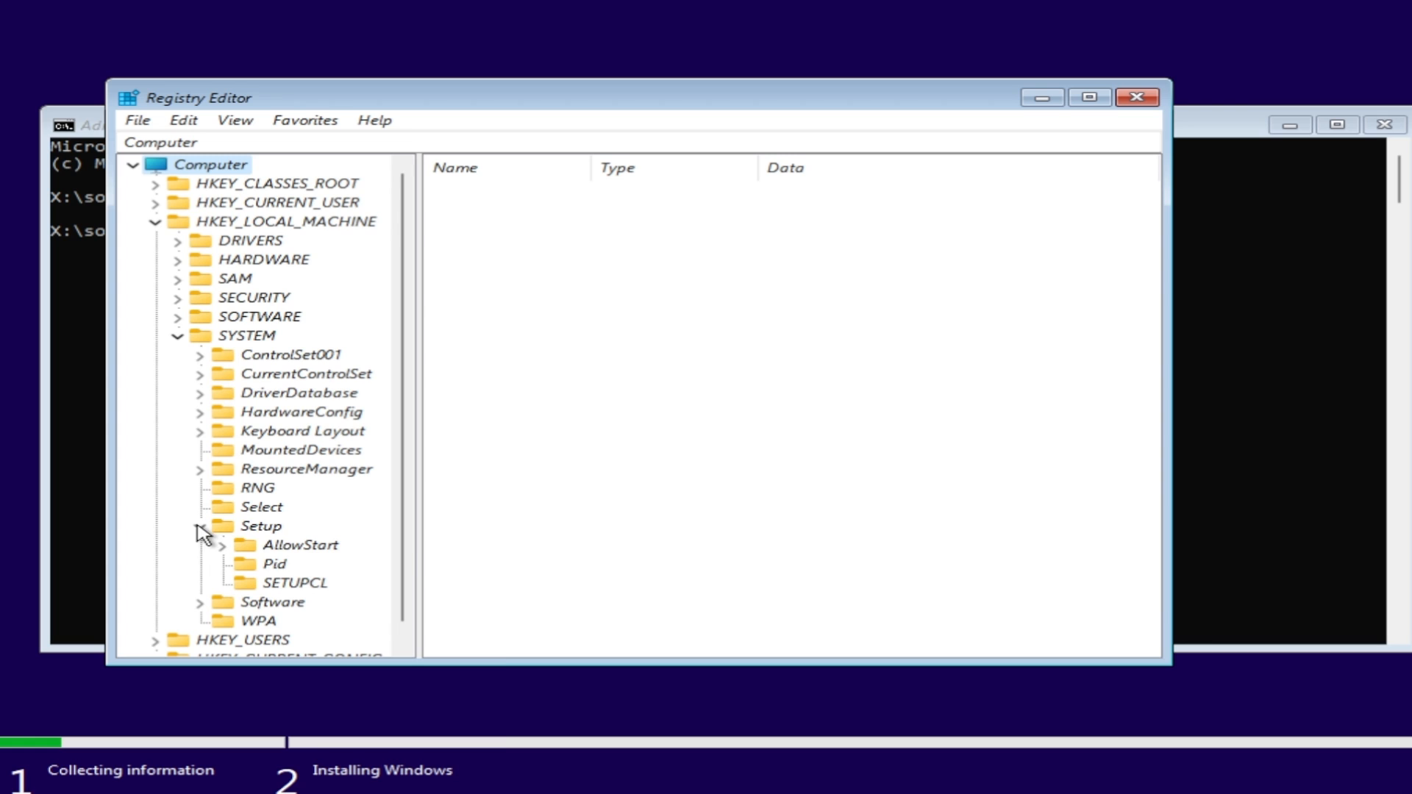
pyautogui.rightClick(259, 525)
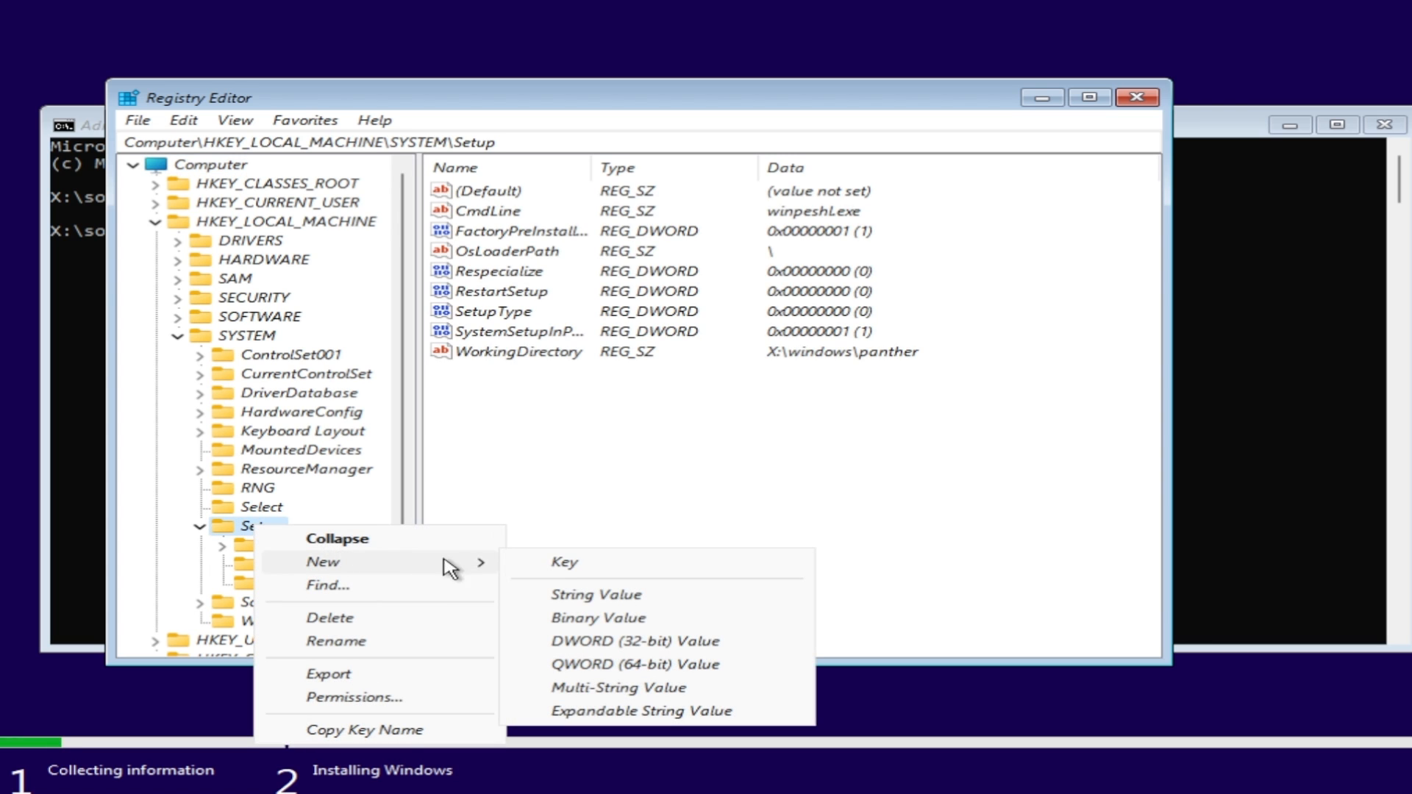
pyautogui.click(563, 561)
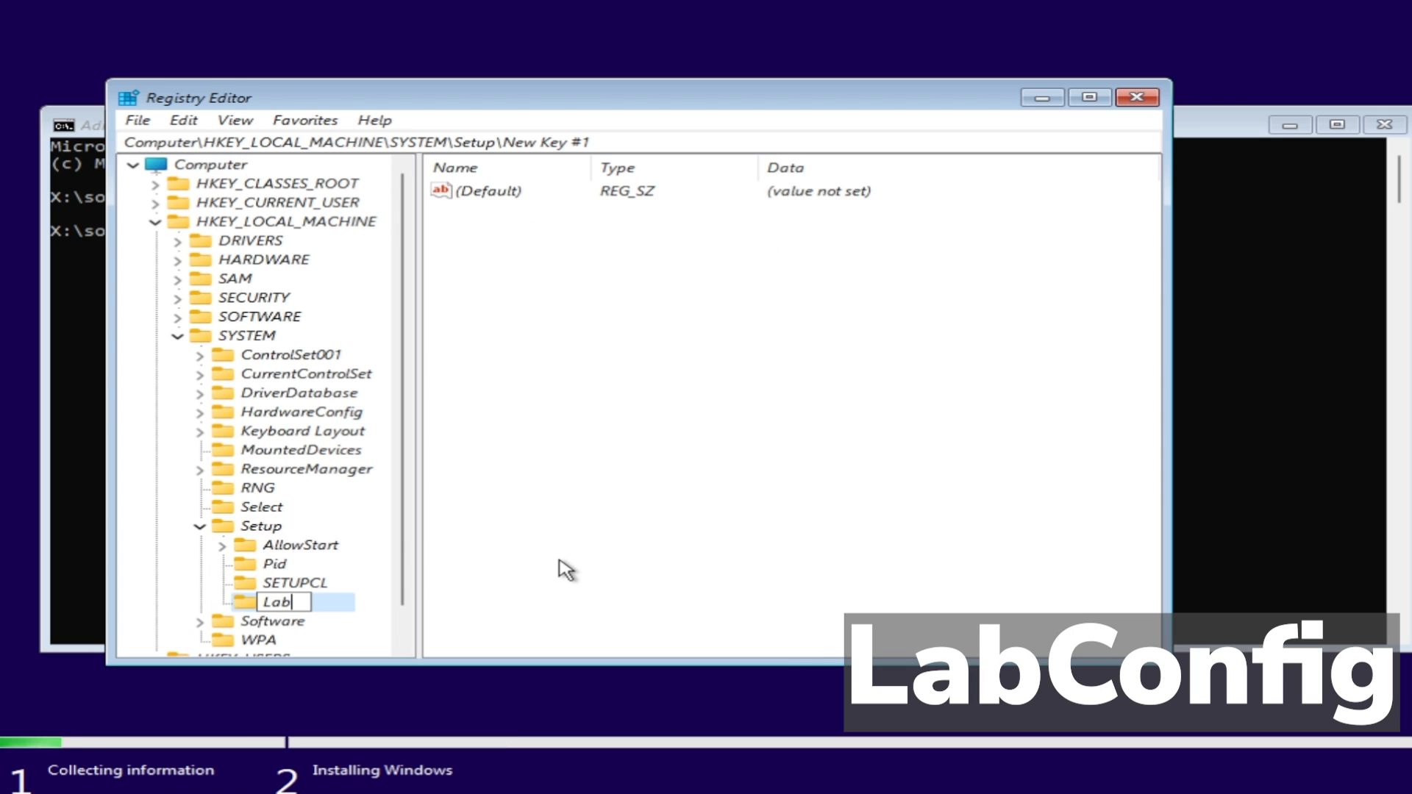
pyautogui.press('Return')
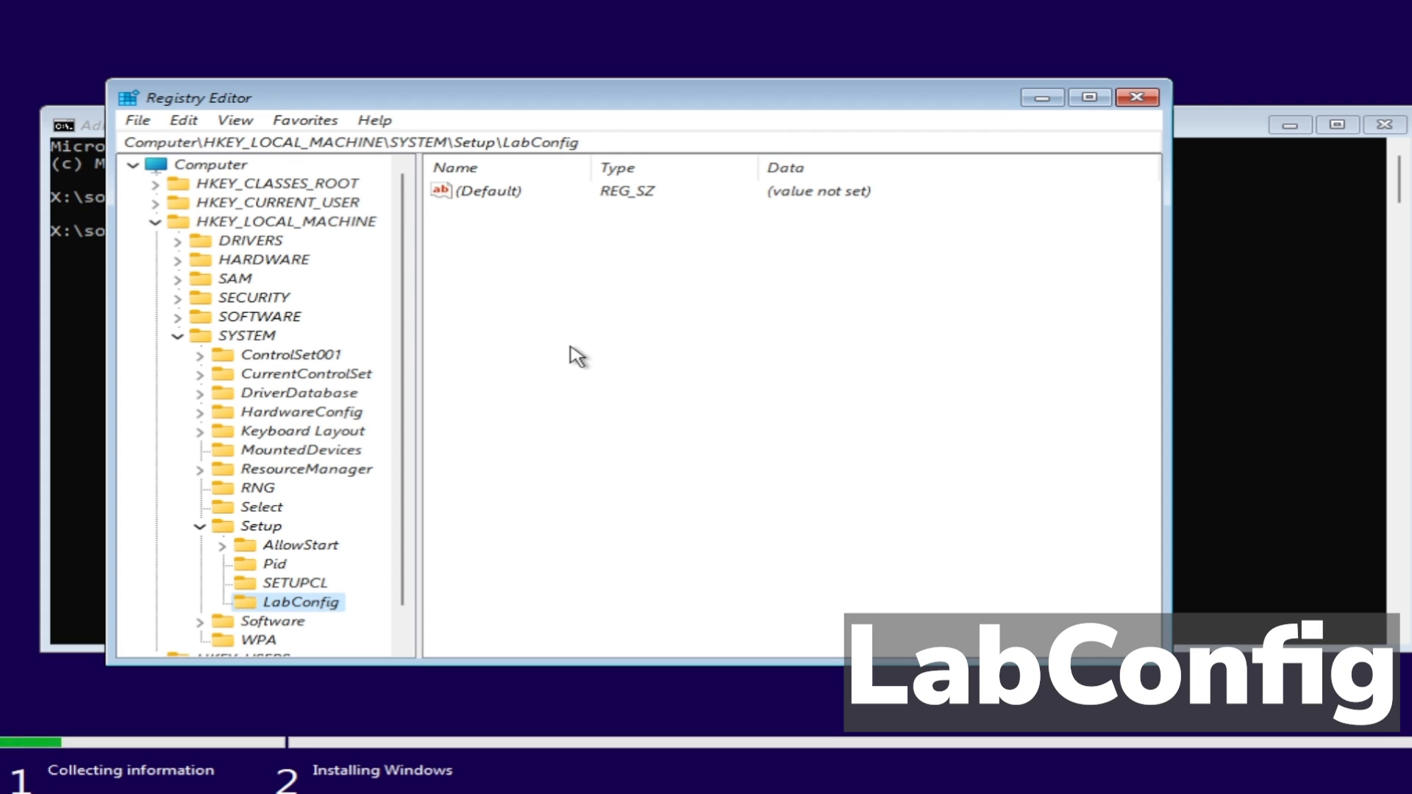
pyautogui.moveTo(585, 376)
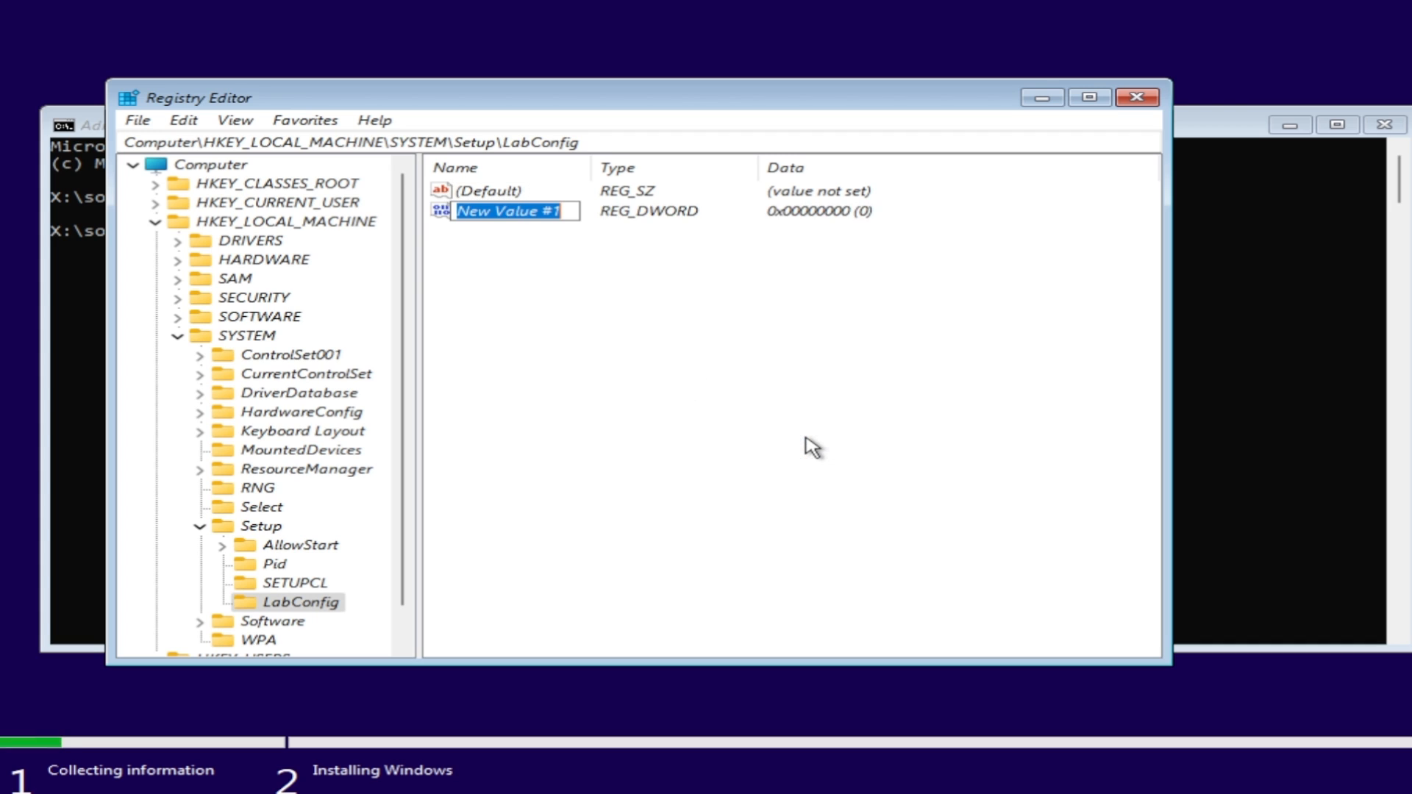
# Step: Add BypassTPMCheck and BypassSecureBoot DWORD values set to 1 in LabConfig
pyautogui.write('BypassTPMCheck')
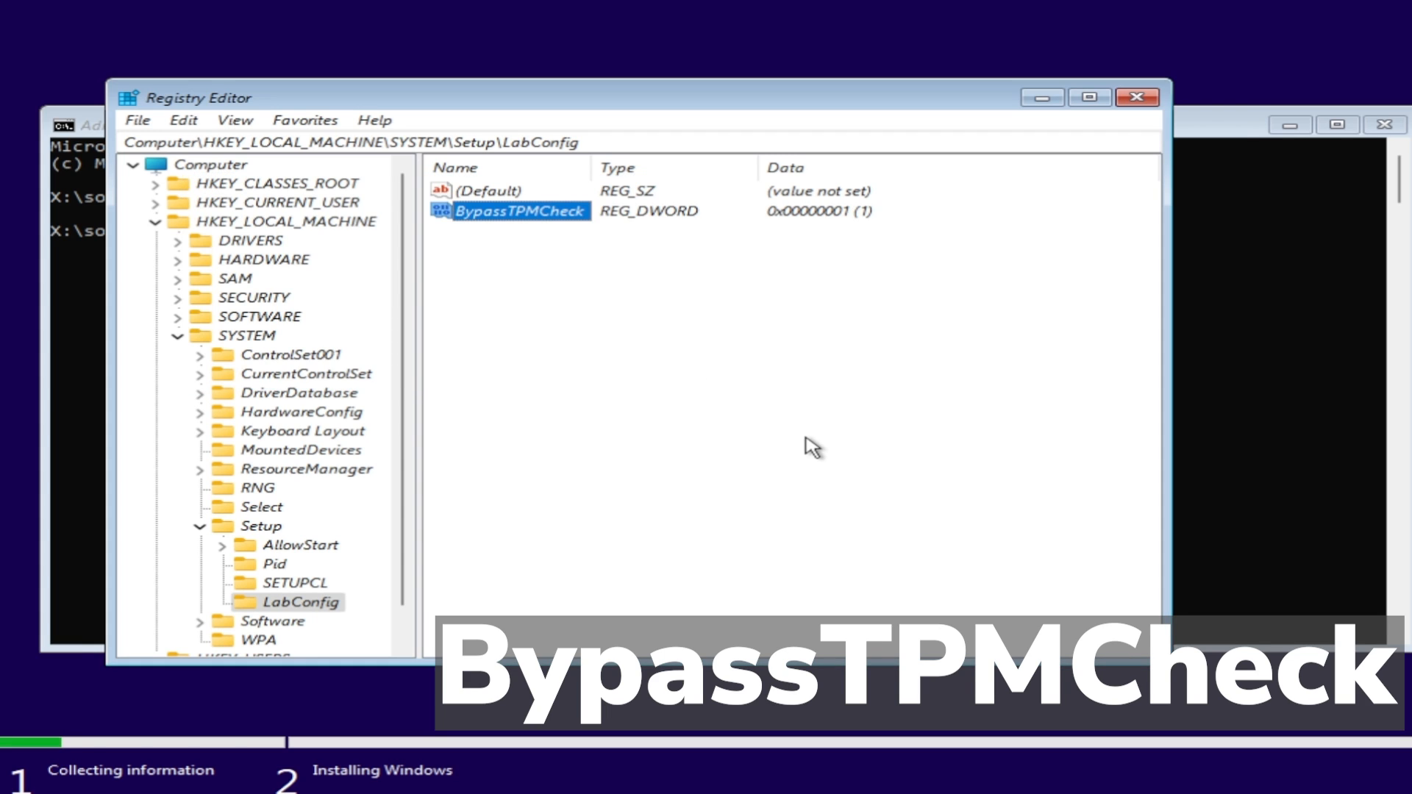
pyautogui.rightClick(810, 445)
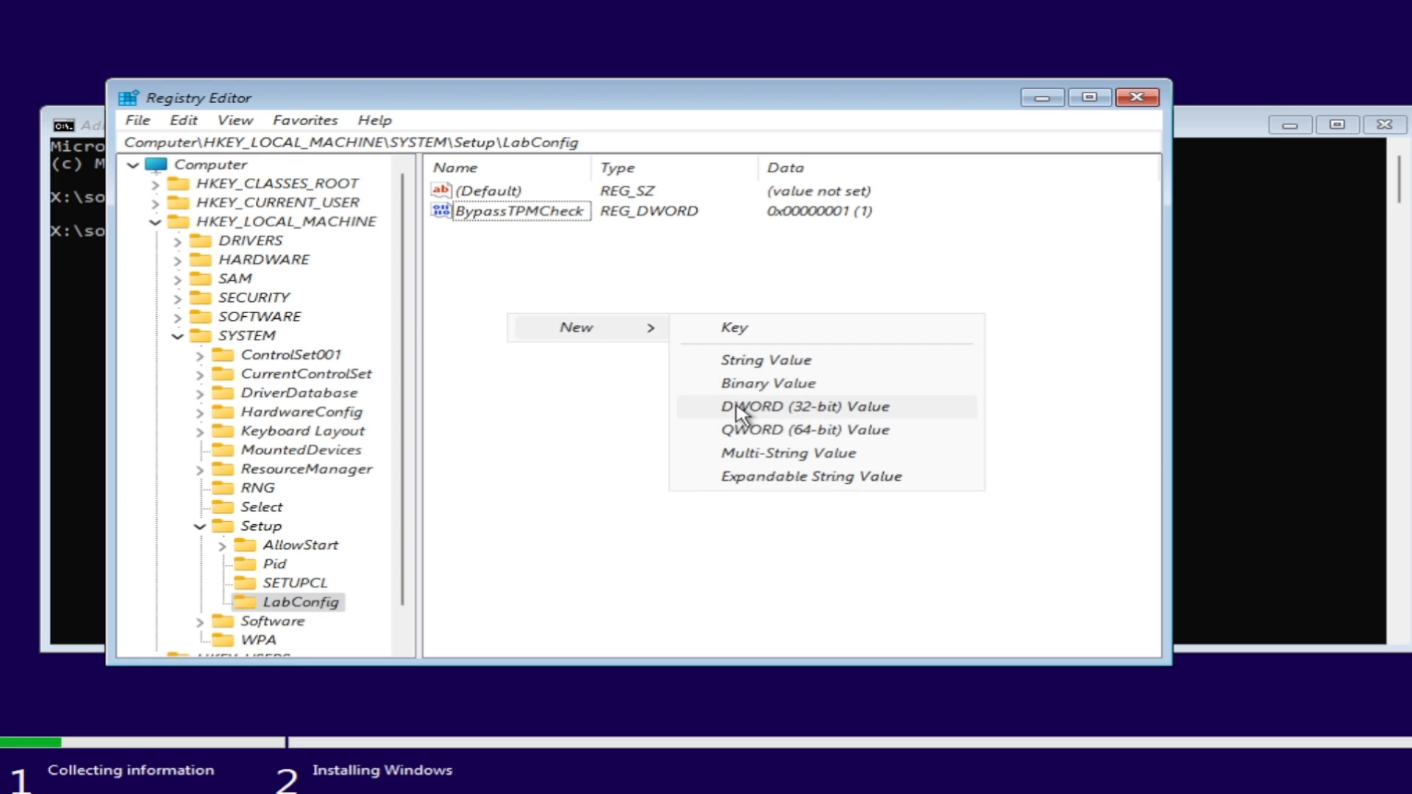
pyautogui.click(802, 406)
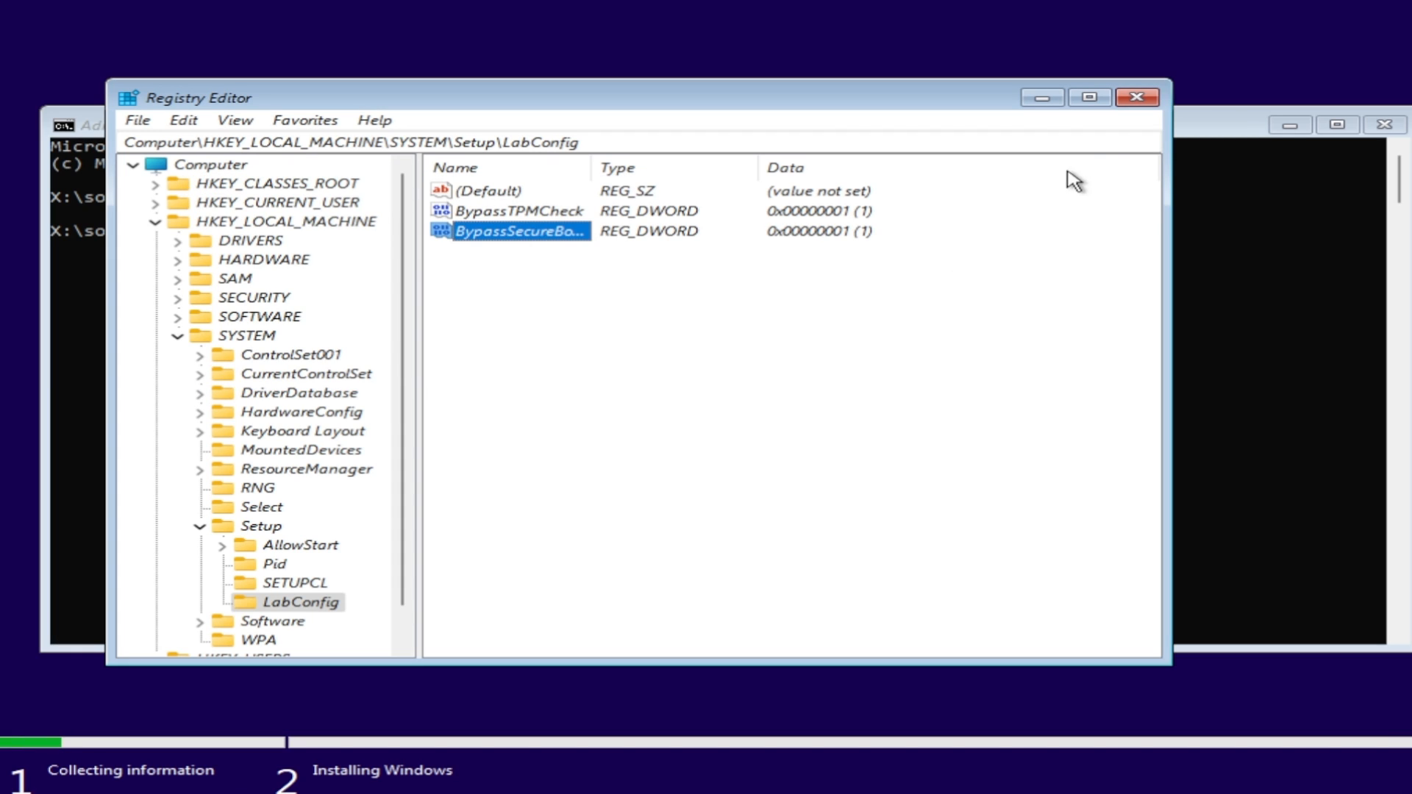
# Step: Close regedit and resume Setup without a product key, choosing Windows 11 Pro and accepting the license
pyautogui.click(1138, 97)
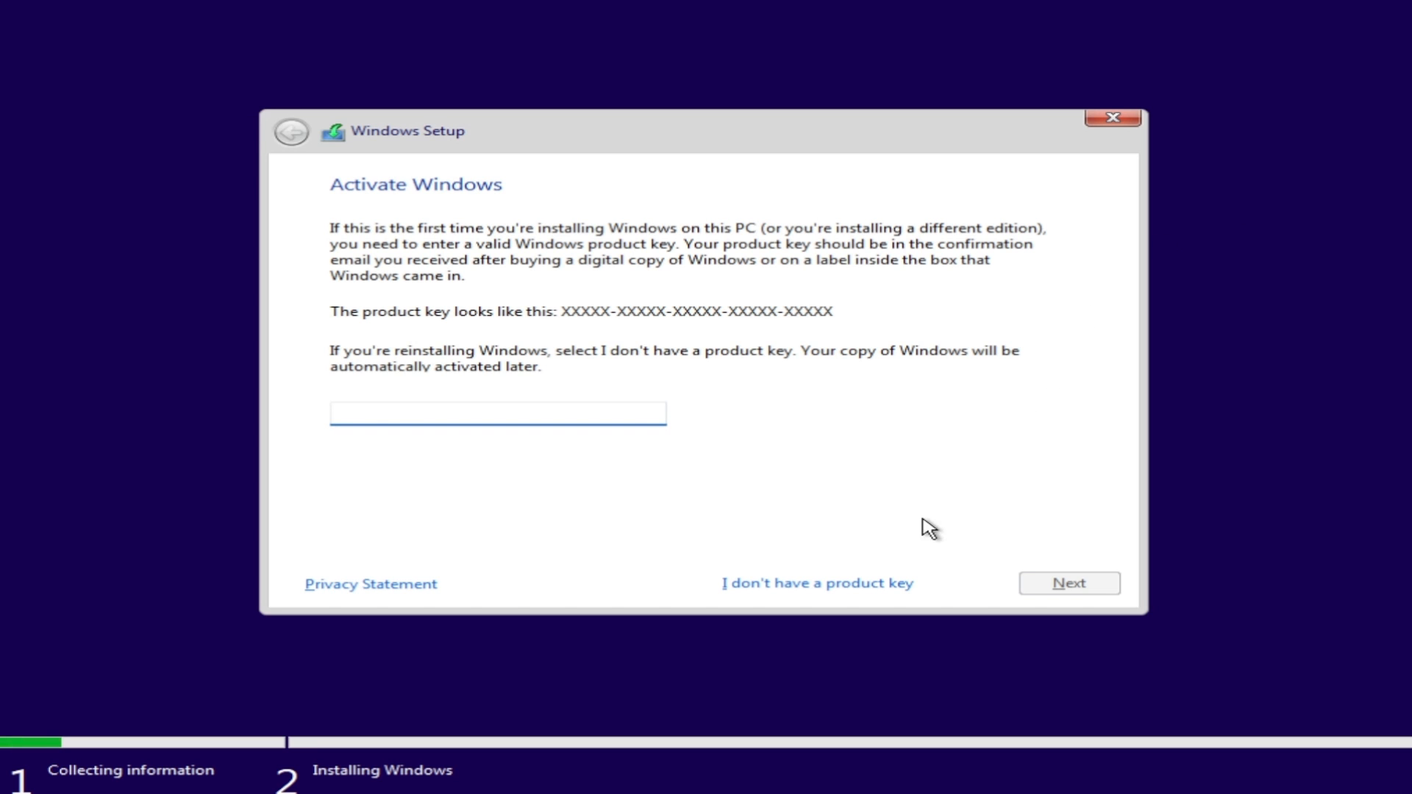
pyautogui.click(815, 582)
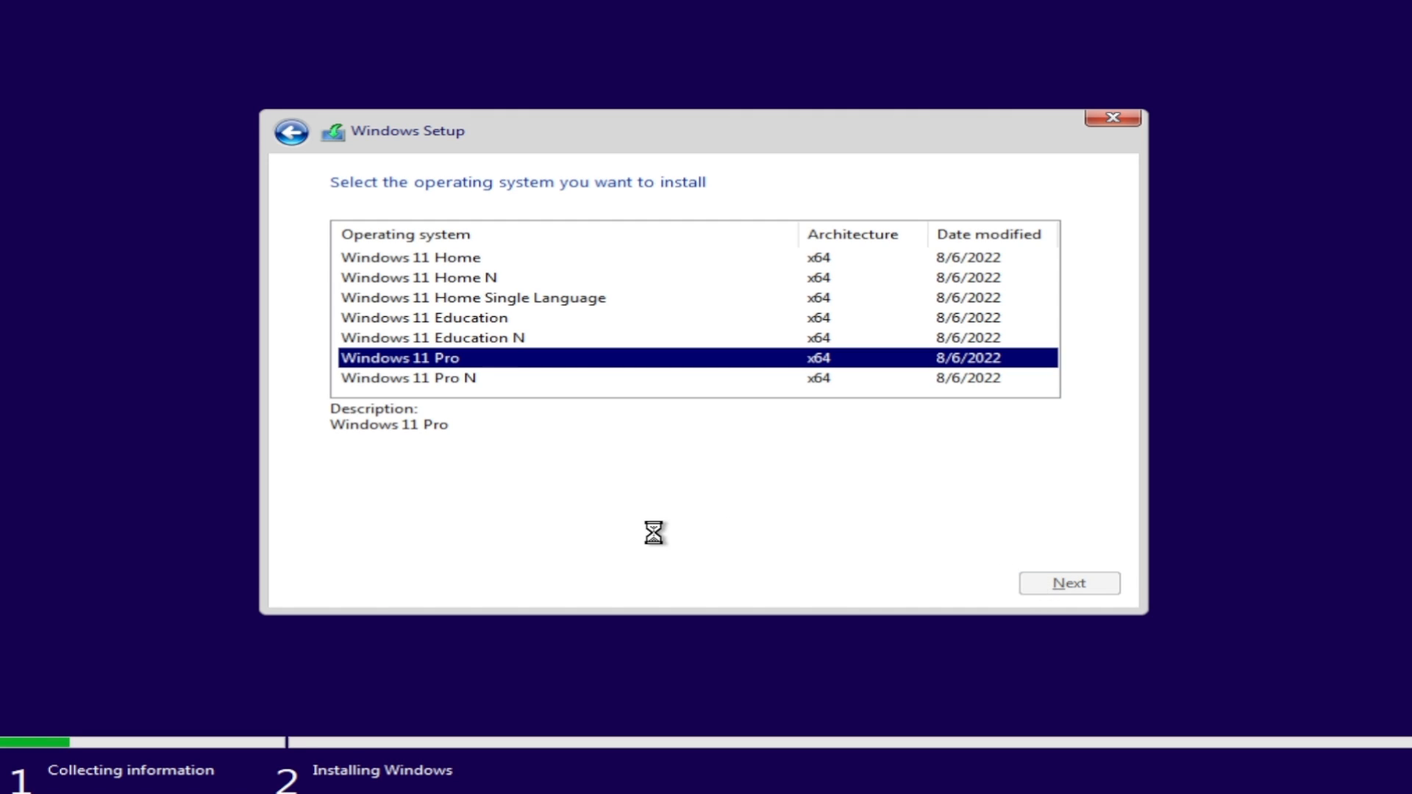
pyautogui.click(1068, 583)
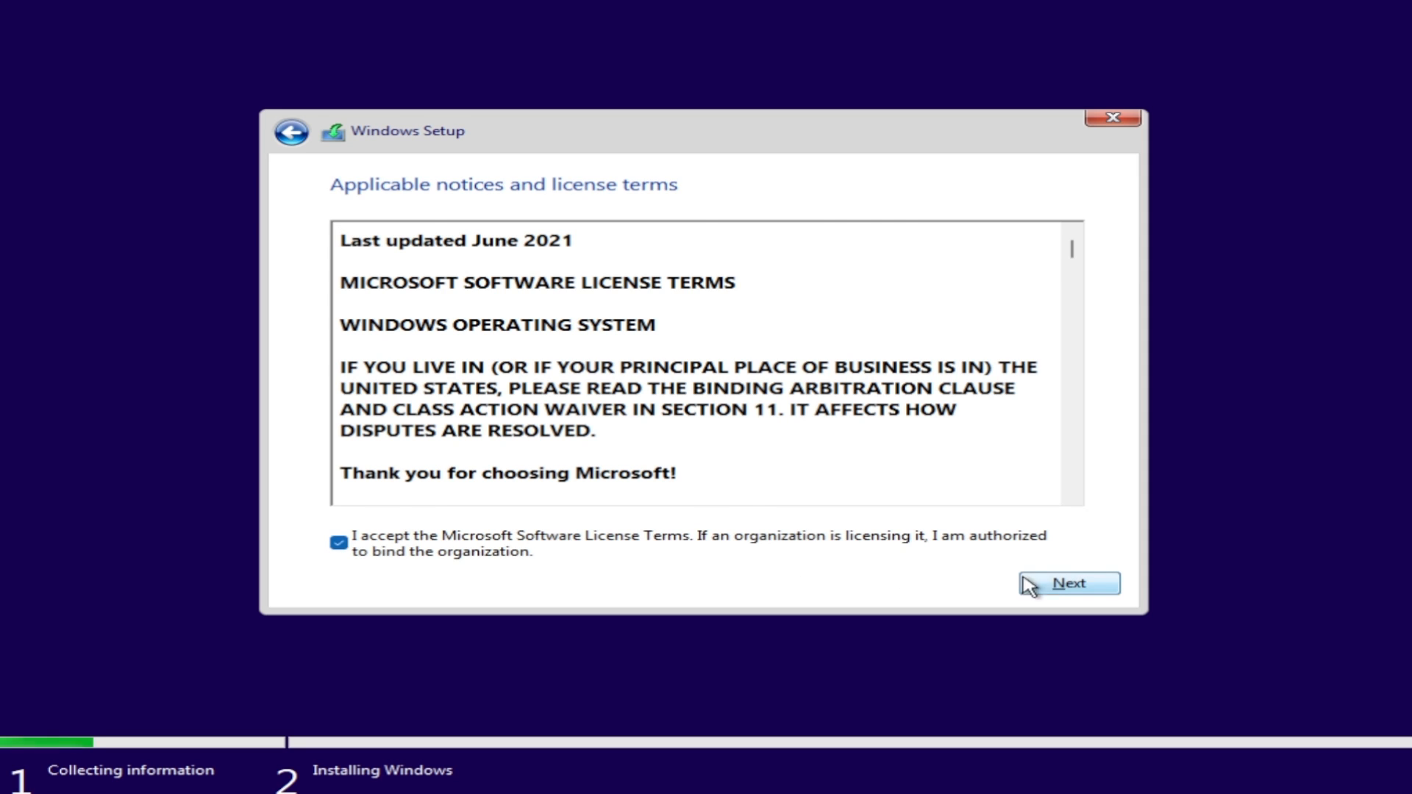
pyautogui.click(1068, 583)
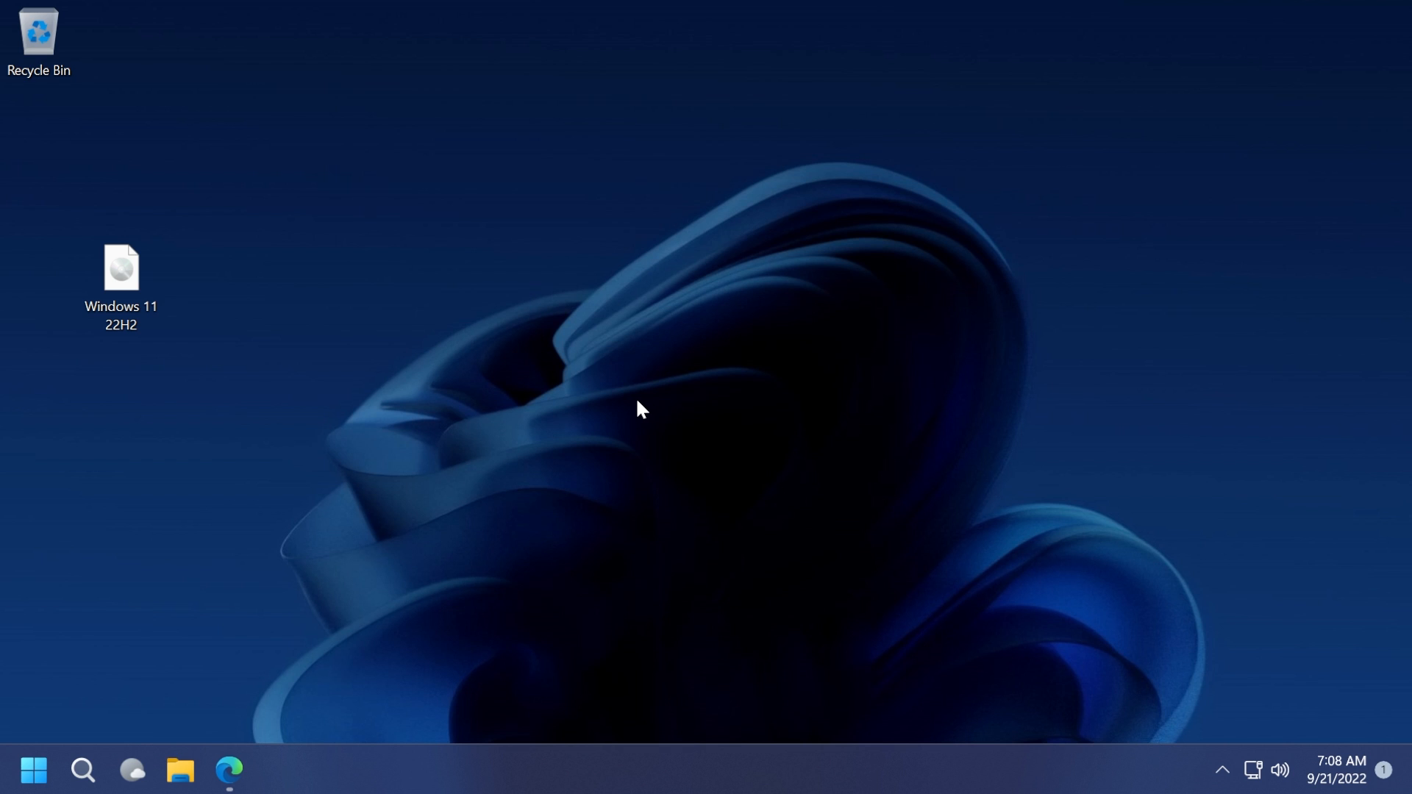
# Step: Bring up rufus.ie in Edge and scroll past the Rufus screenshot
pyautogui.click(228, 770)
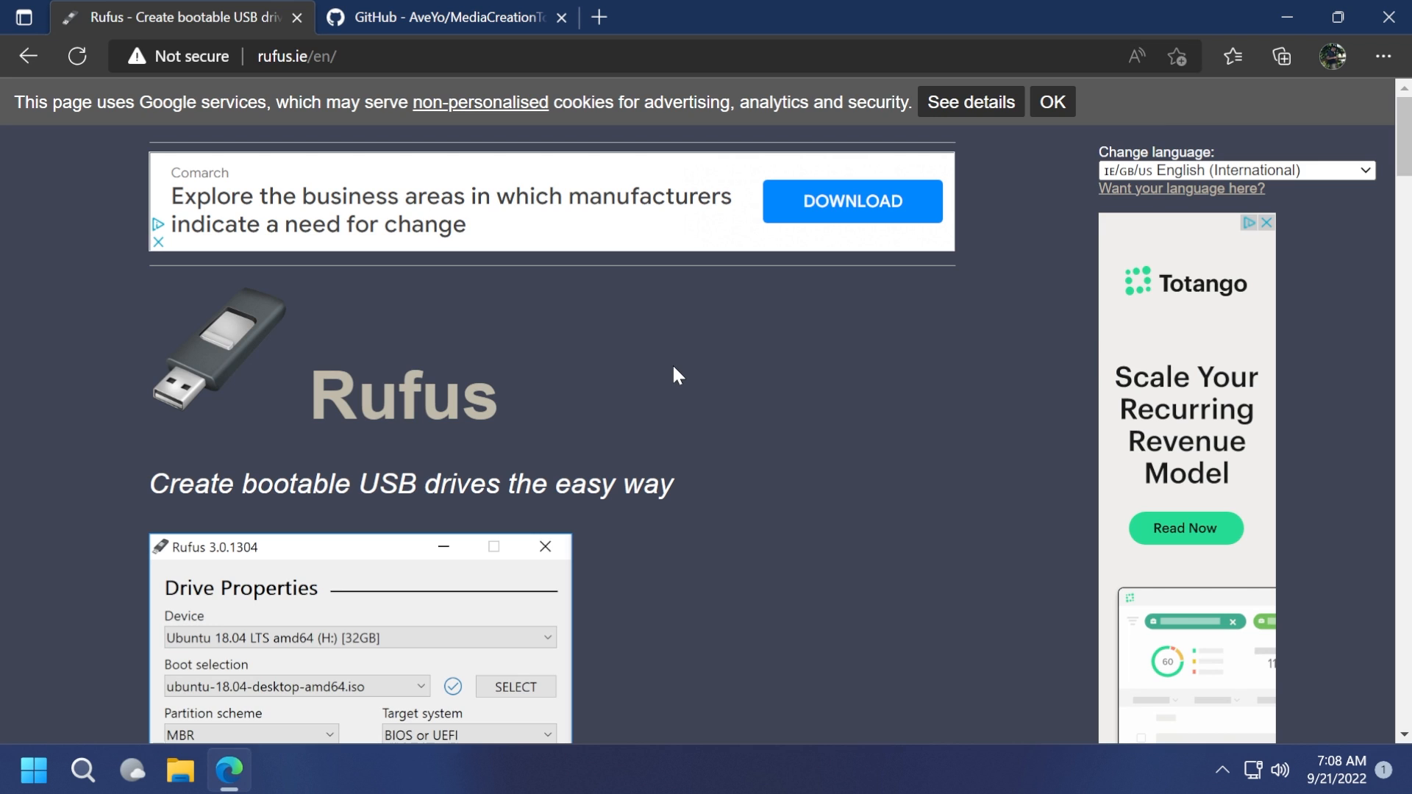
pyautogui.scroll(-3)
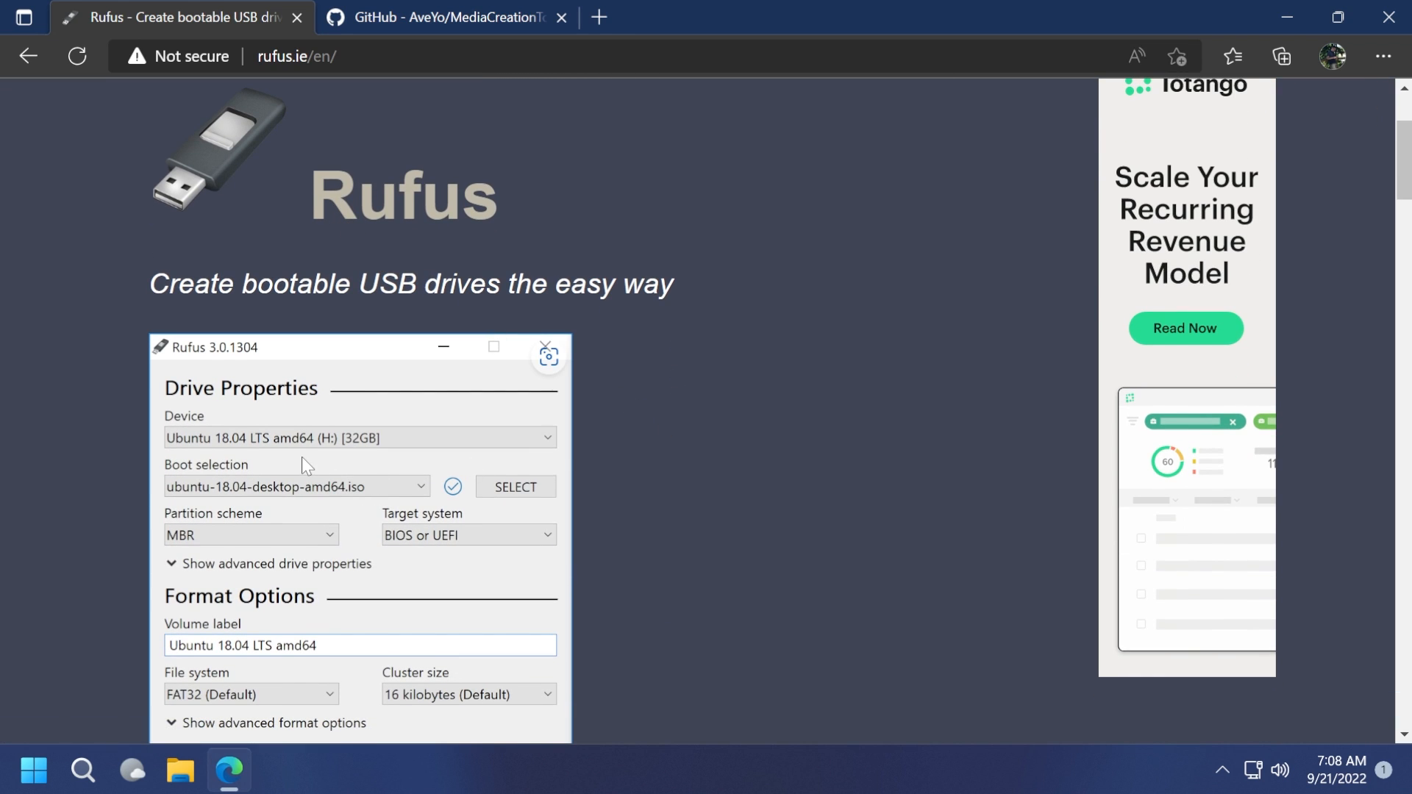
pyautogui.scroll(-3)
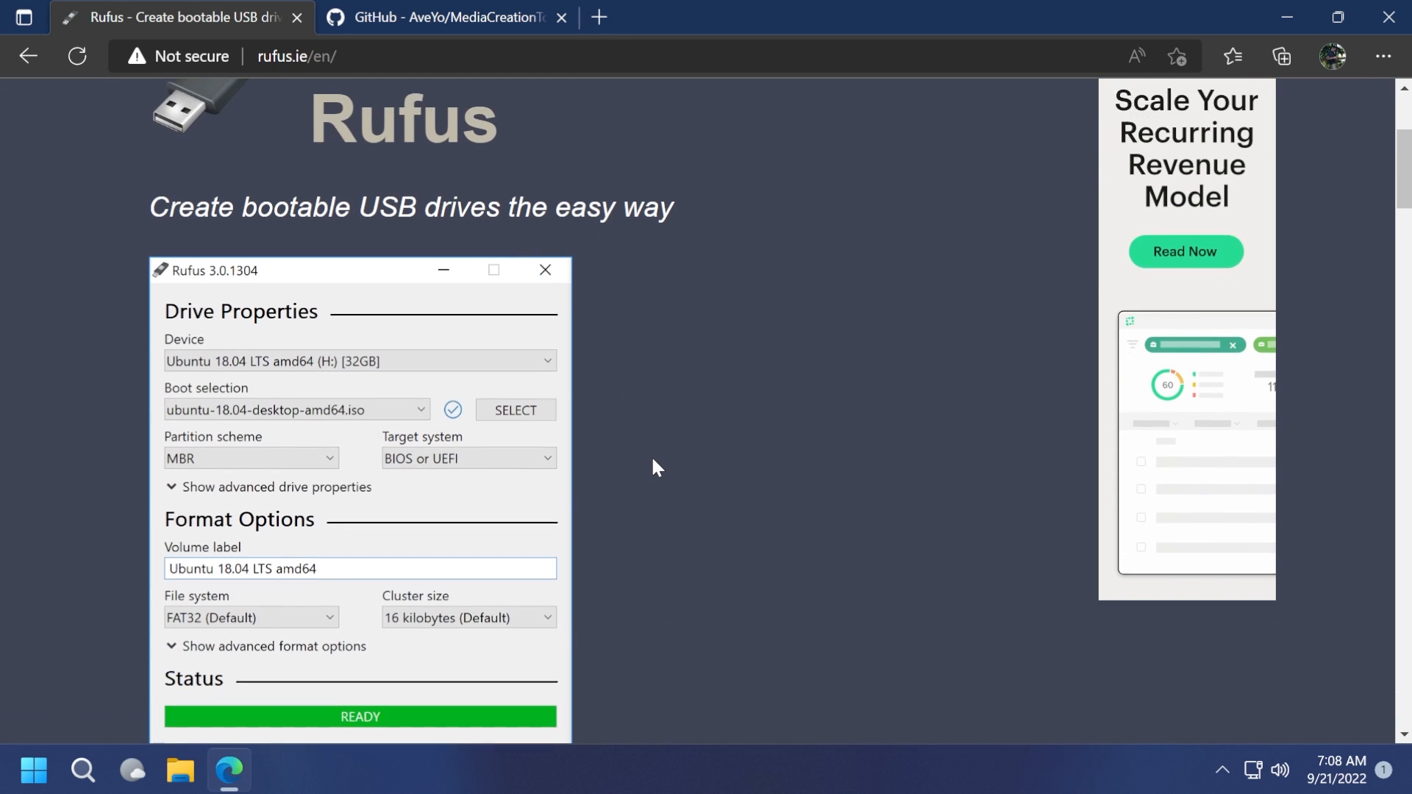
pyautogui.scroll(-3)
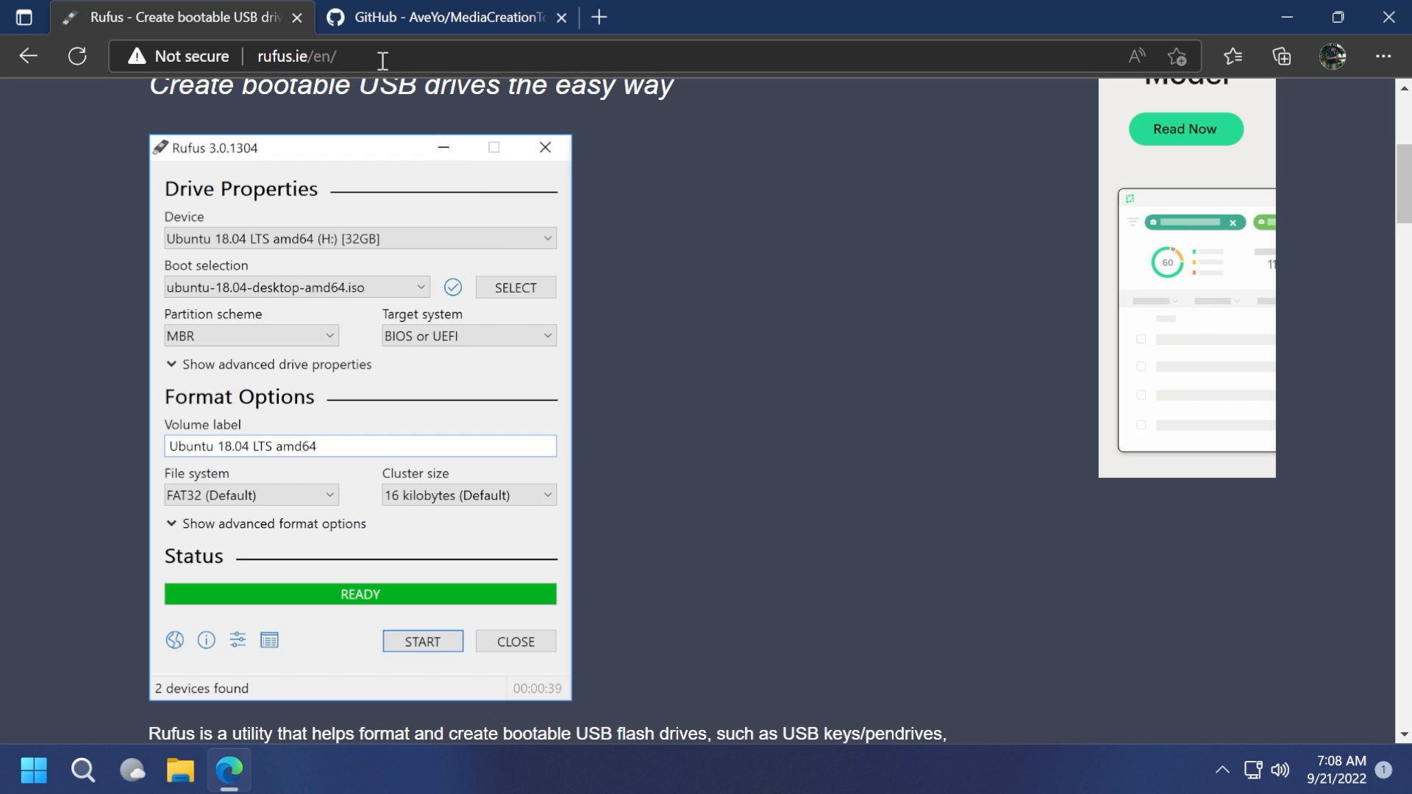
pyautogui.scroll(-3)
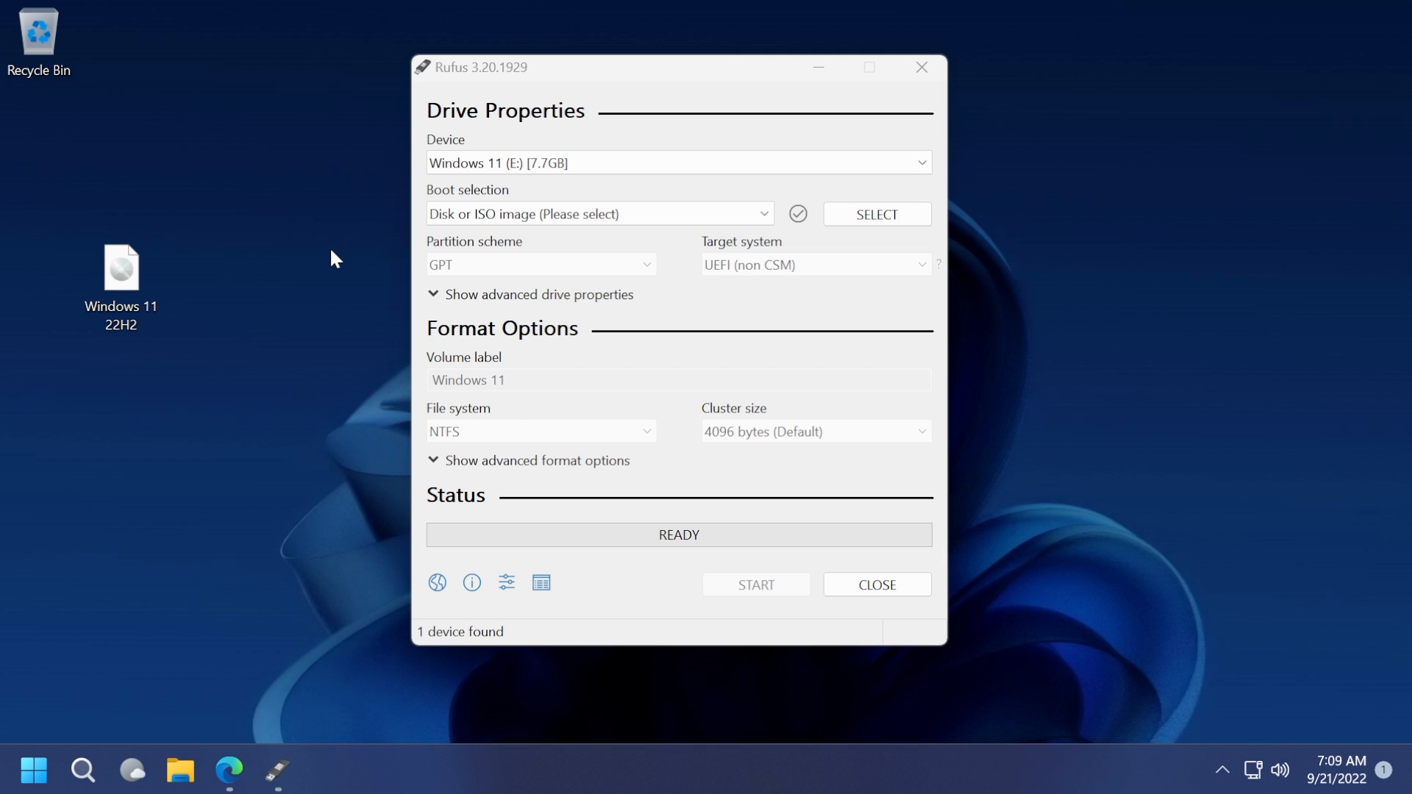
pyautogui.moveTo(216, 421)
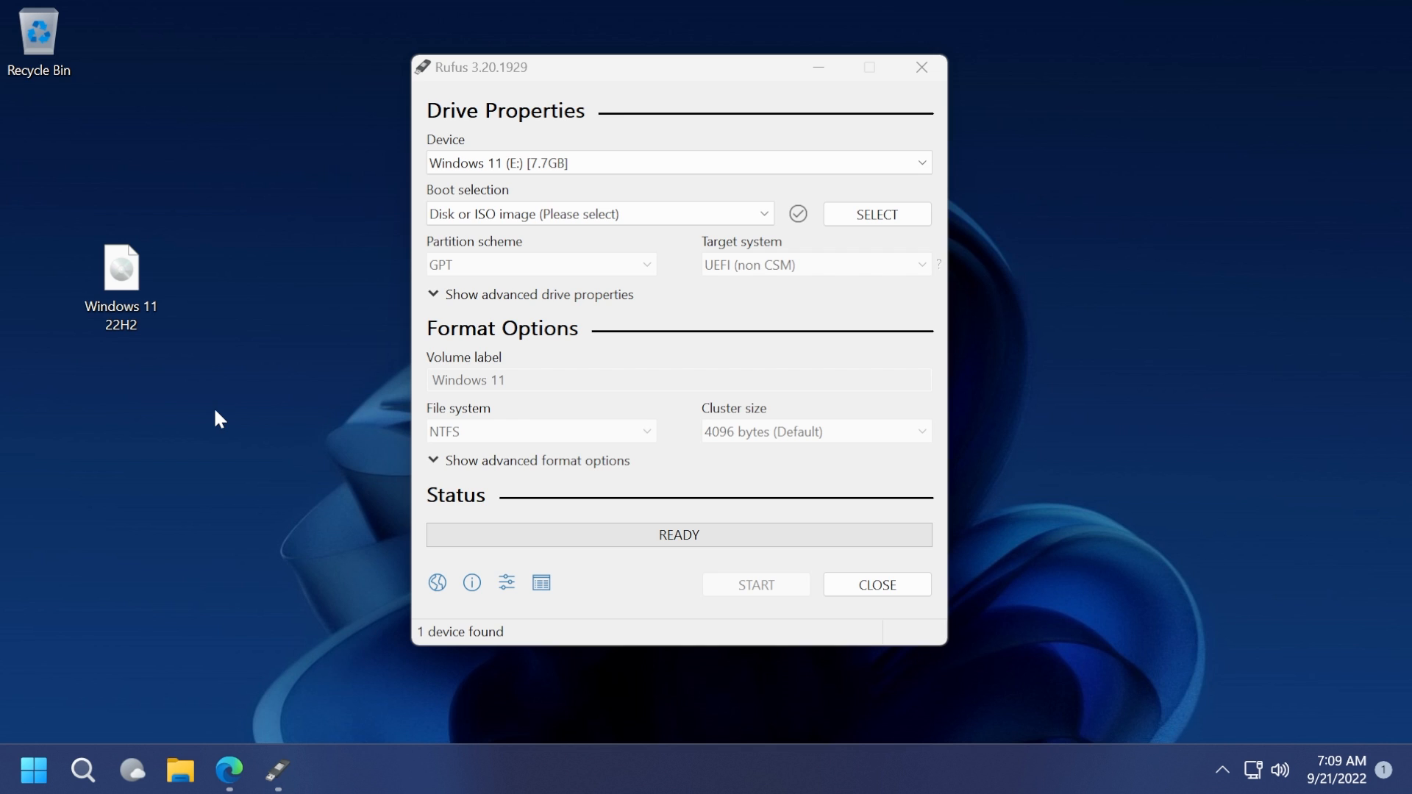
pyautogui.moveTo(284, 321)
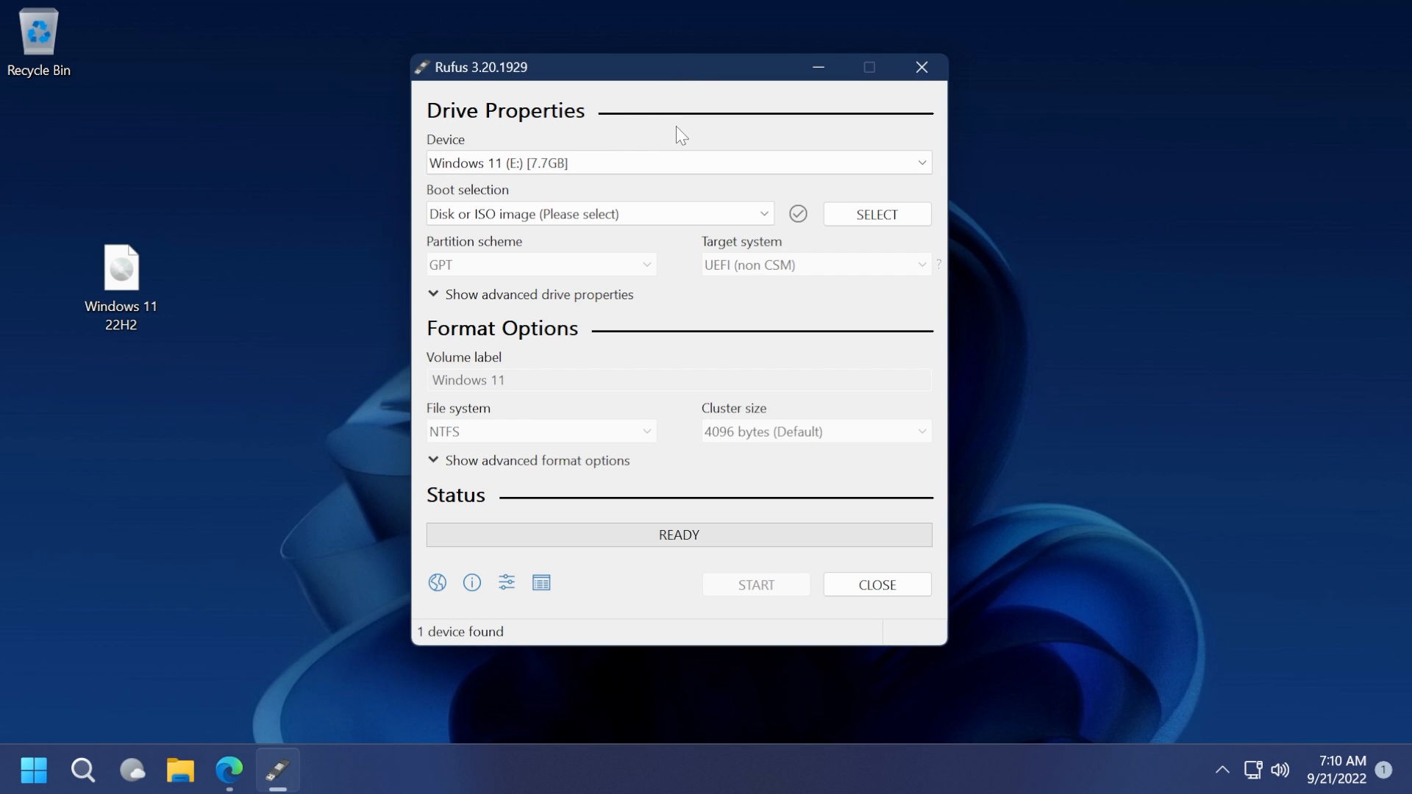
# Step: Select the 7.7GB USB drive, load Windows 11 22H2.iso, label it 'Windows 11 22H2', and start
pyautogui.click(678, 163)
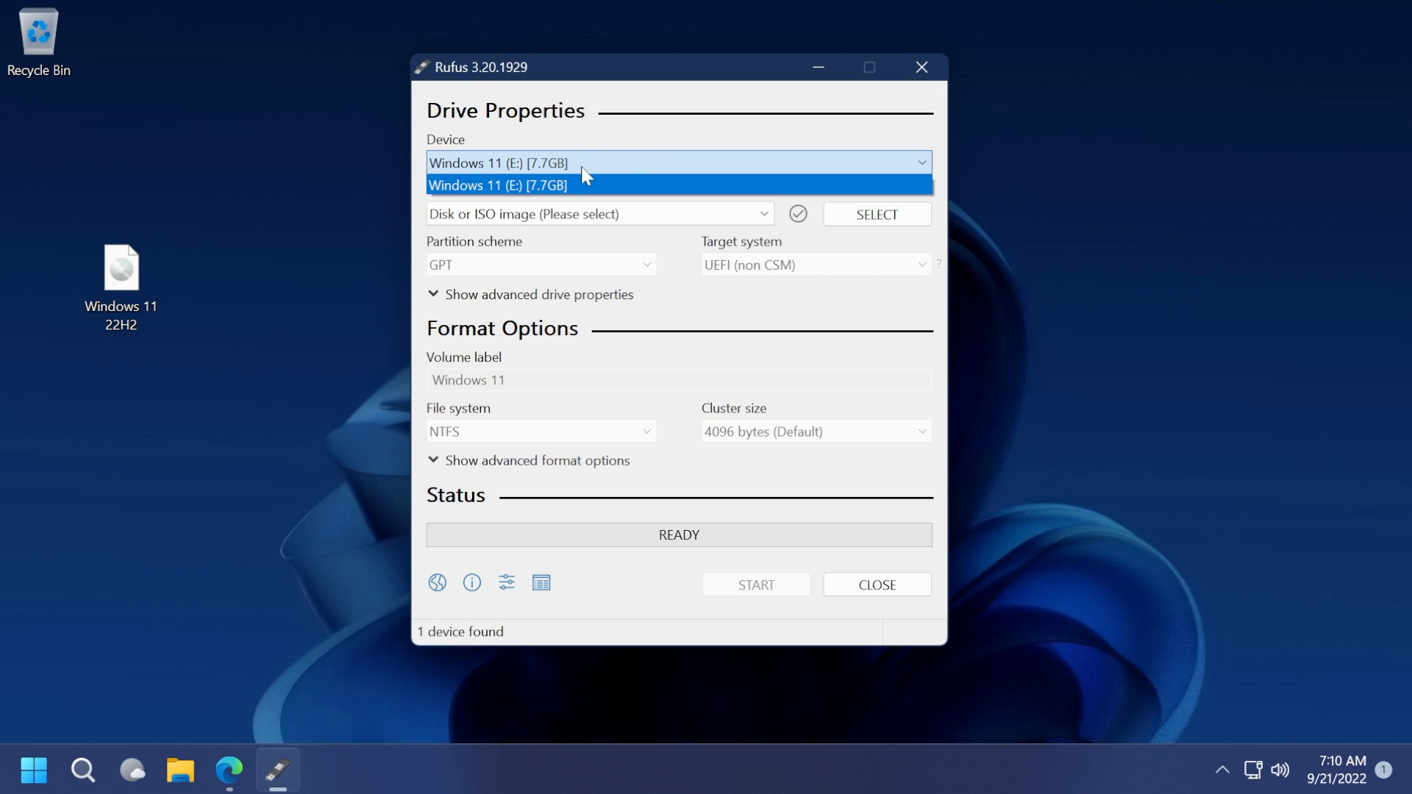
pyautogui.moveTo(547, 200)
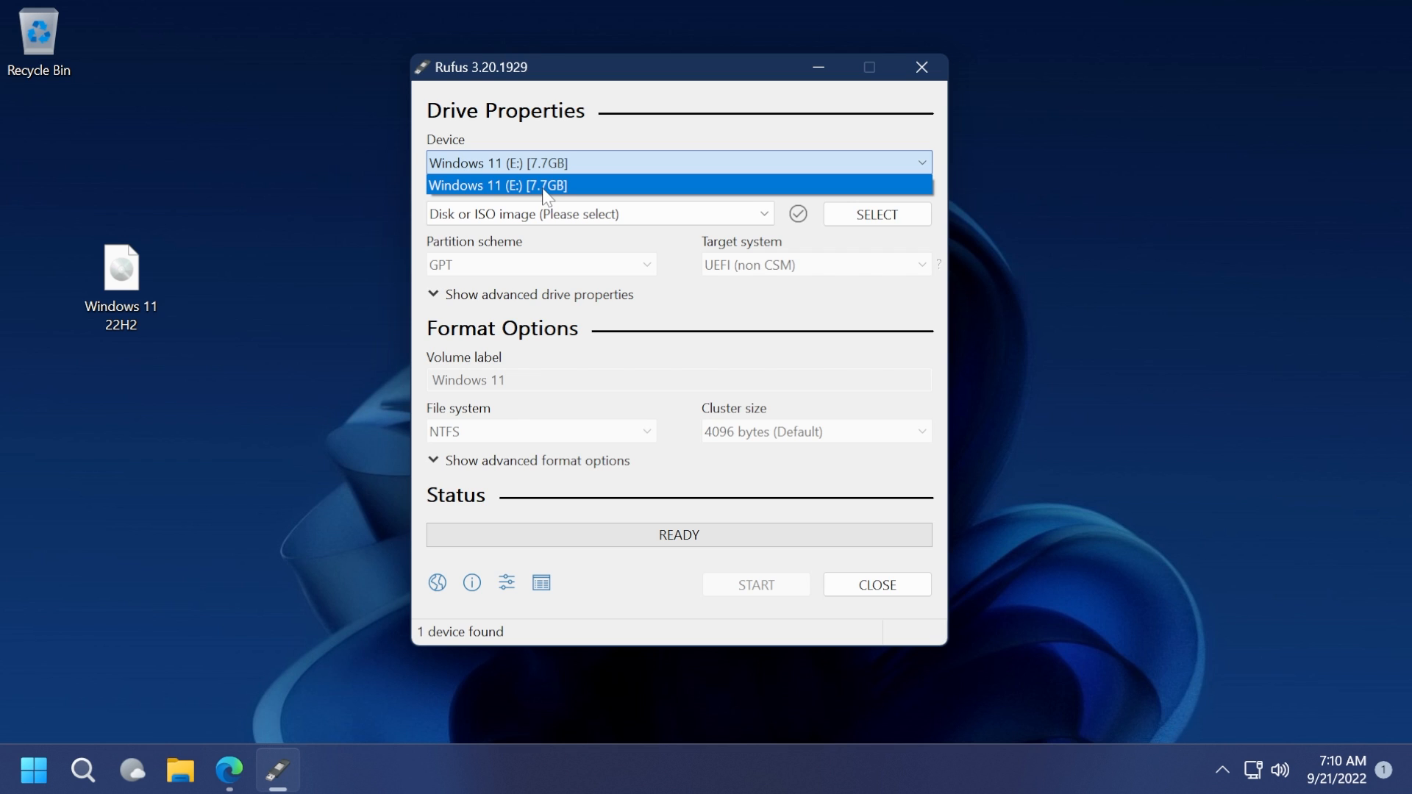
pyautogui.click(498, 185)
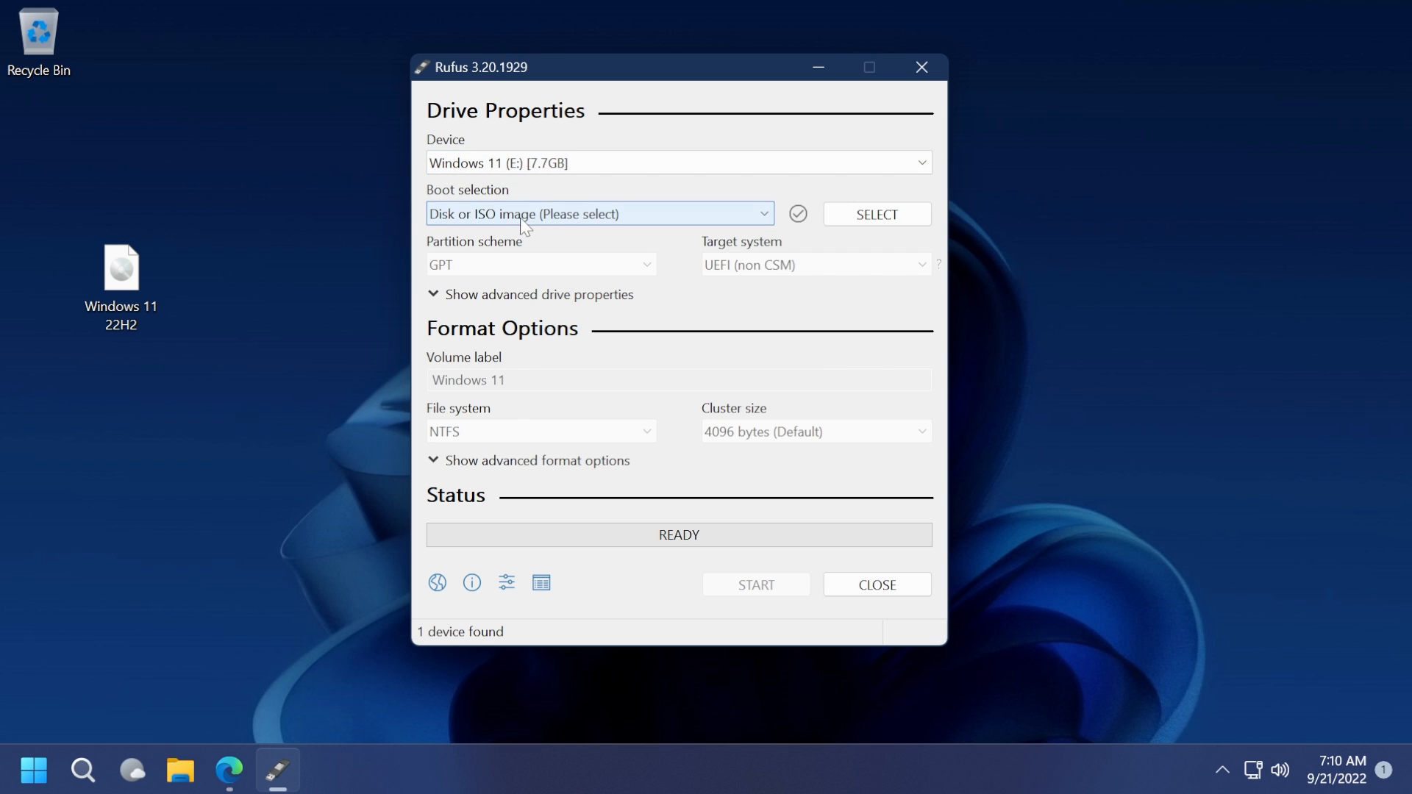
pyautogui.click(875, 213)
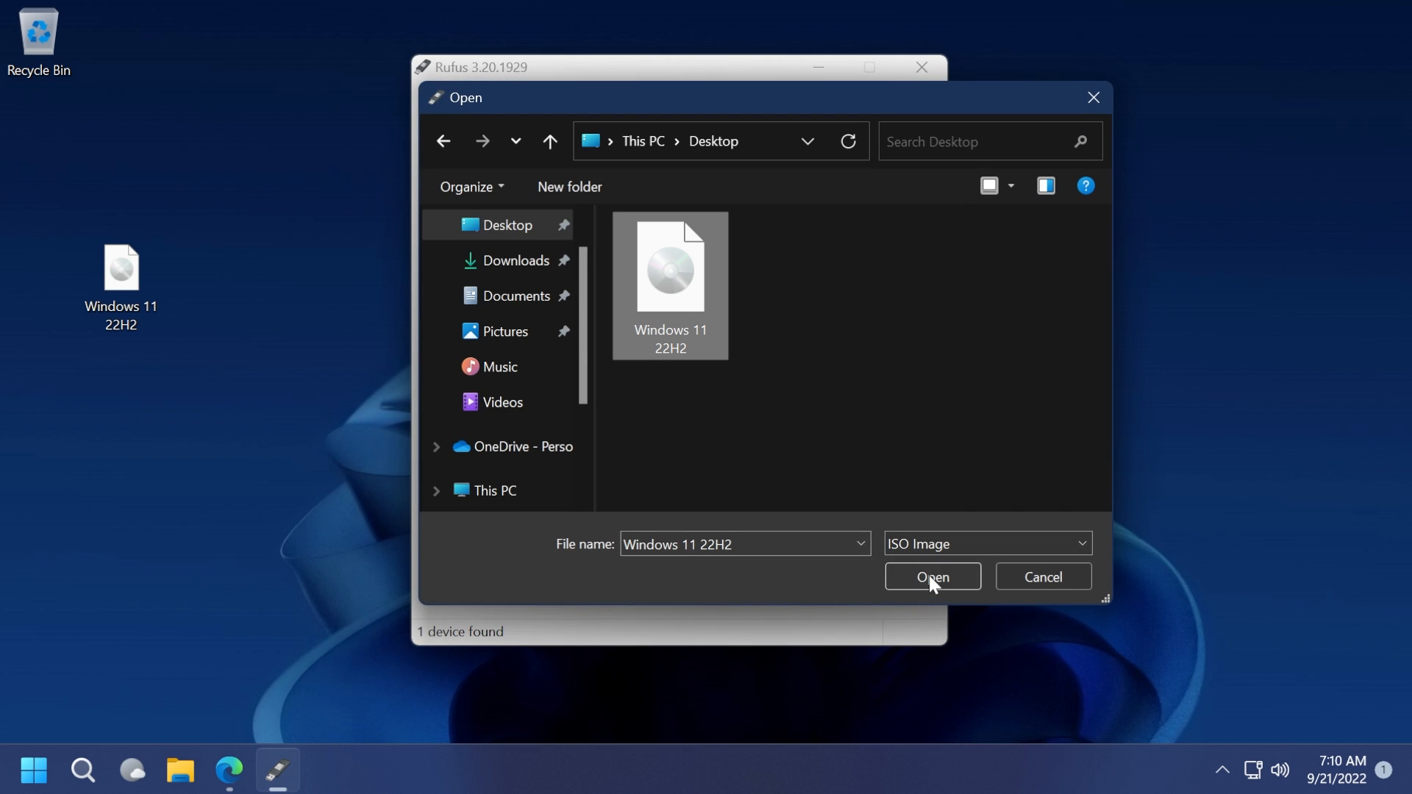
pyautogui.click(931, 577)
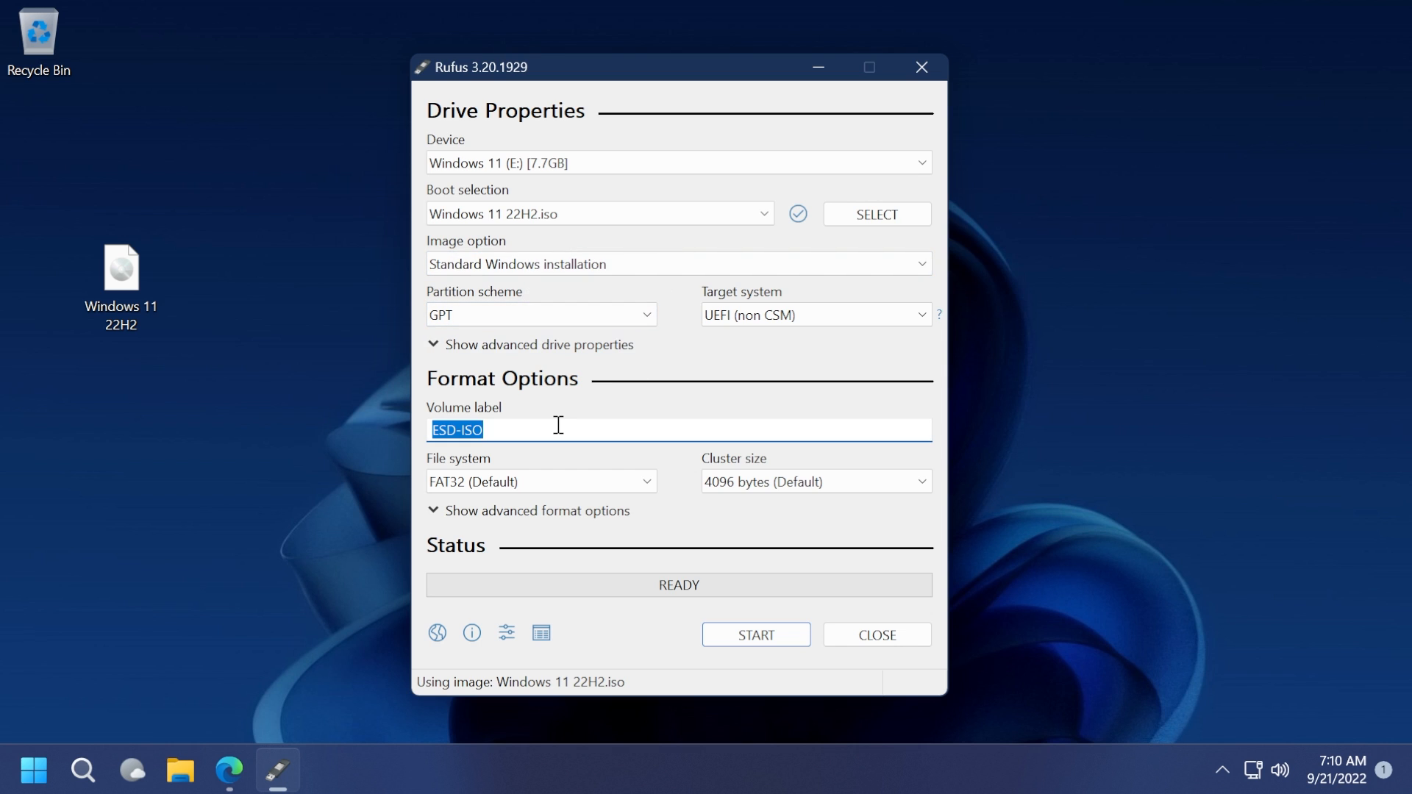
pyautogui.write('Windows 11 2')
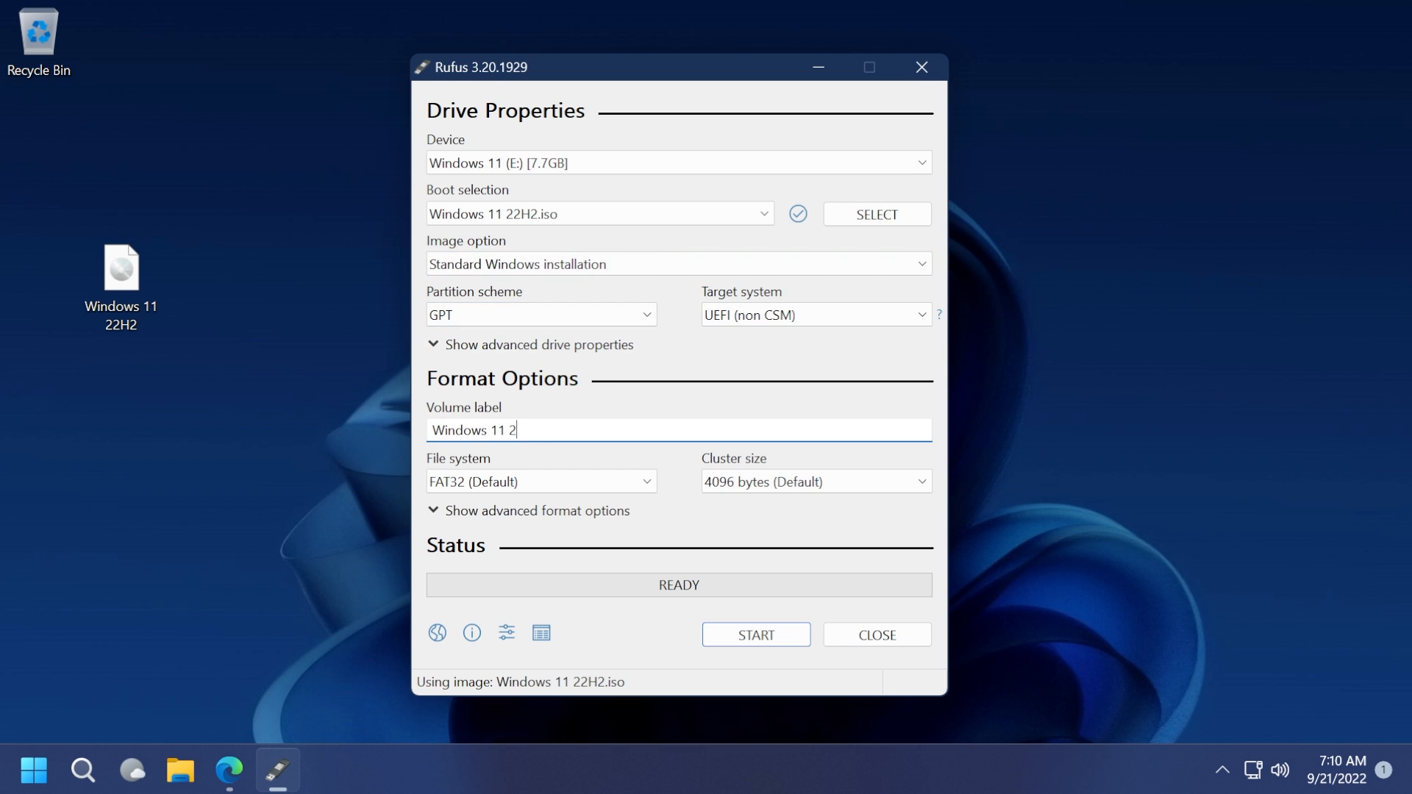
pyautogui.click(754, 634)
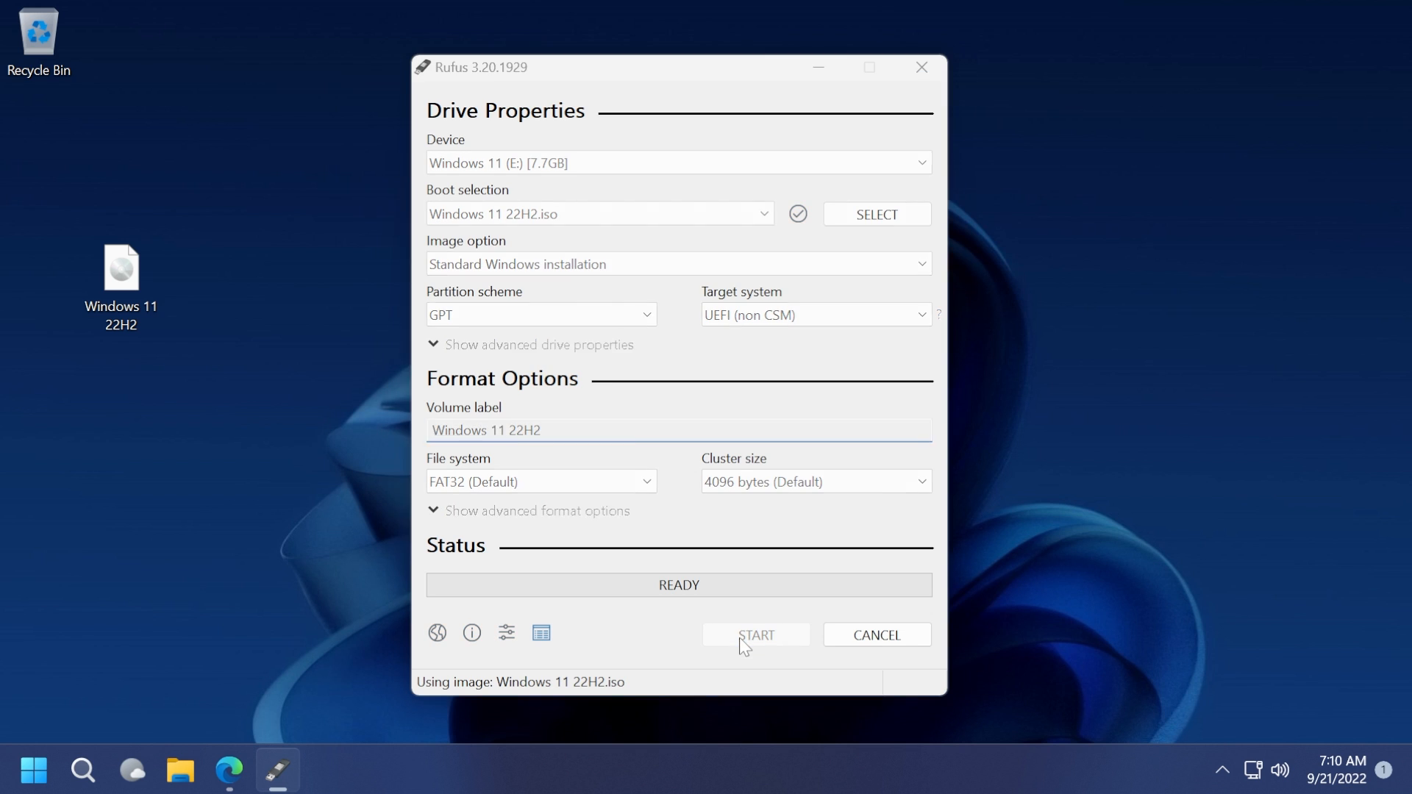
# Step: Write the installer with all five Windows customizations enabled, then close Rufus
pyautogui.click(754, 634)
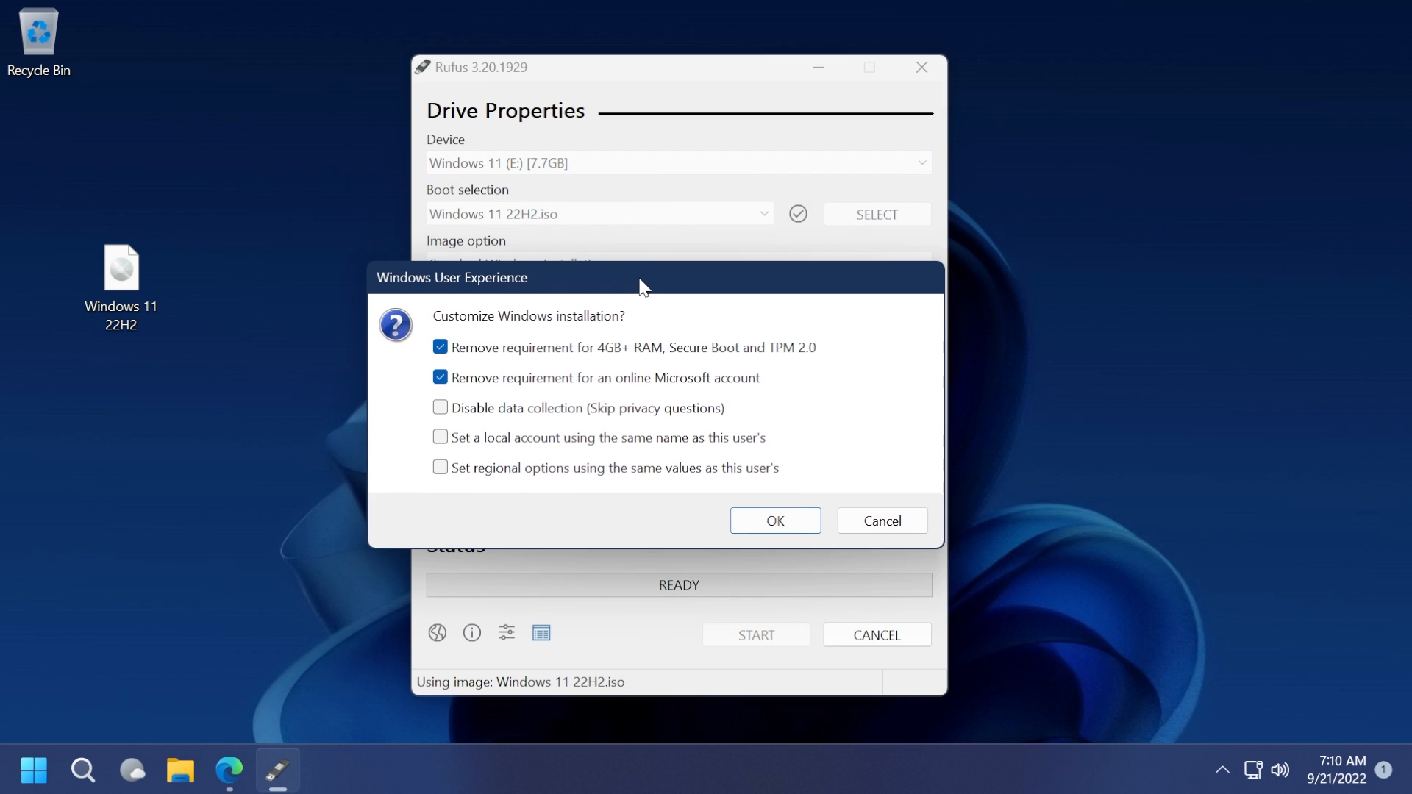
pyautogui.moveTo(643, 322)
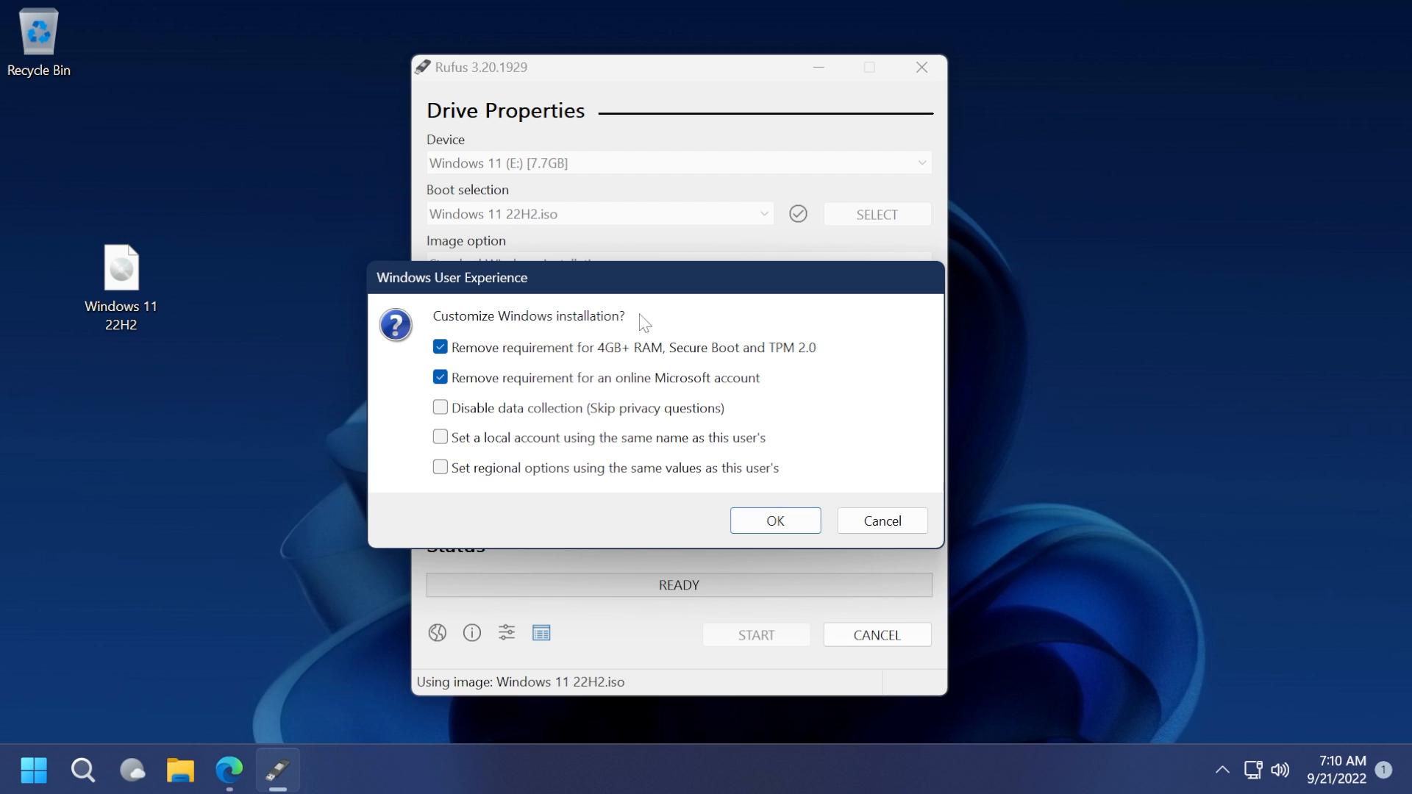
pyautogui.moveTo(554, 360)
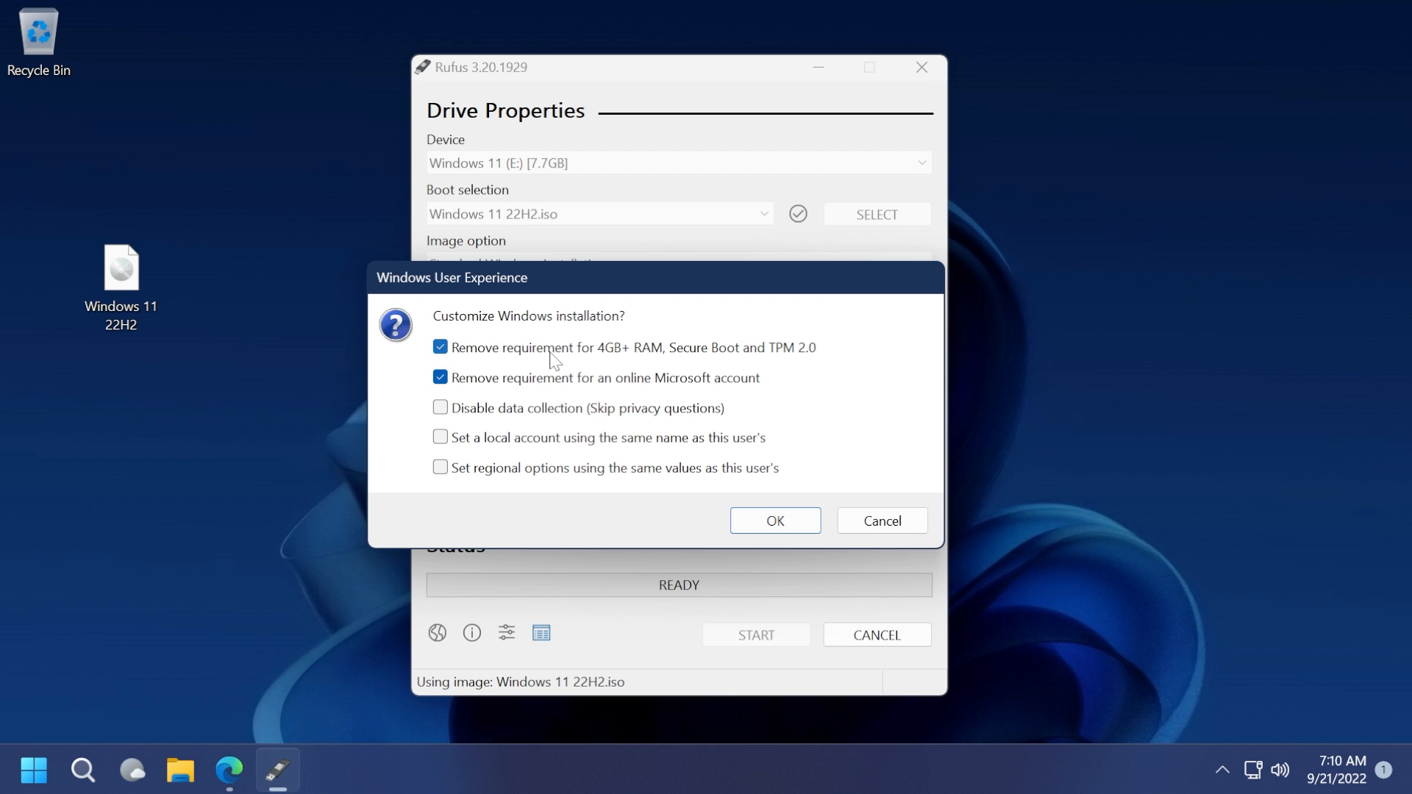
pyautogui.moveTo(656, 363)
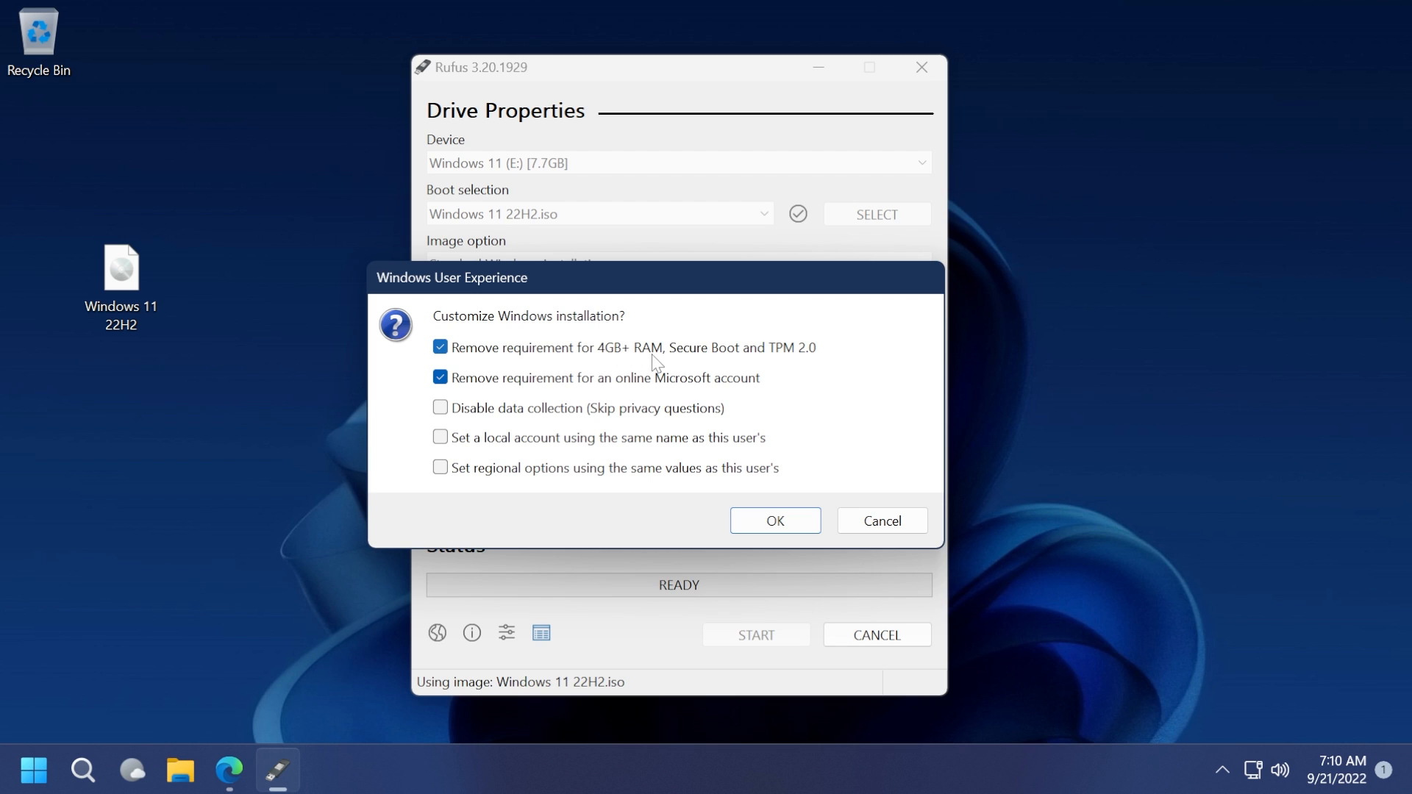
pyautogui.moveTo(818, 360)
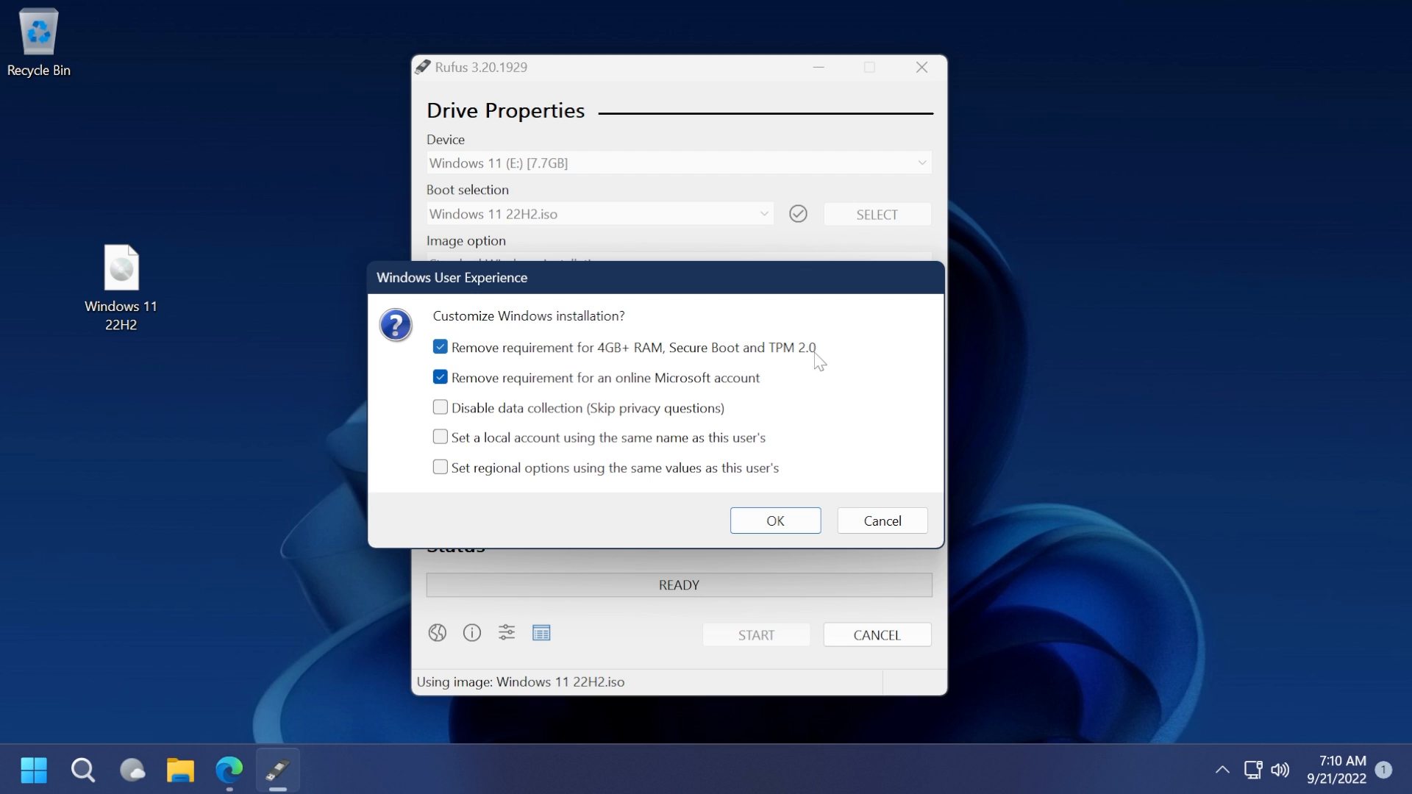
pyautogui.moveTo(567, 392)
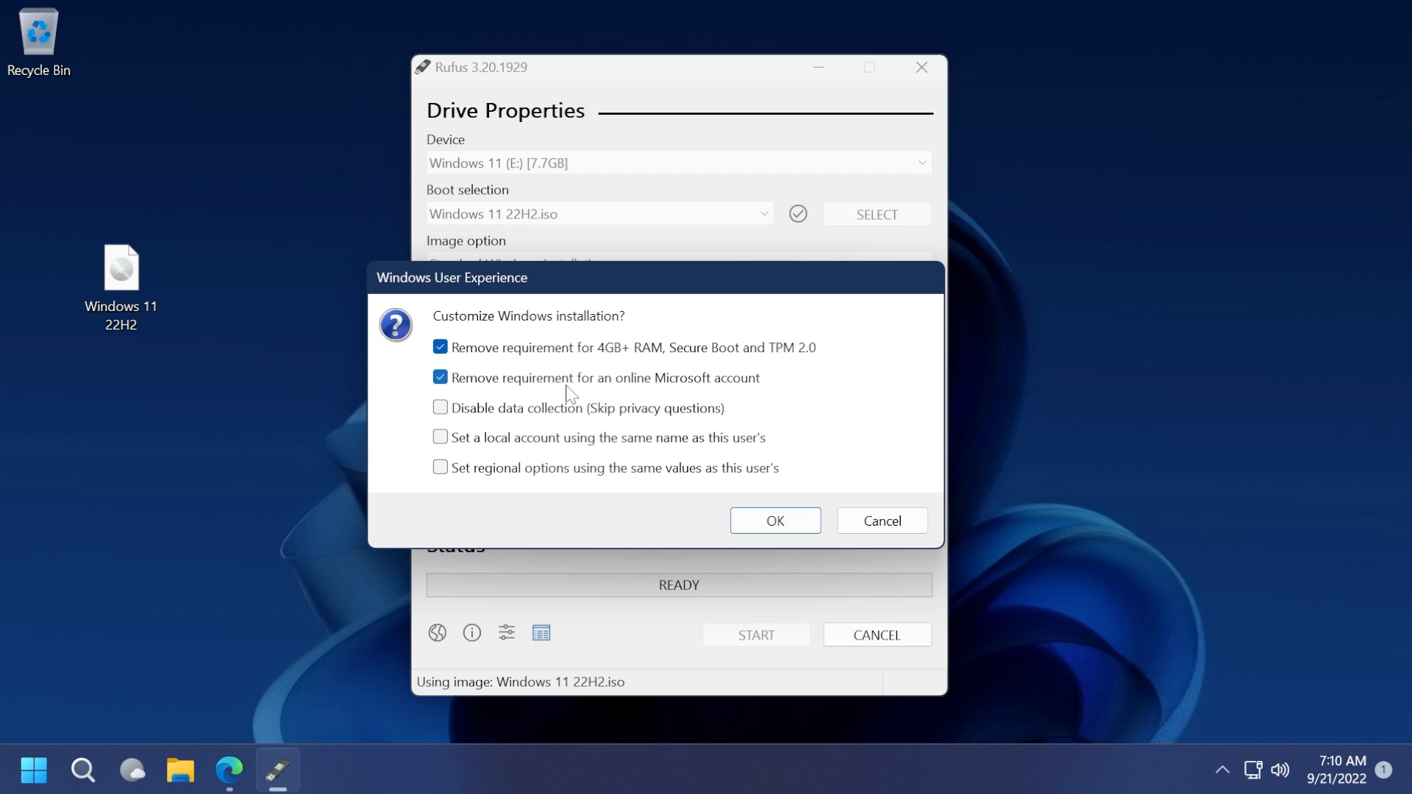
pyautogui.moveTo(747, 397)
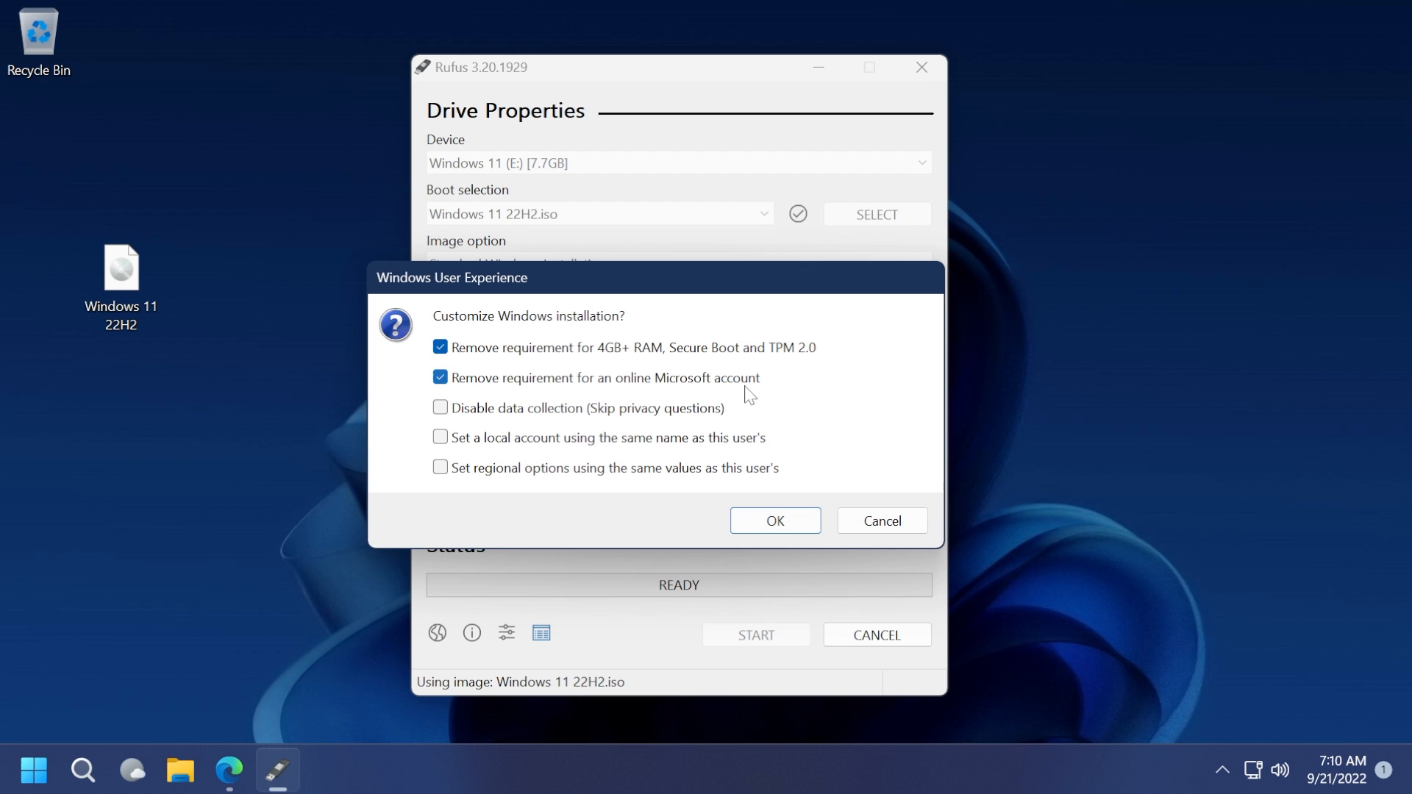
pyautogui.moveTo(671, 450)
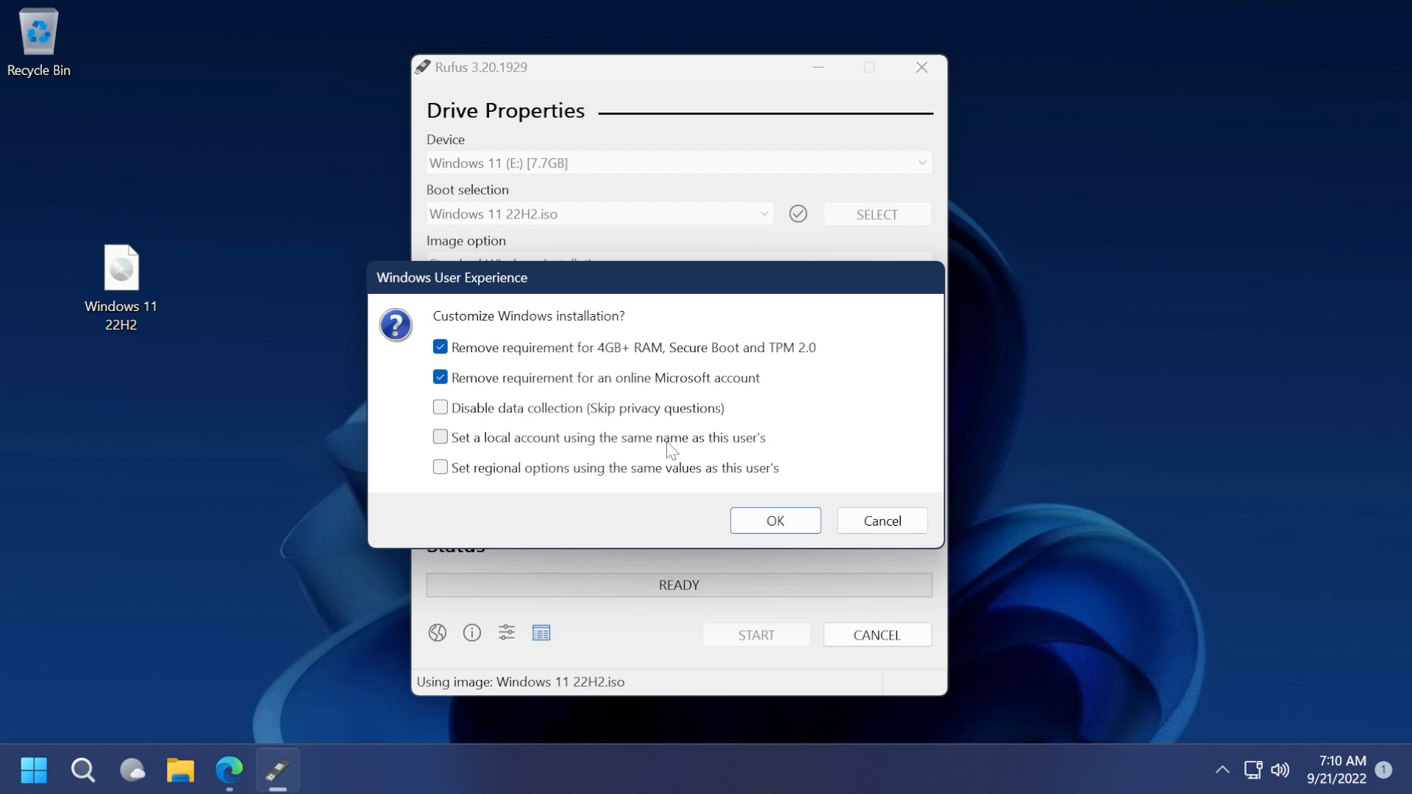
pyautogui.moveTo(766, 450)
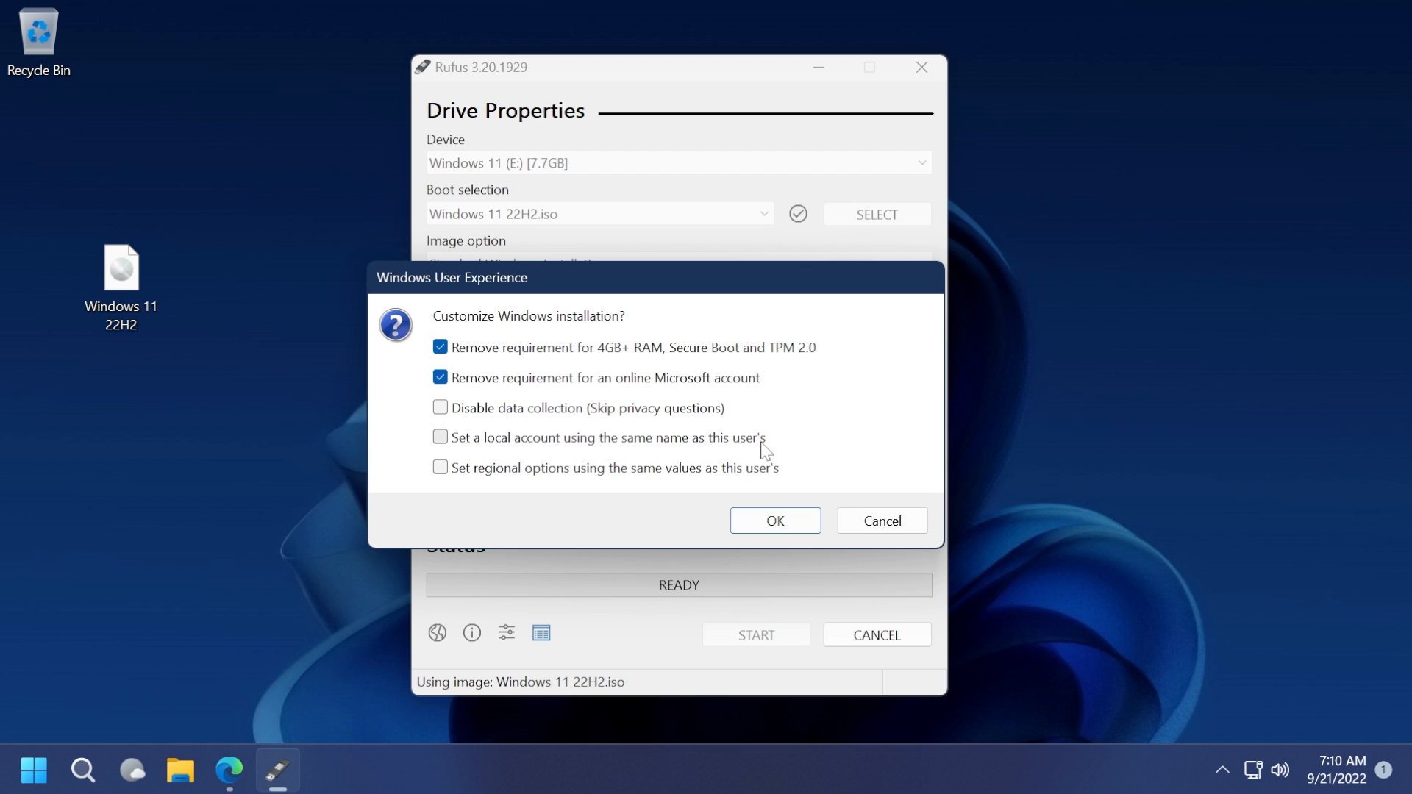
pyautogui.moveTo(630, 486)
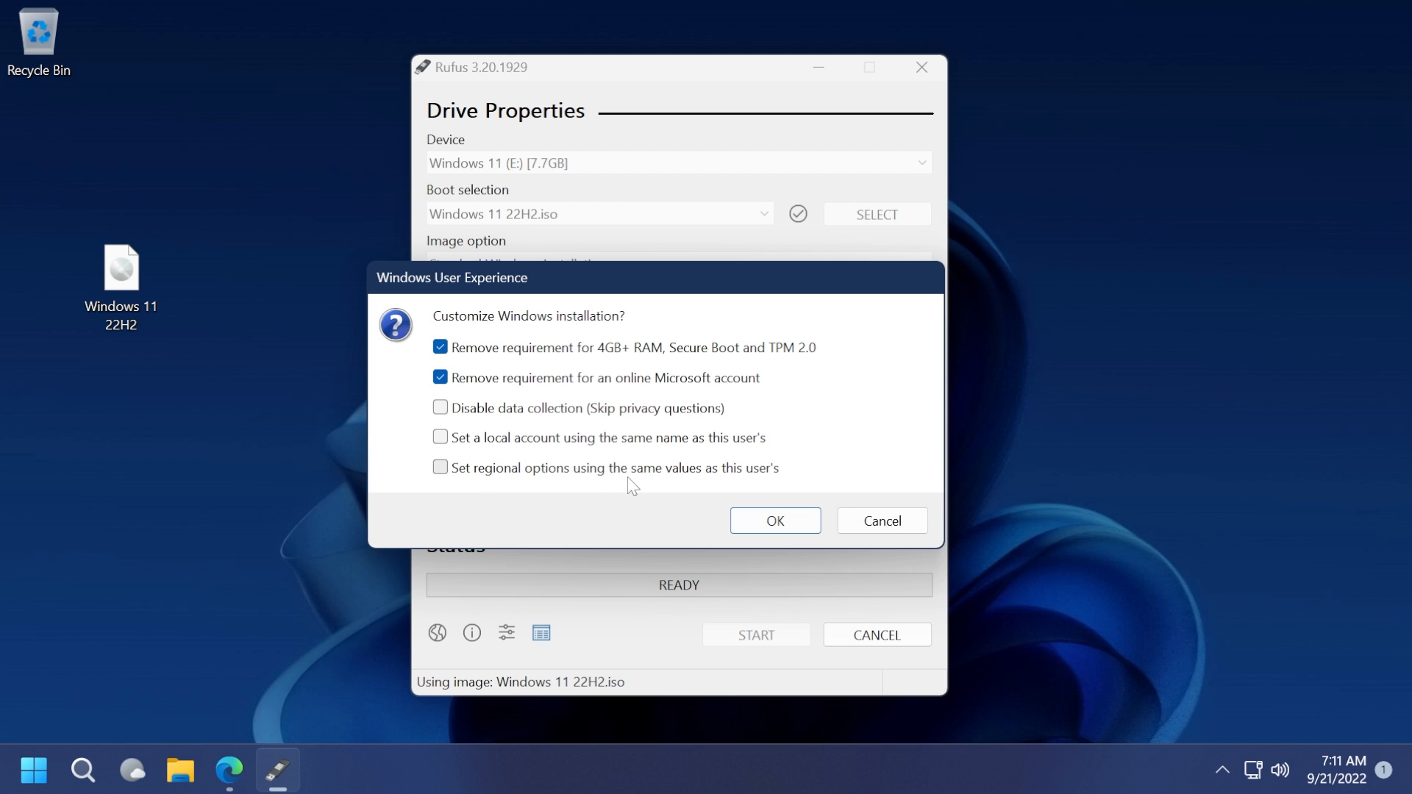
pyautogui.moveTo(440, 408)
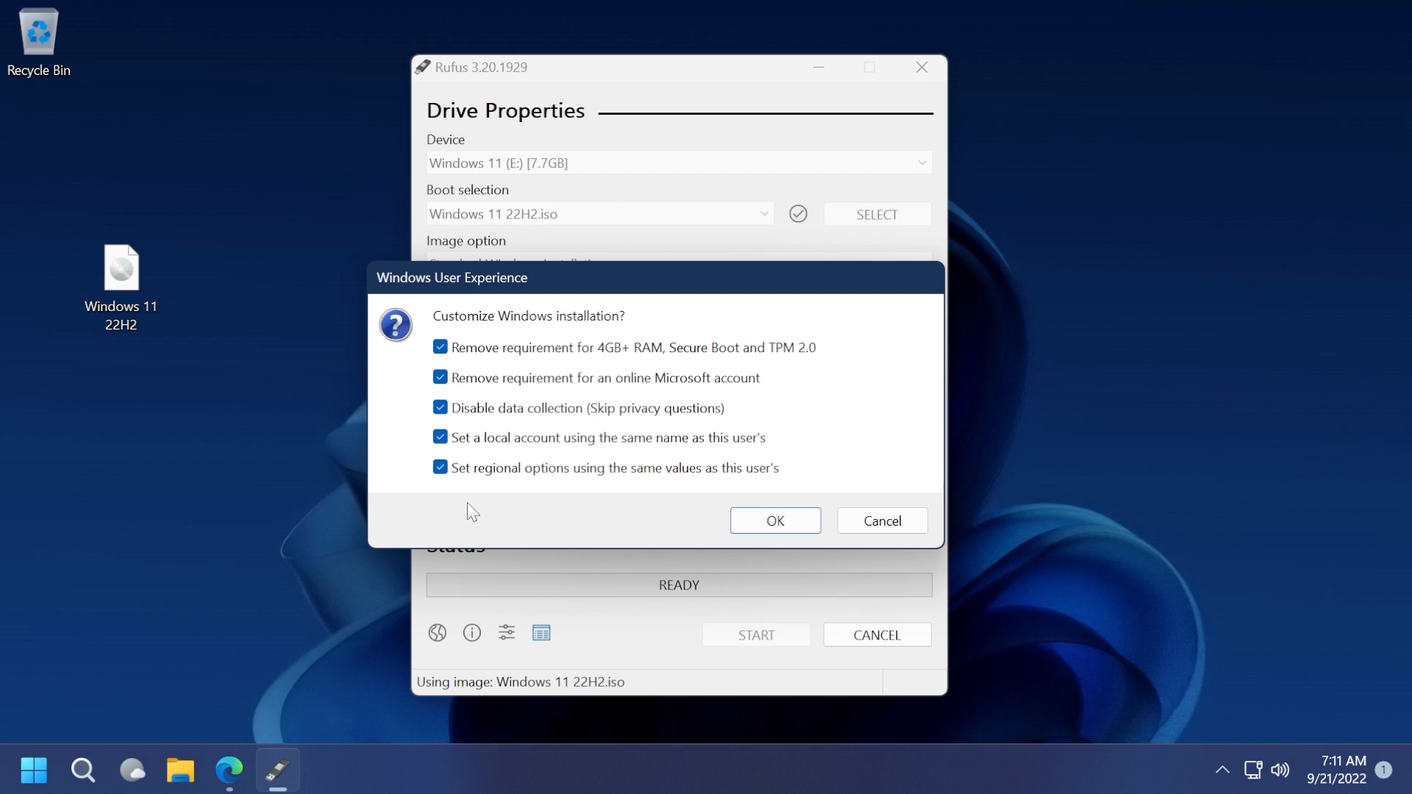
pyautogui.moveTo(590, 525)
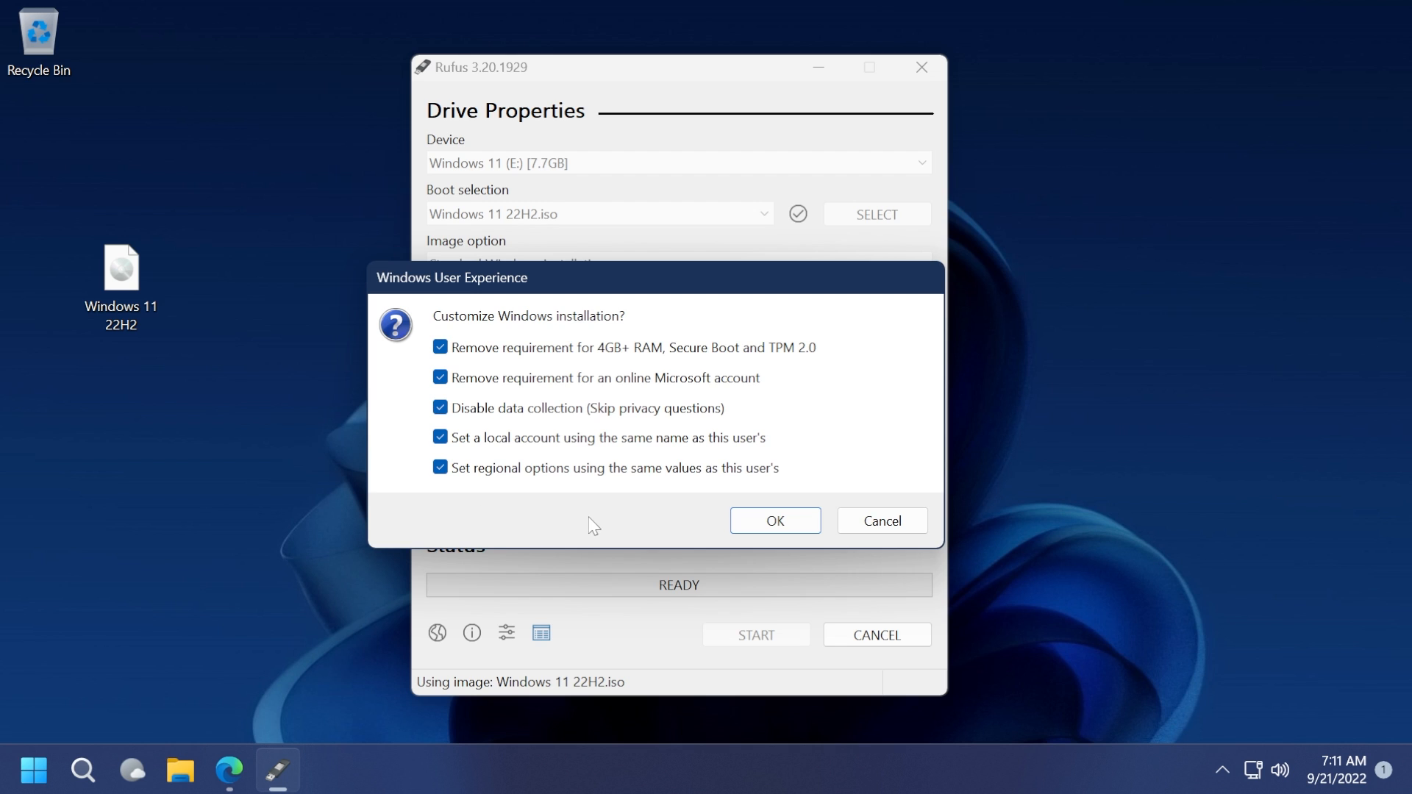
pyautogui.moveTo(691, 531)
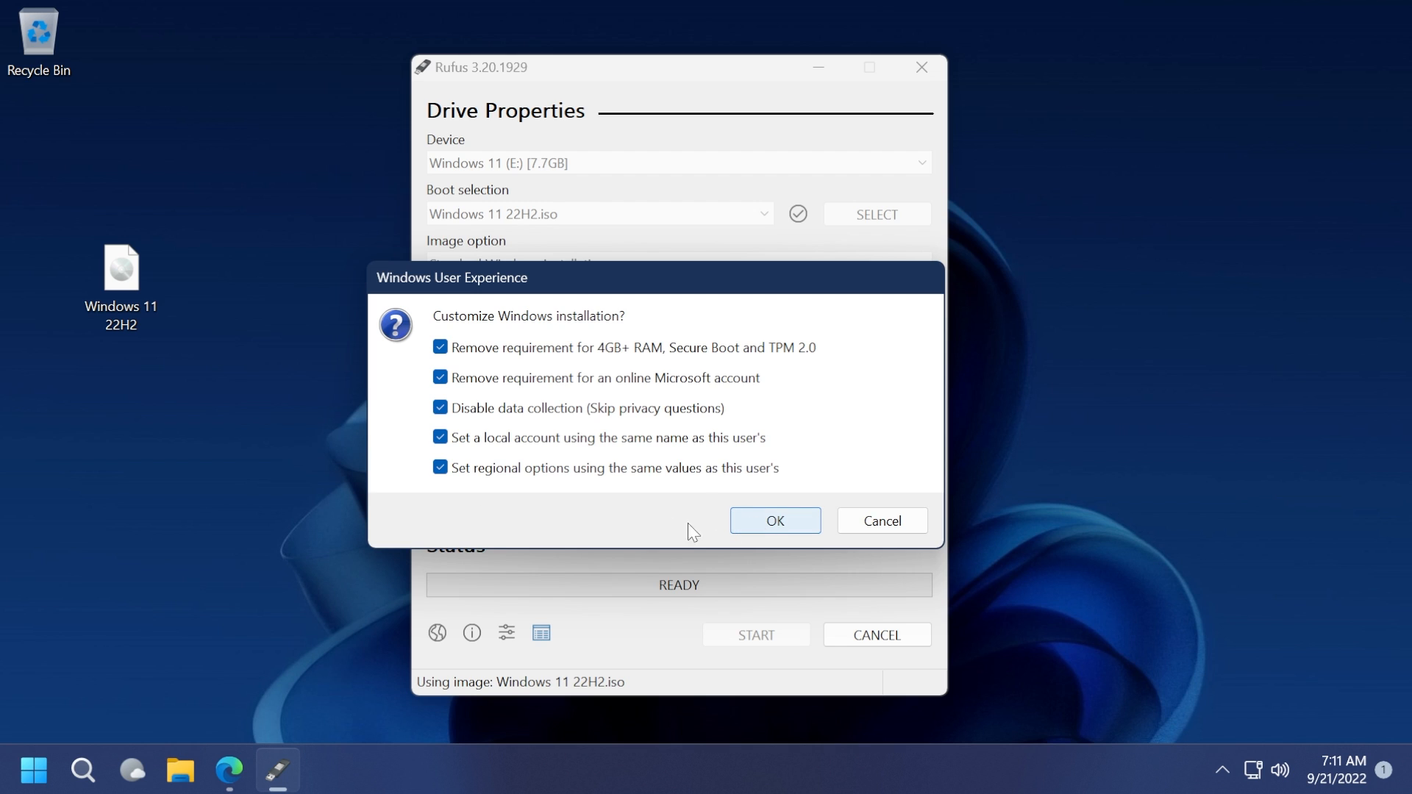
pyautogui.moveTo(644, 531)
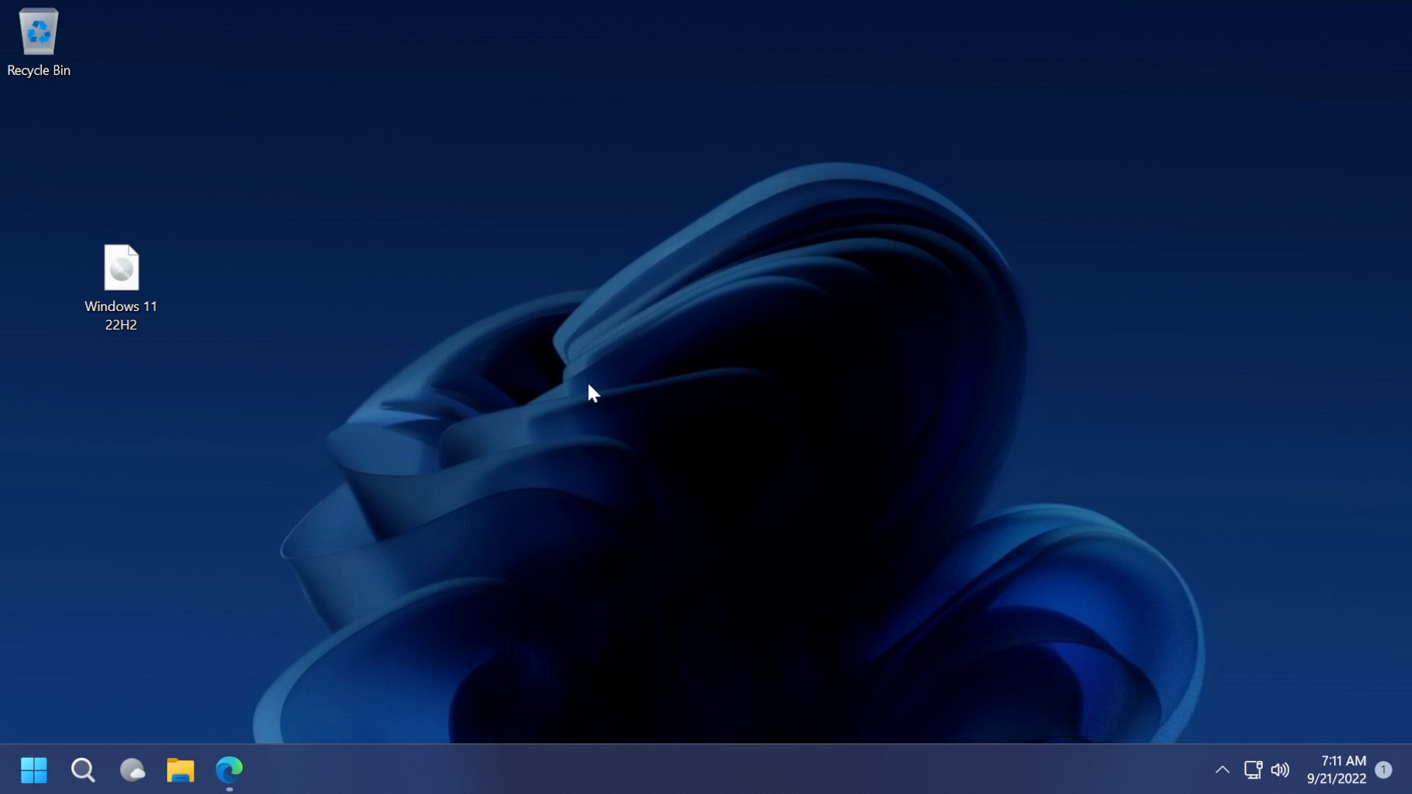
pyautogui.click(119, 279)
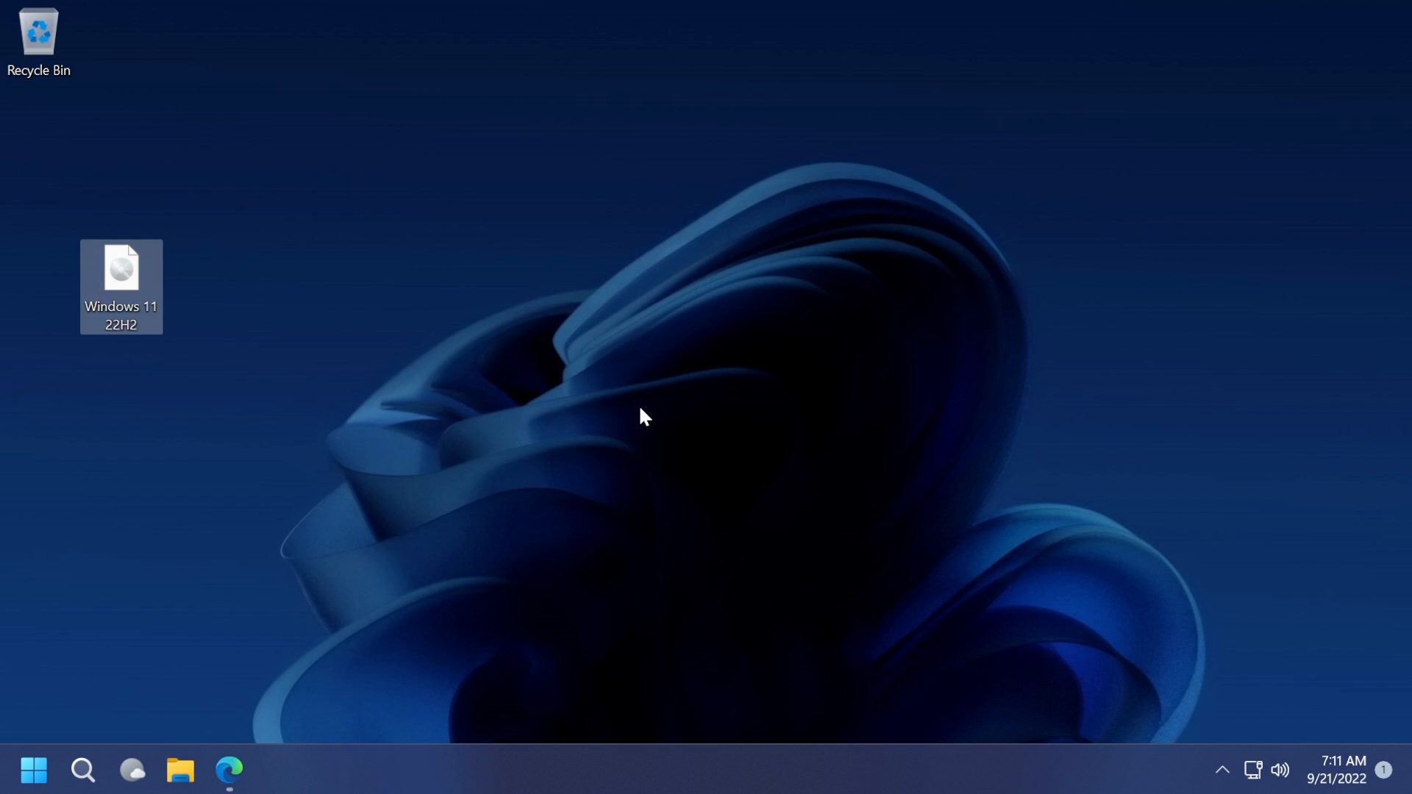
pyautogui.click(500, 437)
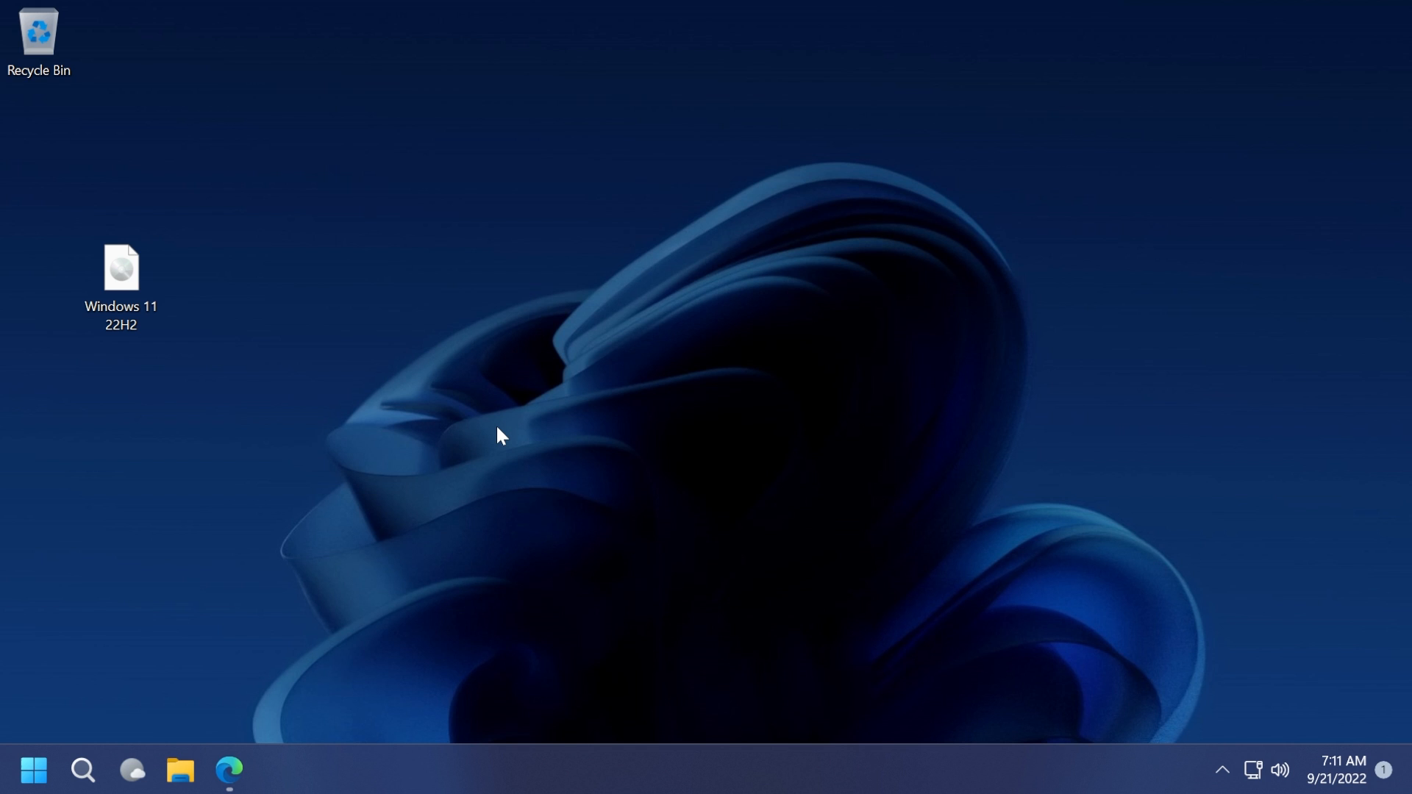
pyautogui.moveTo(556, 397)
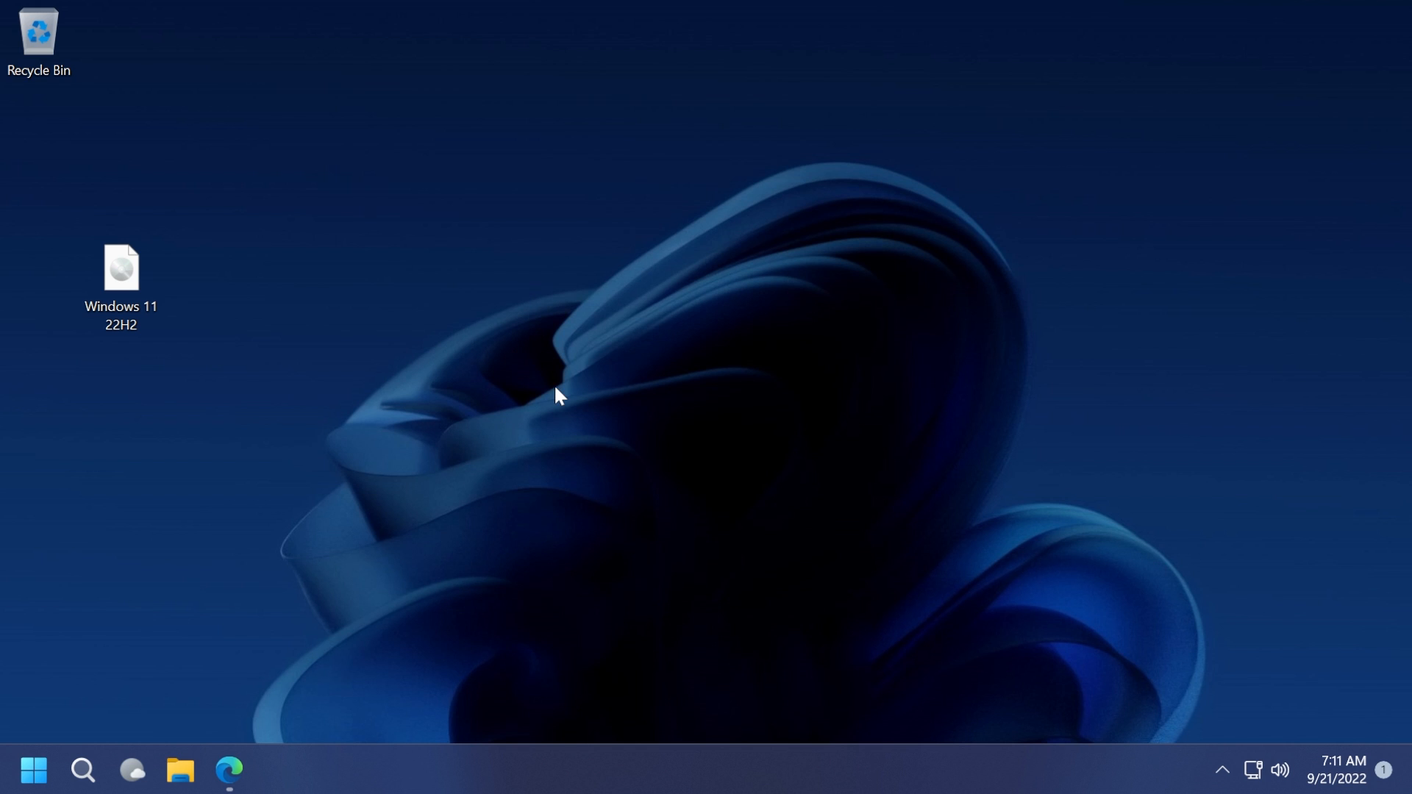
pyautogui.moveTo(531, 397)
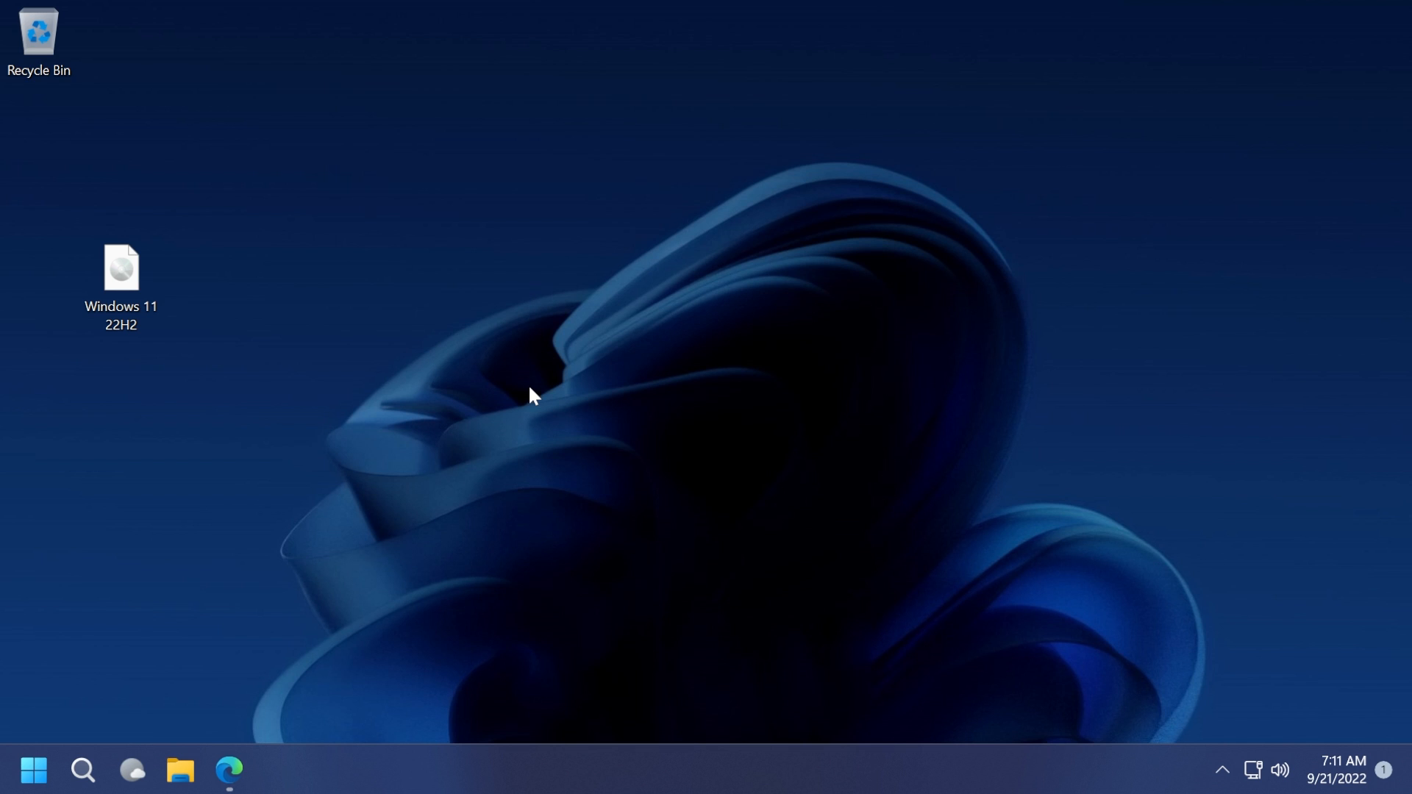
# Step: Download the AveYo MediaCreationTool.bat GitHub repository as a ZIP
pyautogui.click(228, 770)
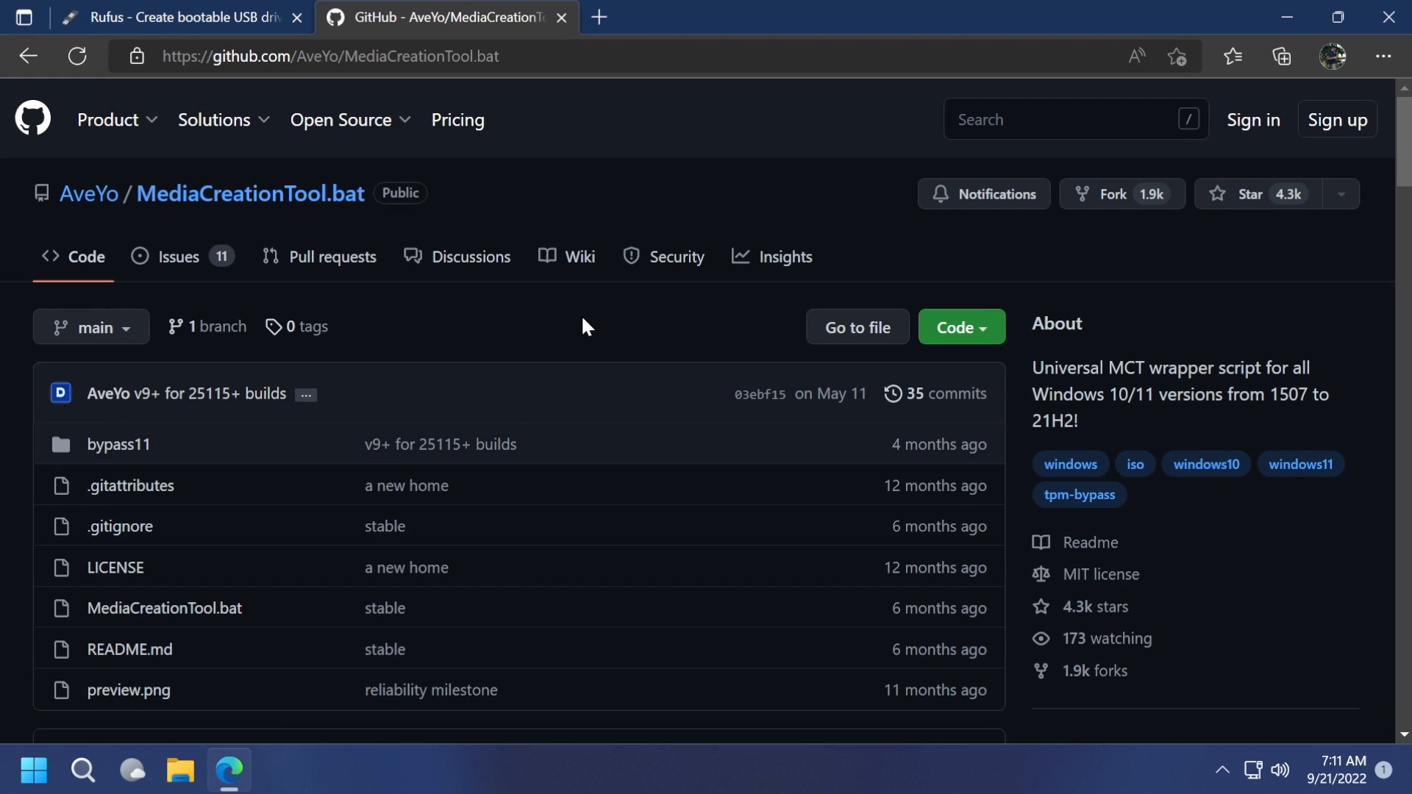
pyautogui.scroll(-3)
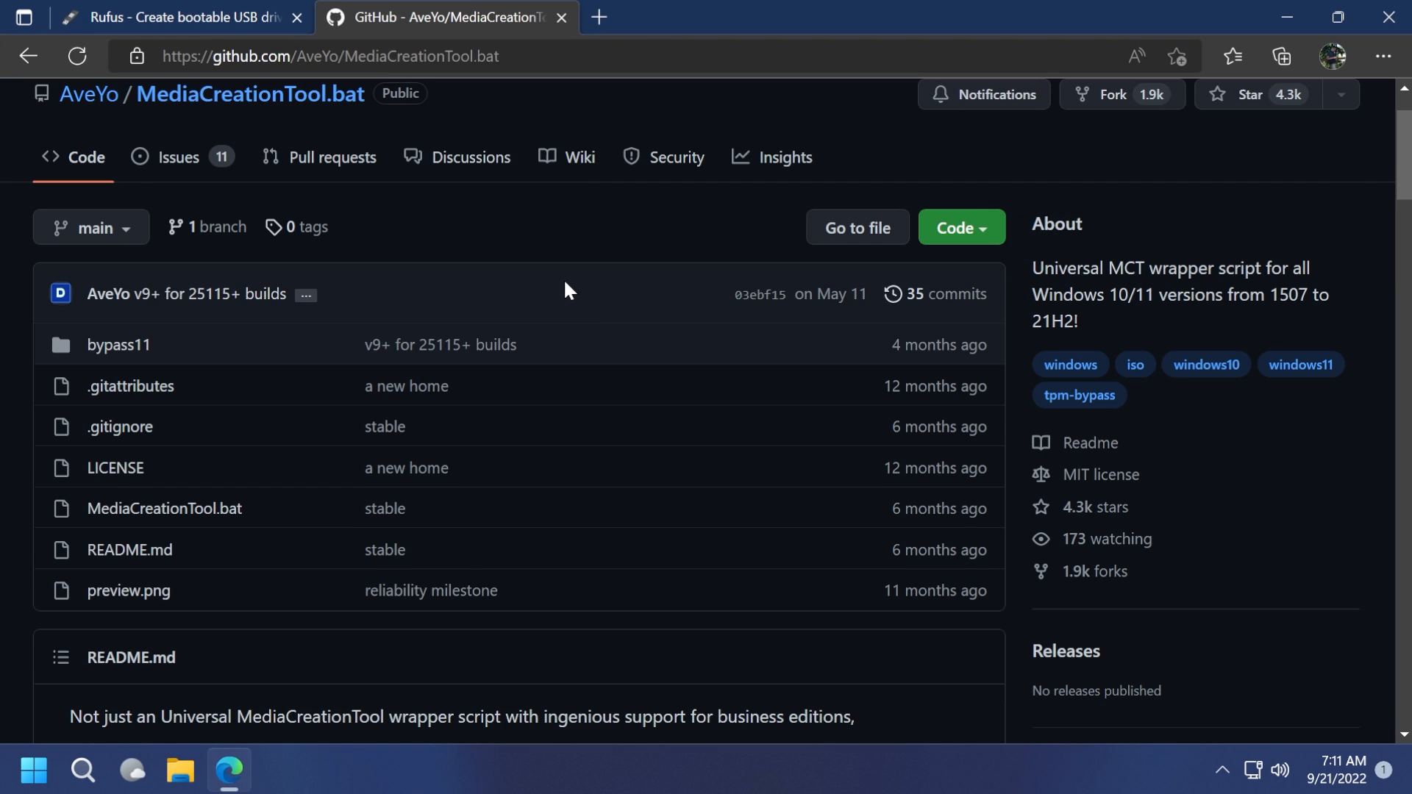
pyautogui.click(960, 227)
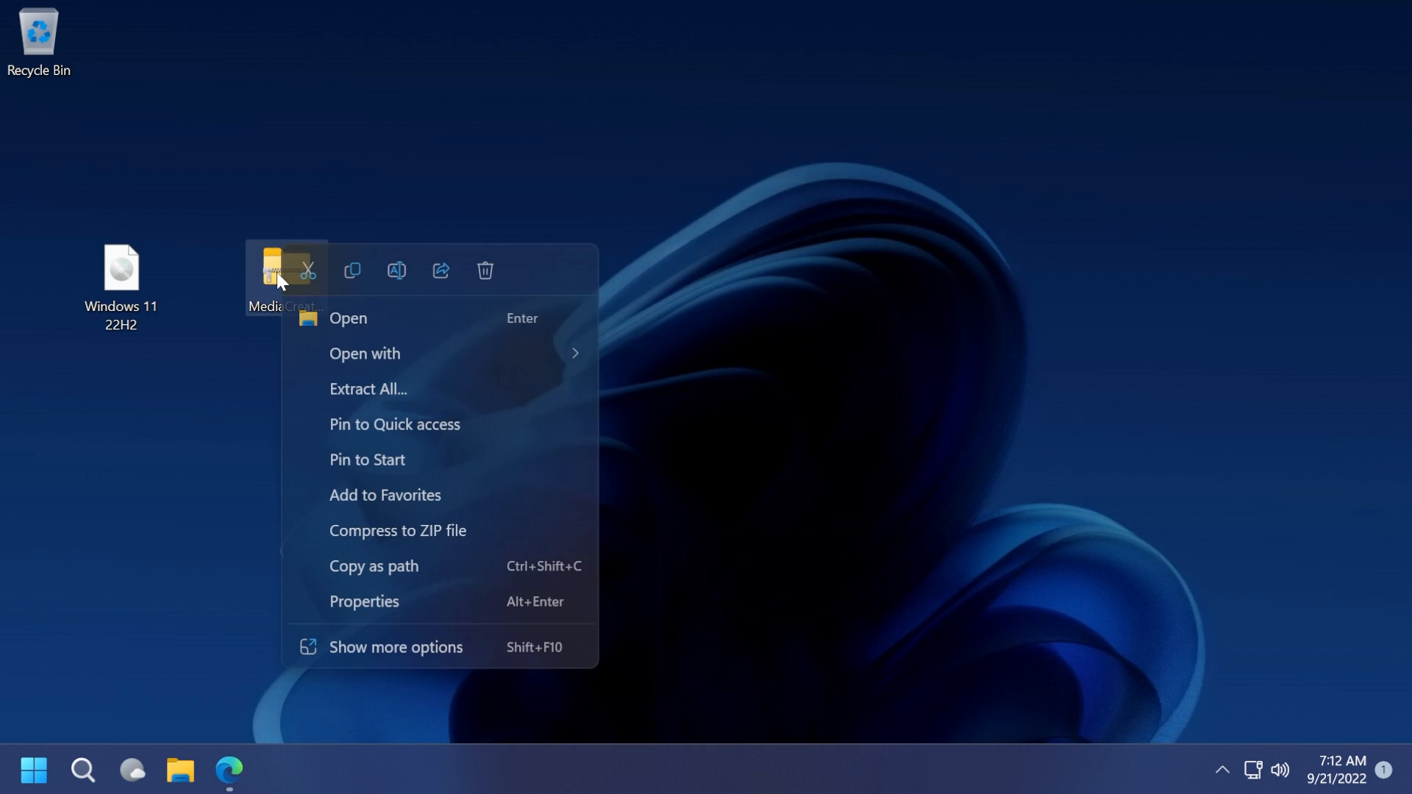
# Step: Extract the MediaCreationTool.bat-main zip to the desktop
pyautogui.click(368, 389)
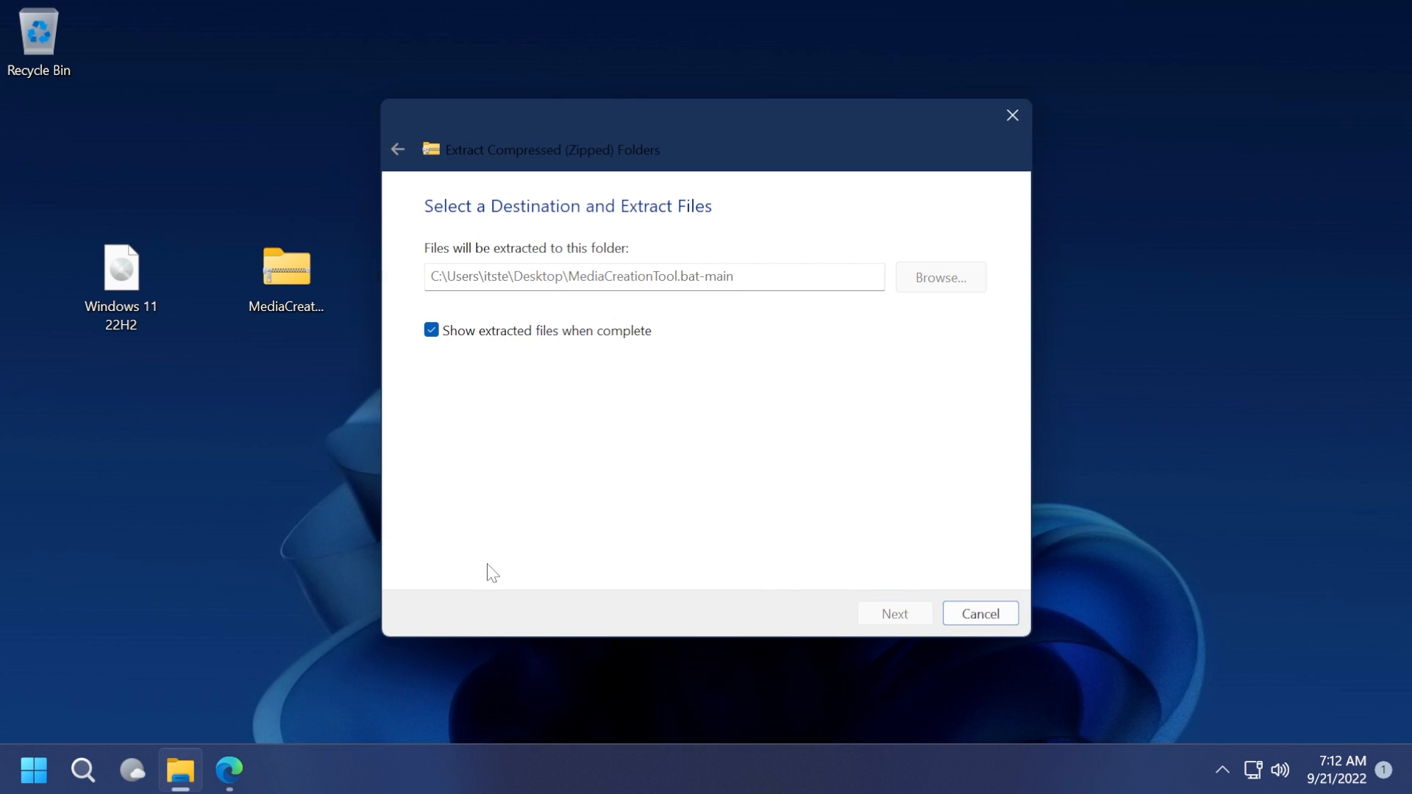
pyautogui.click(893, 613)
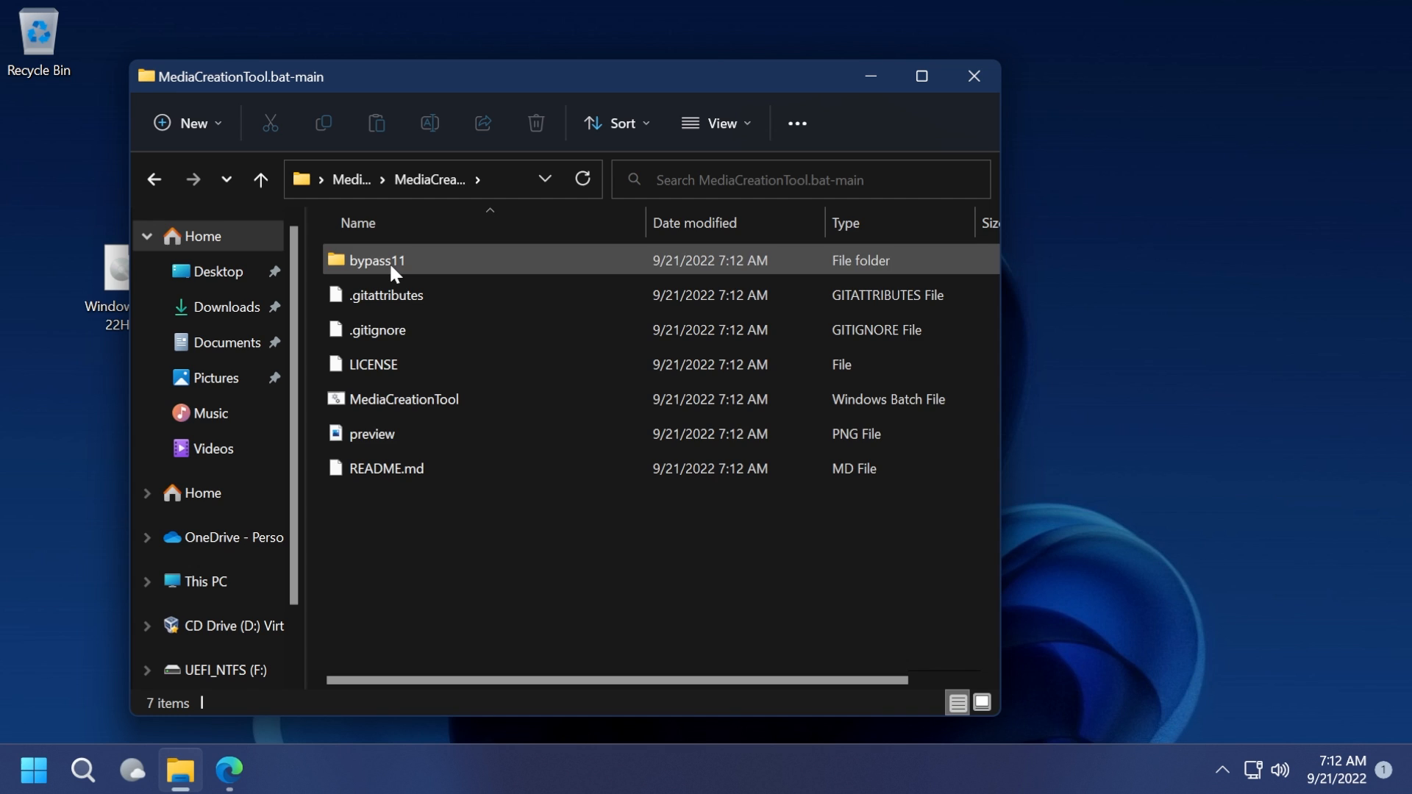
# Step: Open bypass11 and run Skip_TPM_Check_on_Dynamic_Update past the SmartScreen warning
pyautogui.doubleClick(372, 259)
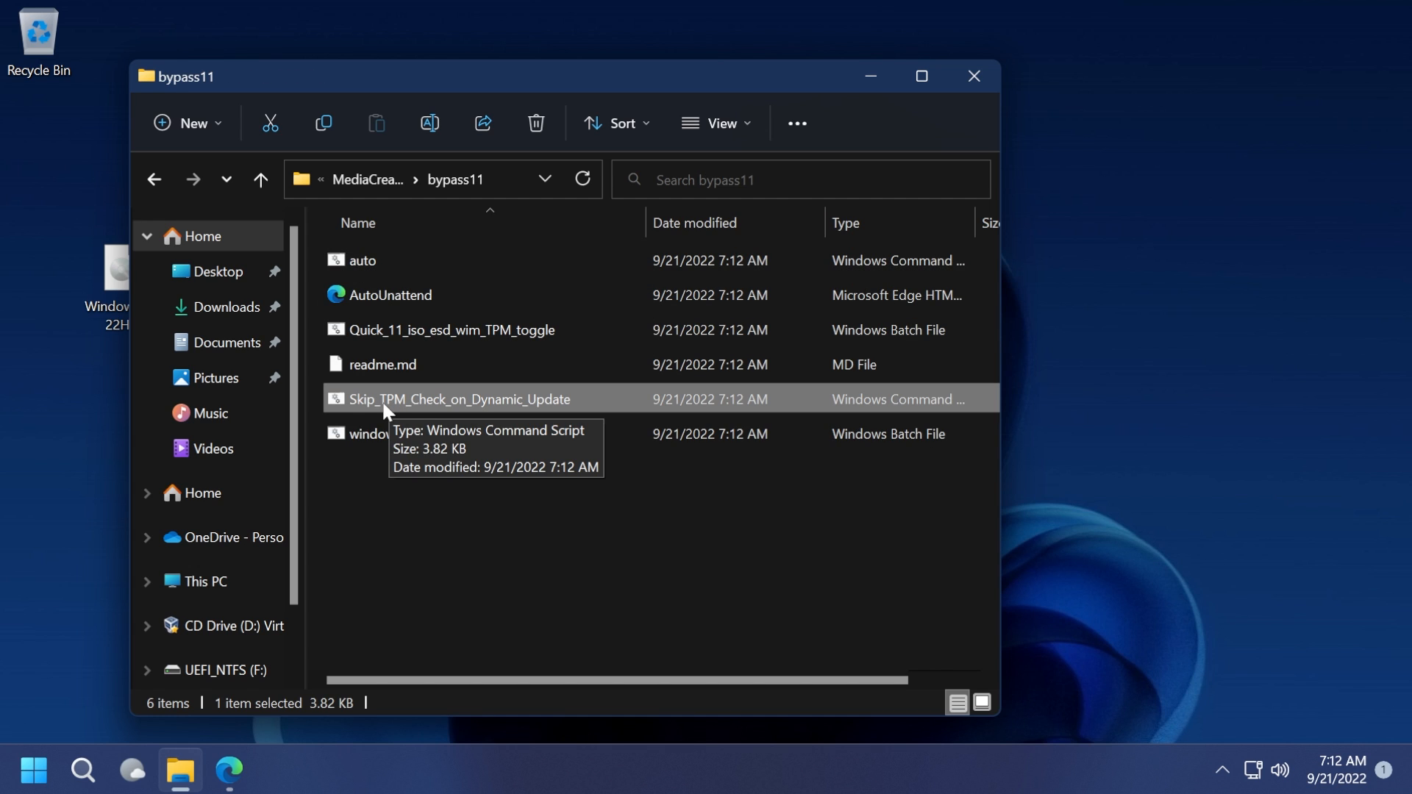
pyautogui.moveTo(500, 550)
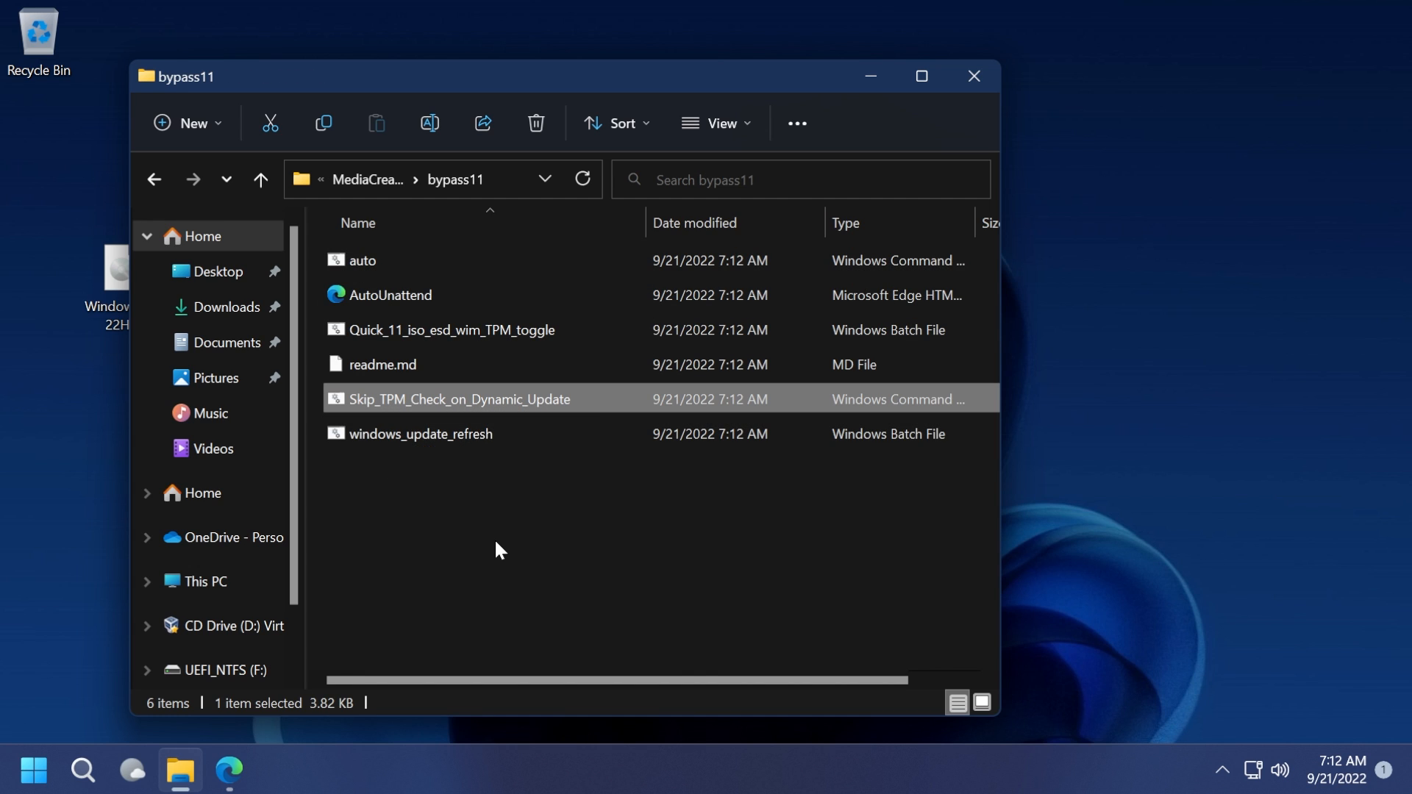
pyautogui.rightClick(456, 398)
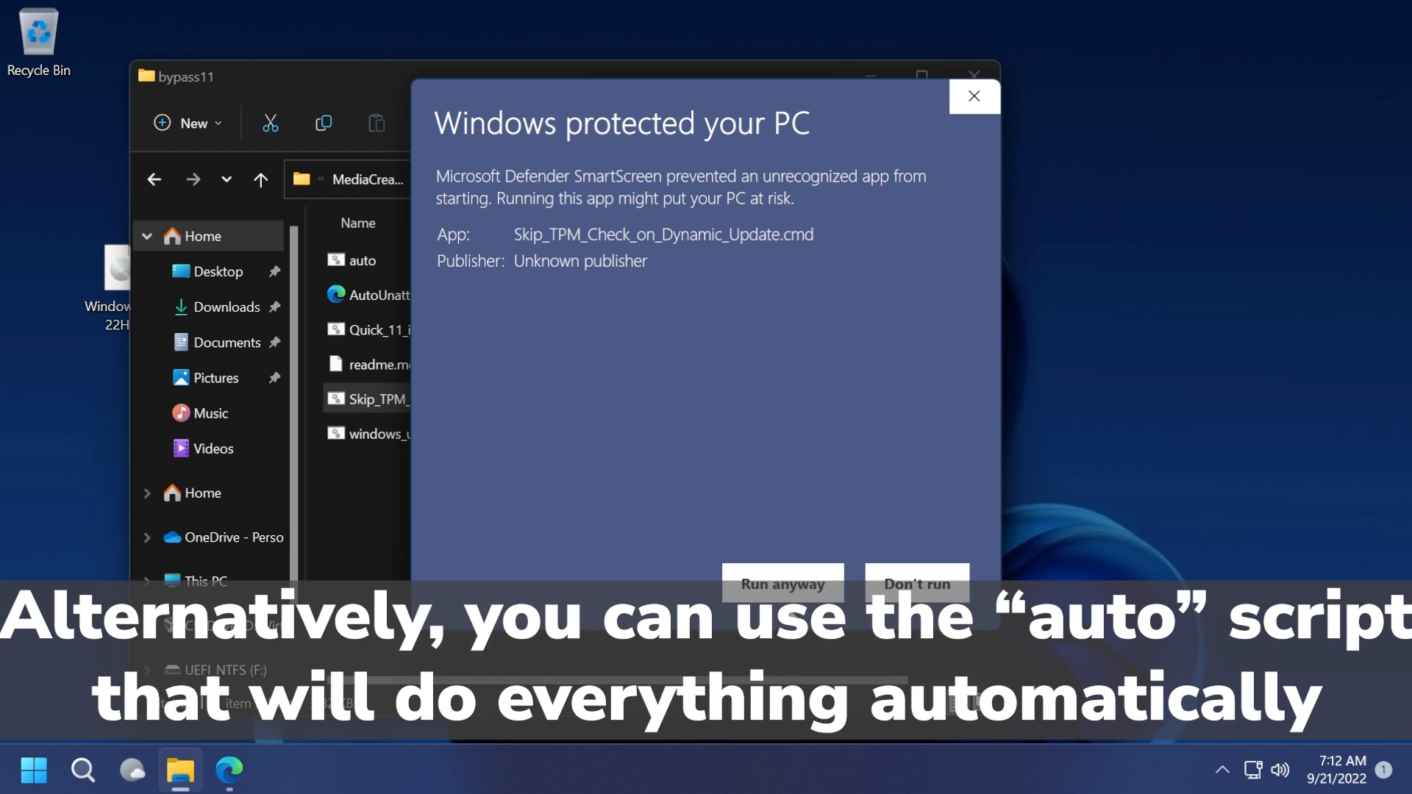
pyautogui.click(781, 584)
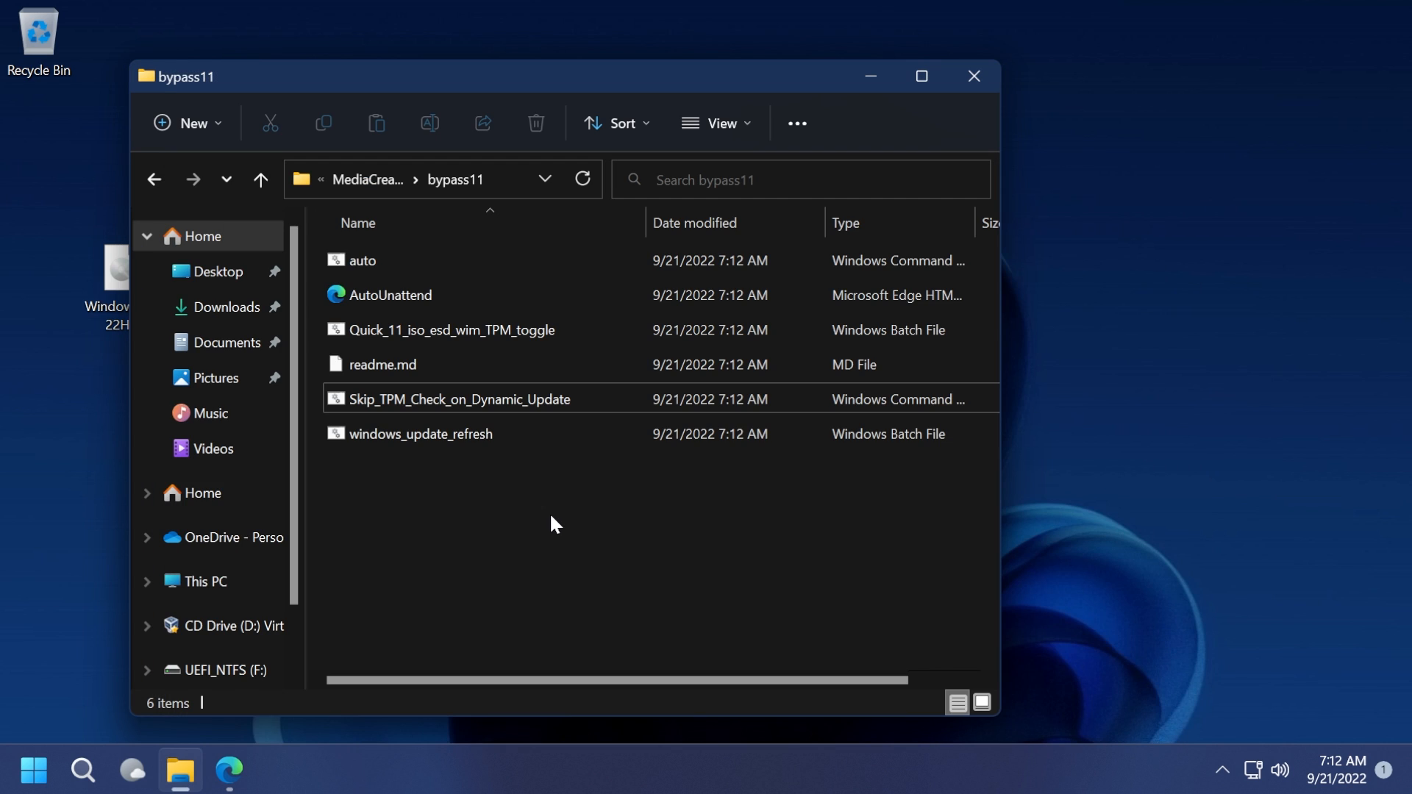
pyautogui.moveTo(518, 457)
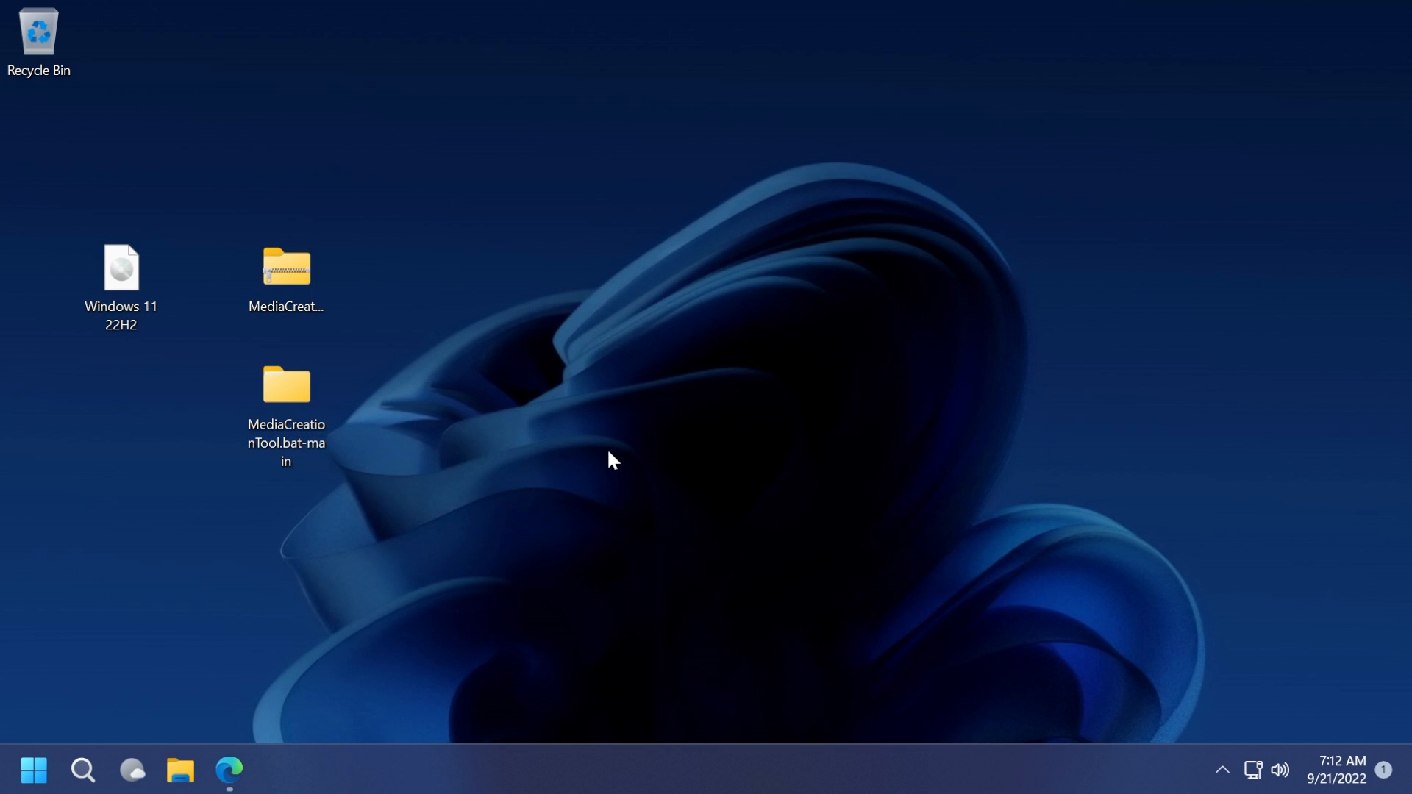
# Step: Open the mounted ESD-ISO DVD drive (G:) and run setup to start Windows 11 Setup
pyautogui.click(120, 268)
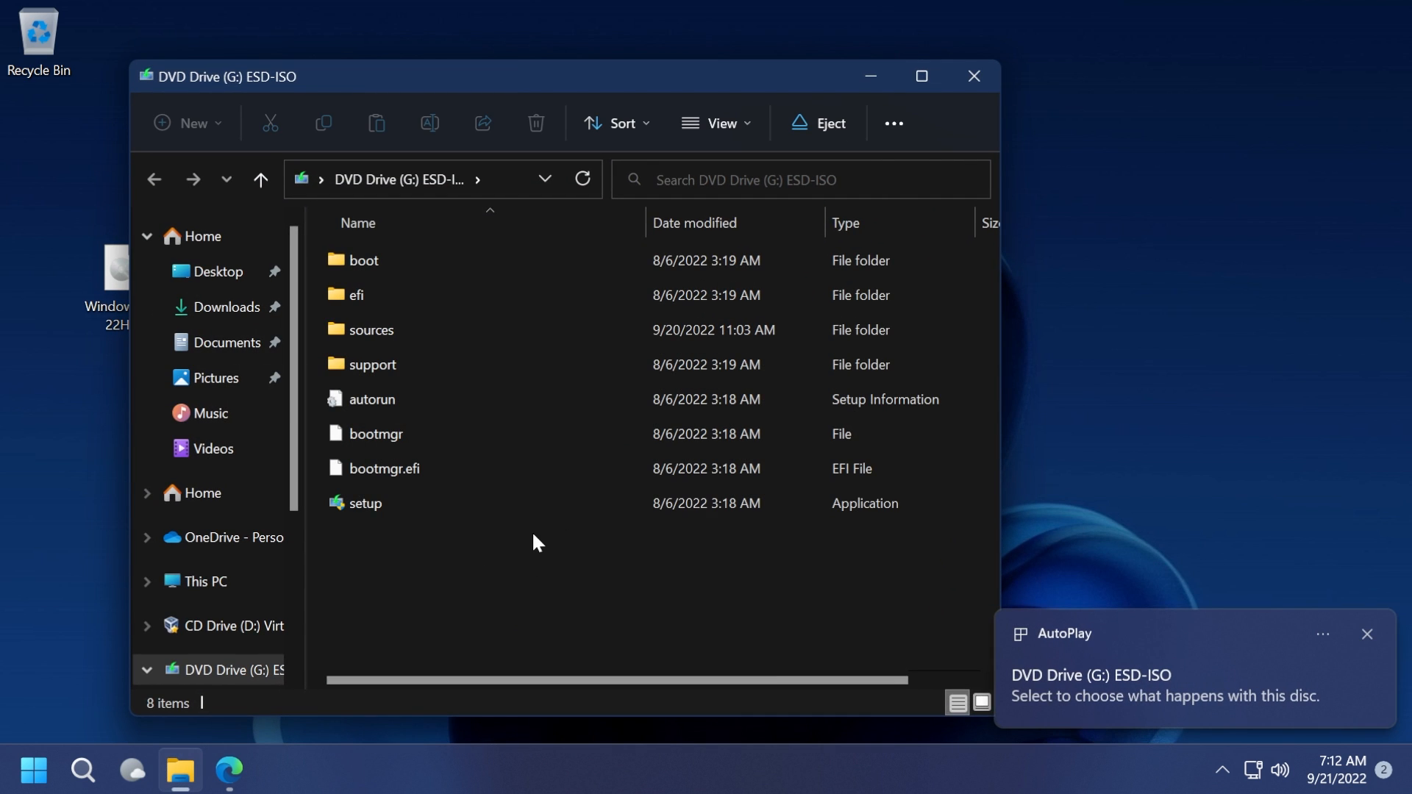
pyautogui.click(366, 502)
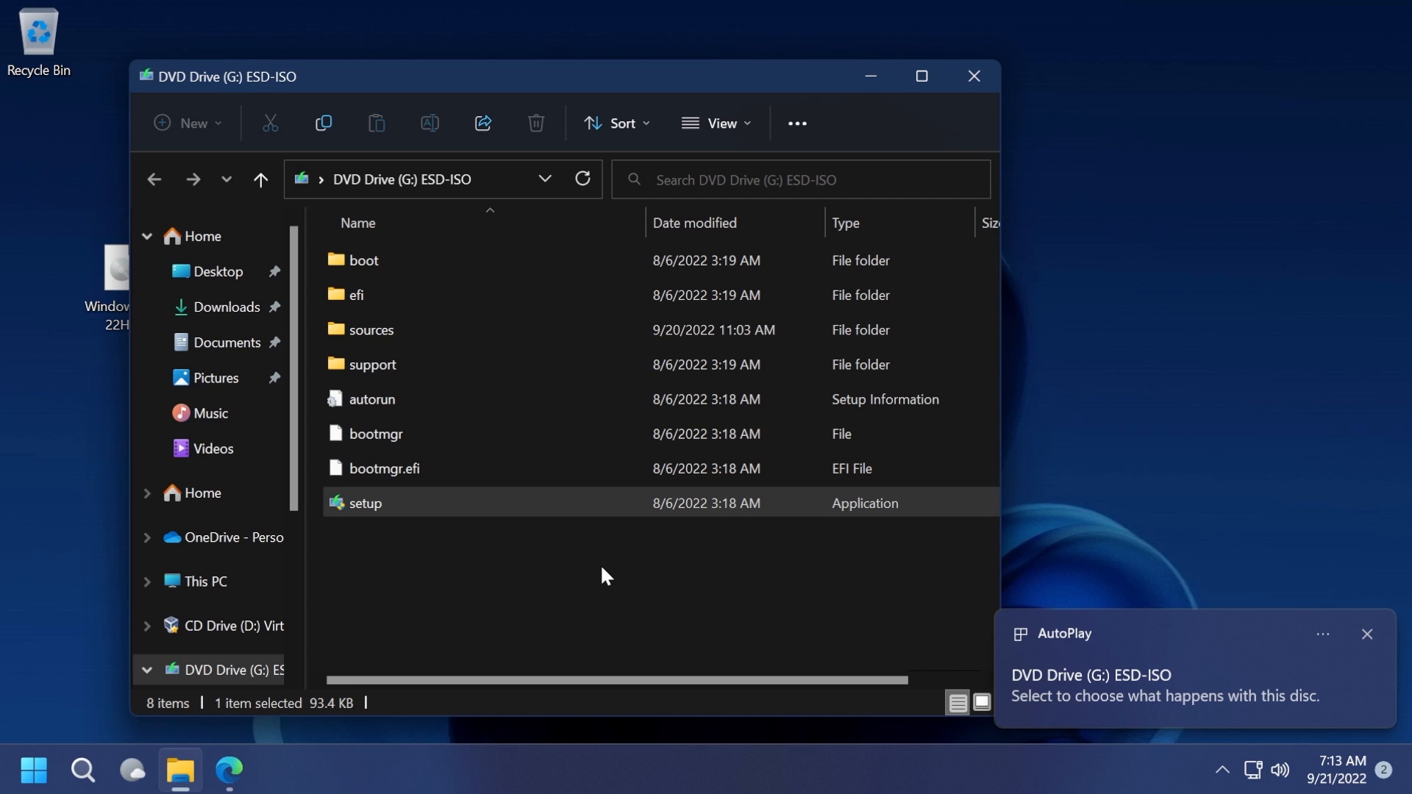
pyautogui.doubleClick(366, 502)
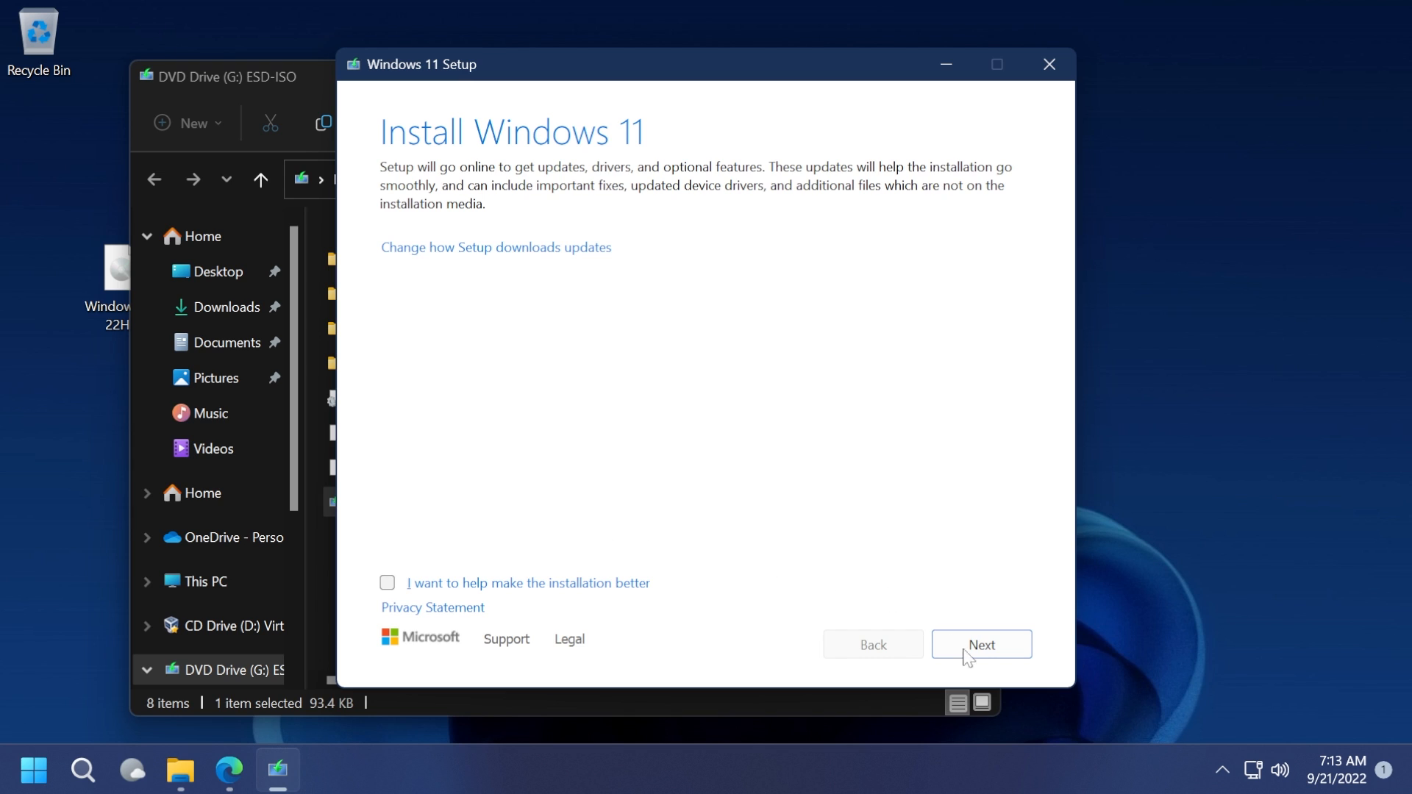
# Step: Advance past the Install Windows 11 intro page so Setup checks for updates
pyautogui.click(980, 644)
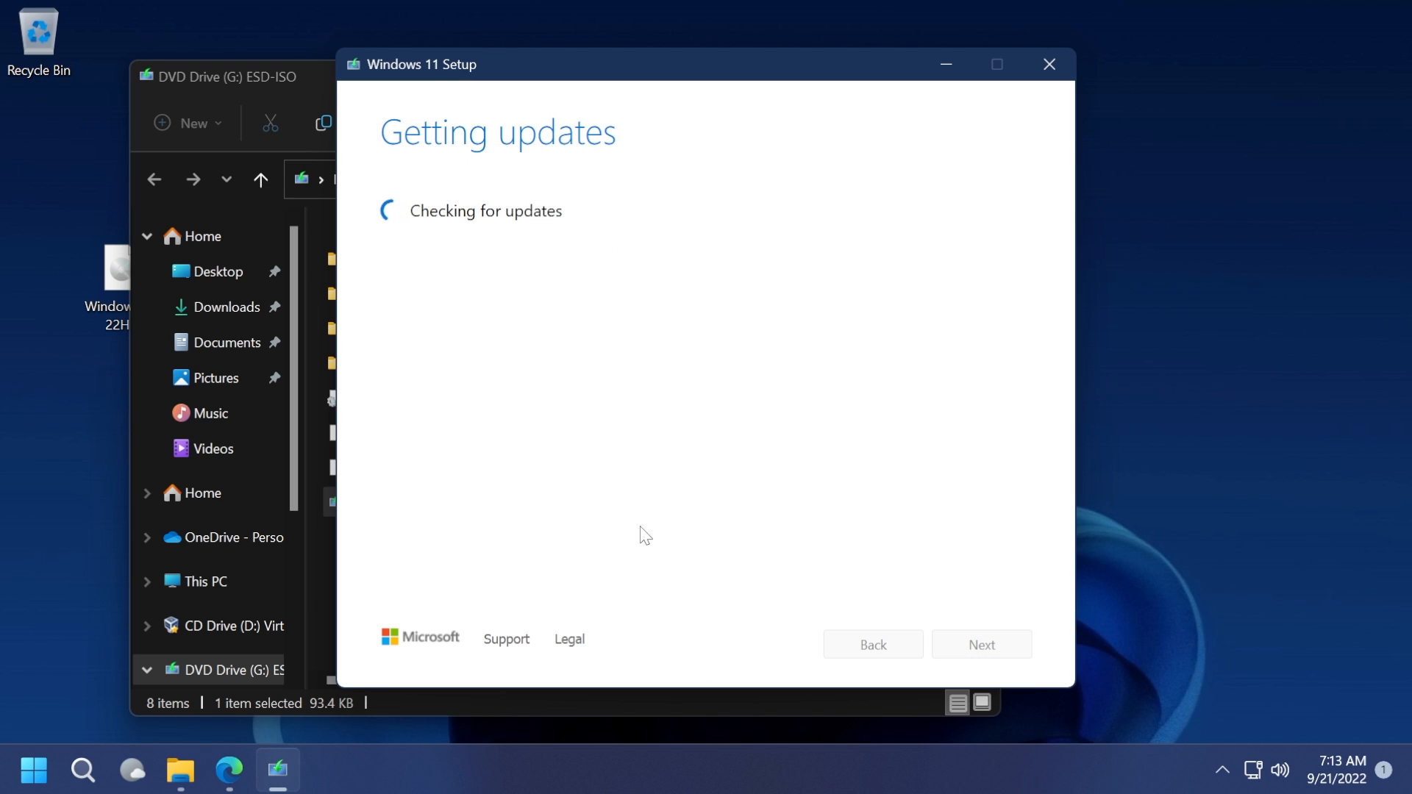
pyautogui.moveTo(663, 425)
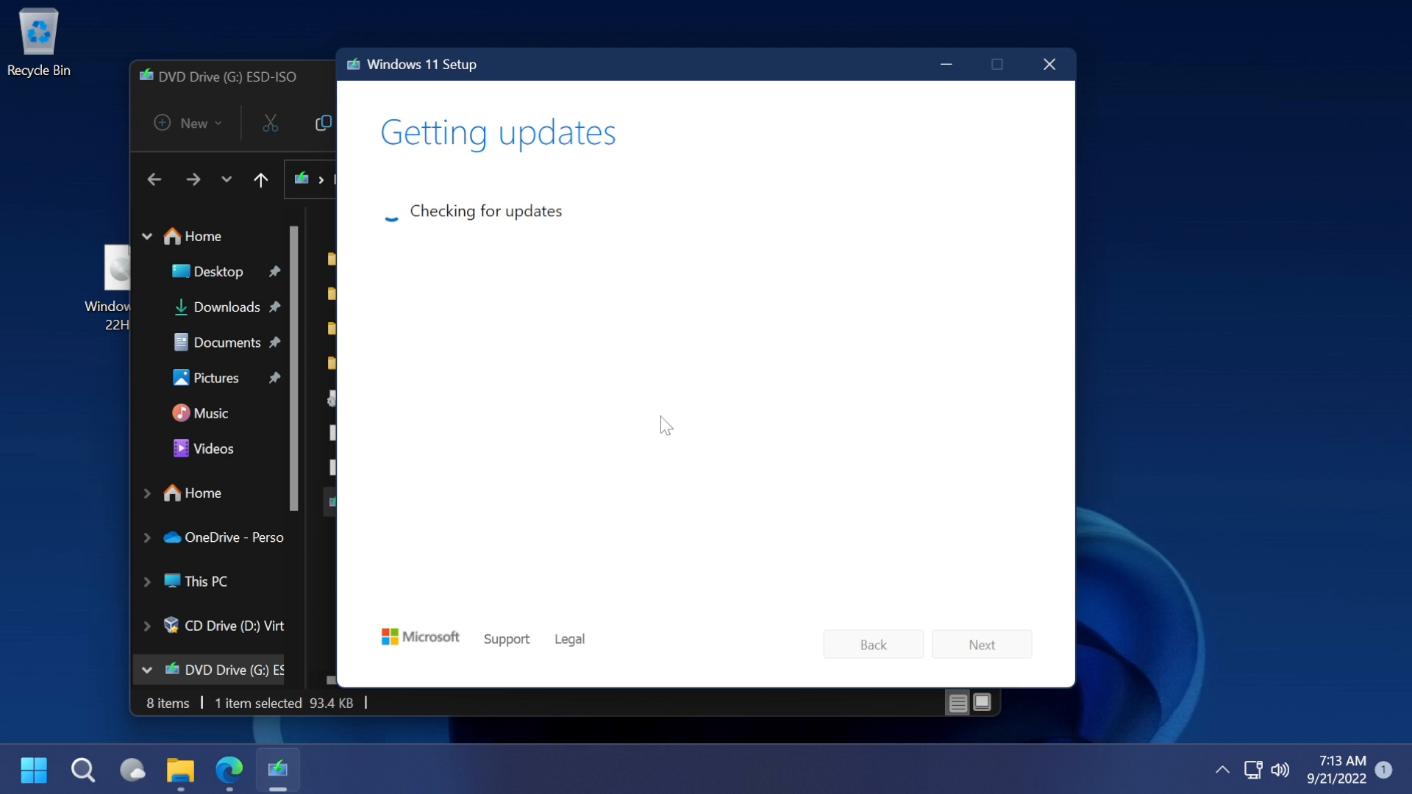
pyautogui.moveTo(681, 469)
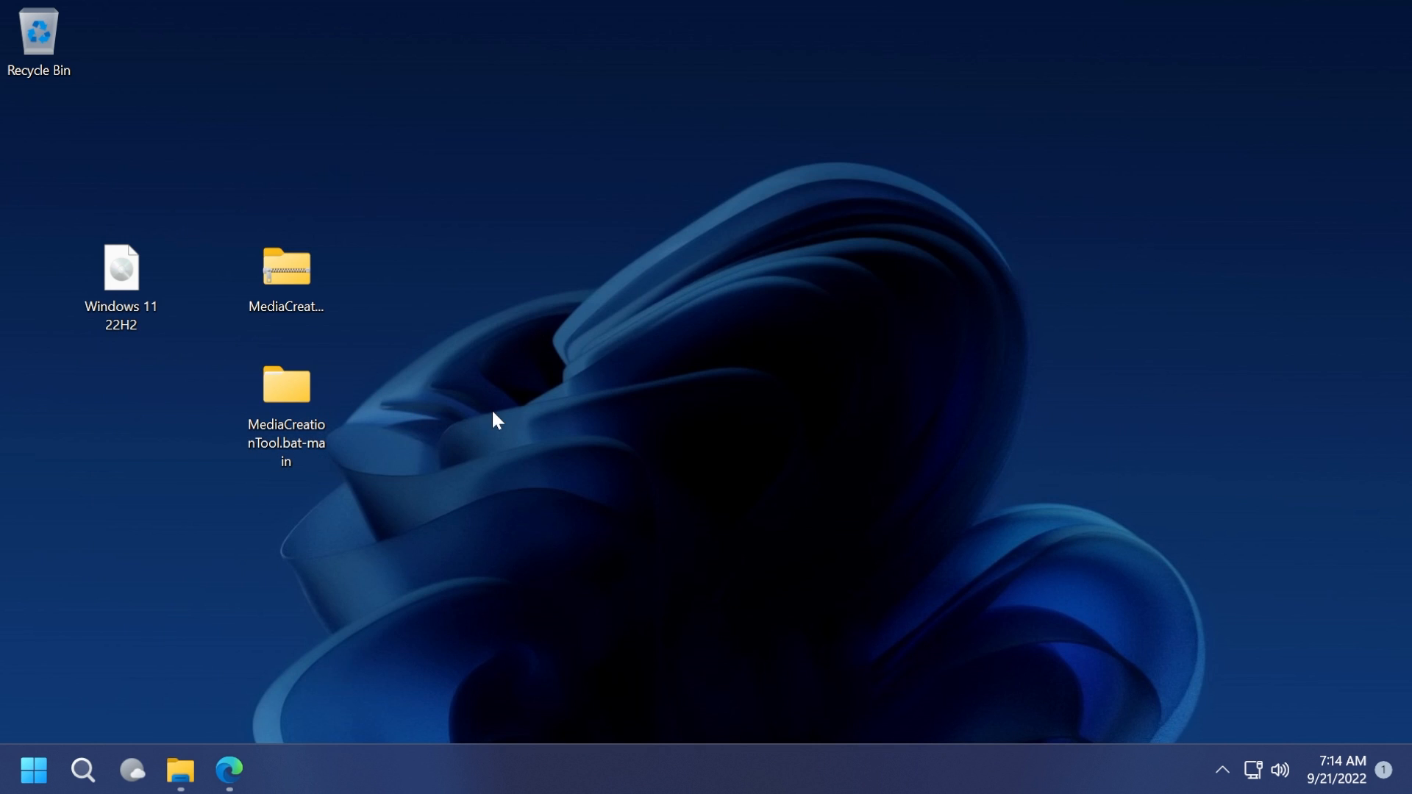
# Step: Open the MediaCreationTool.bat-main folder and run MediaCreationTool.bat
pyautogui.doubleClick(285, 385)
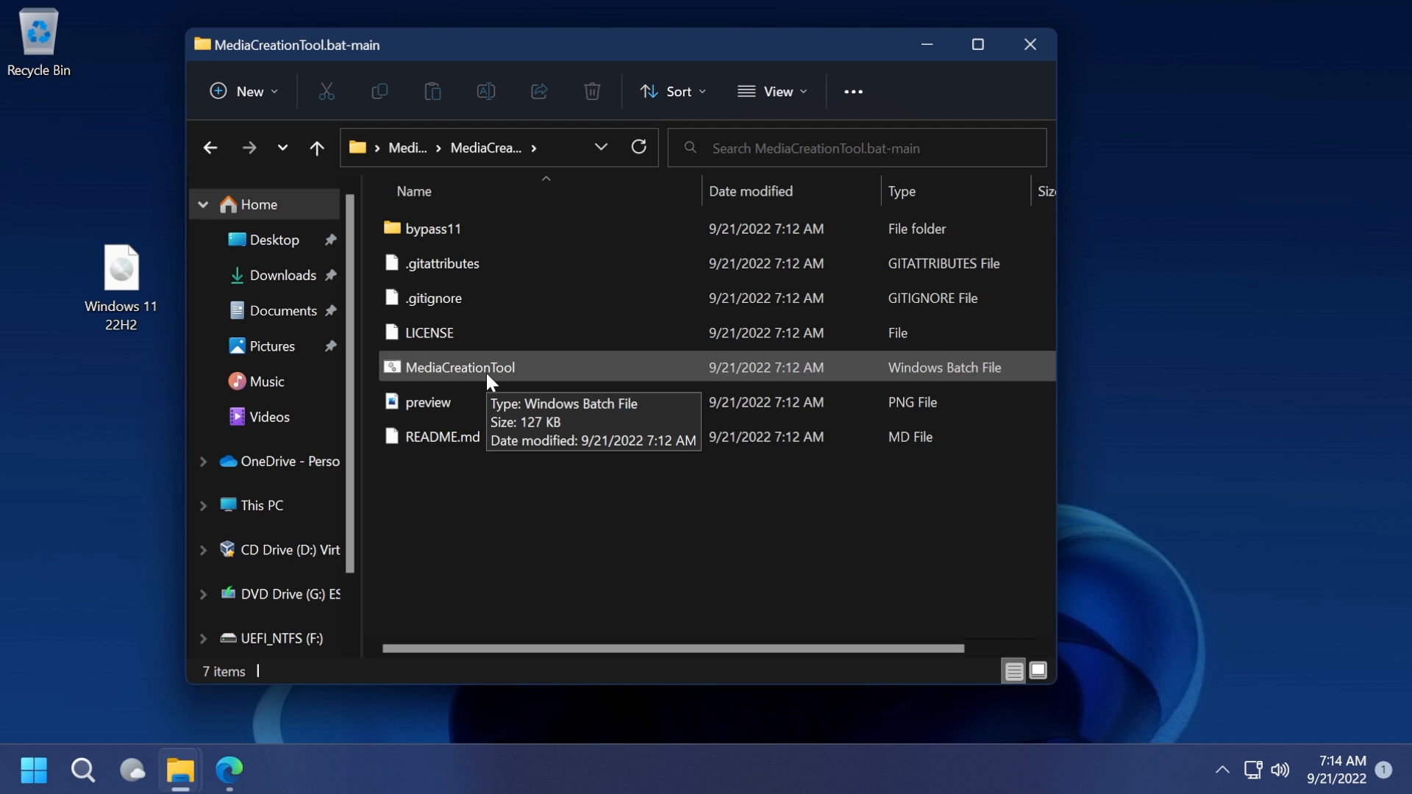
pyautogui.moveTo(733, 470)
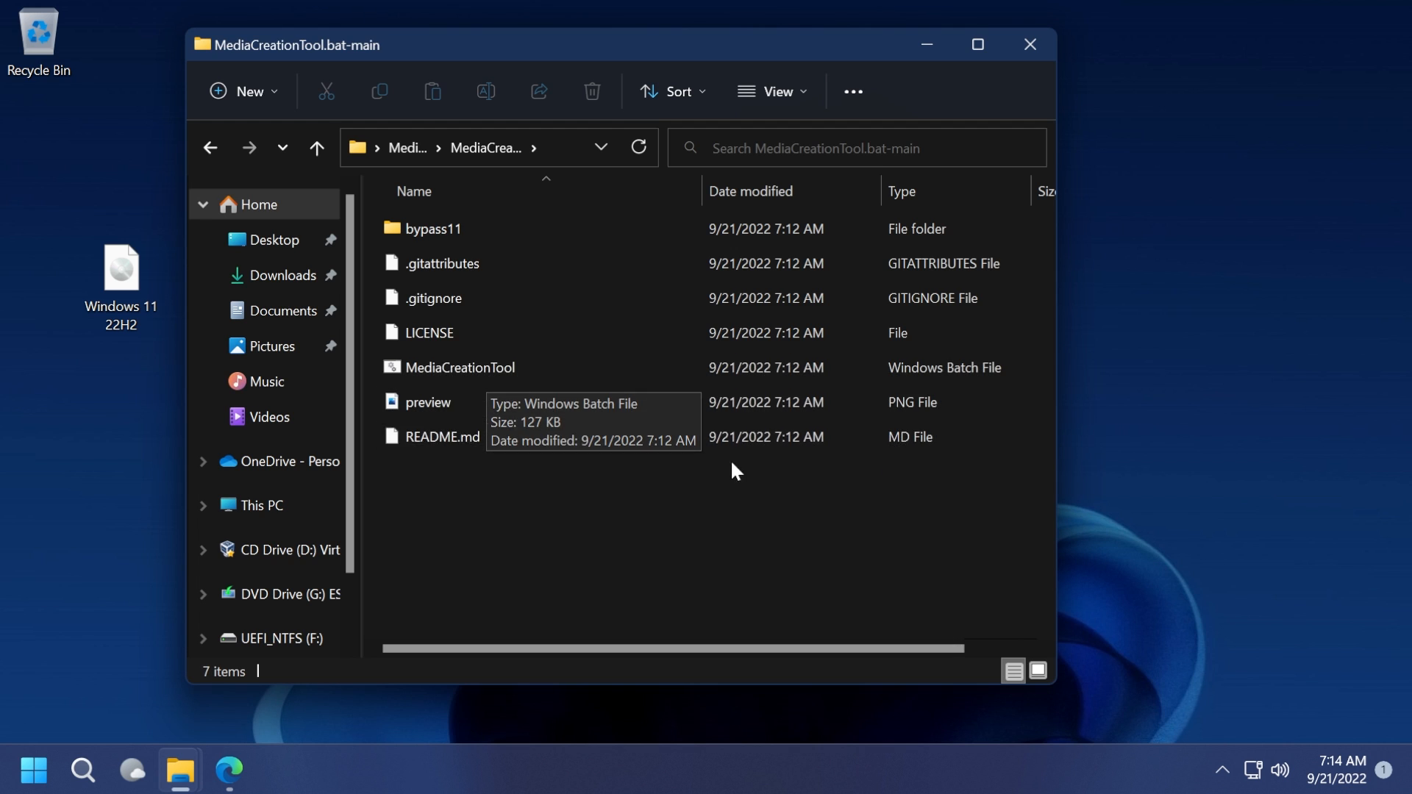
pyautogui.doubleClick(461, 368)
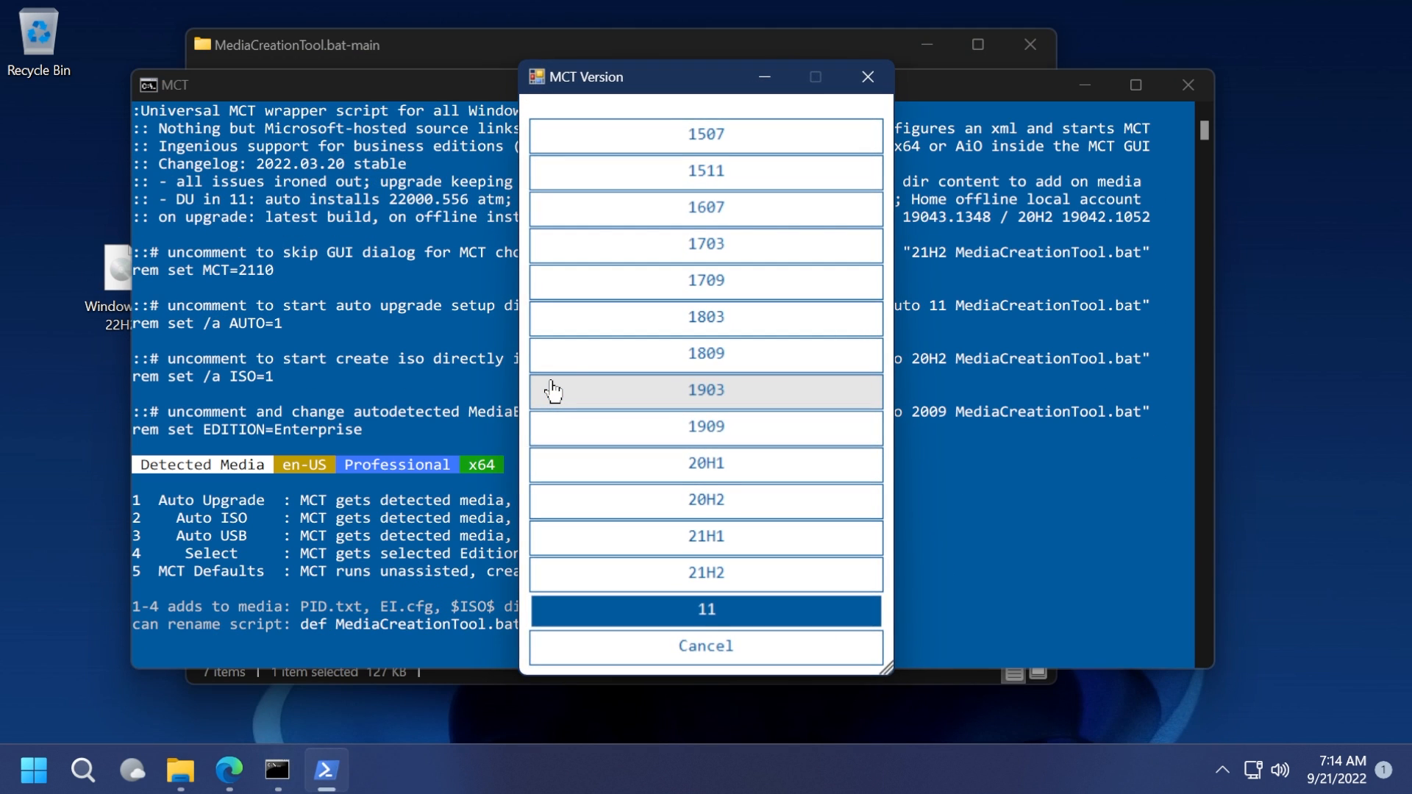
# Step: Choose 11 as the MCT version, close the preset dialog, then cancel the version choice
pyautogui.click(705, 610)
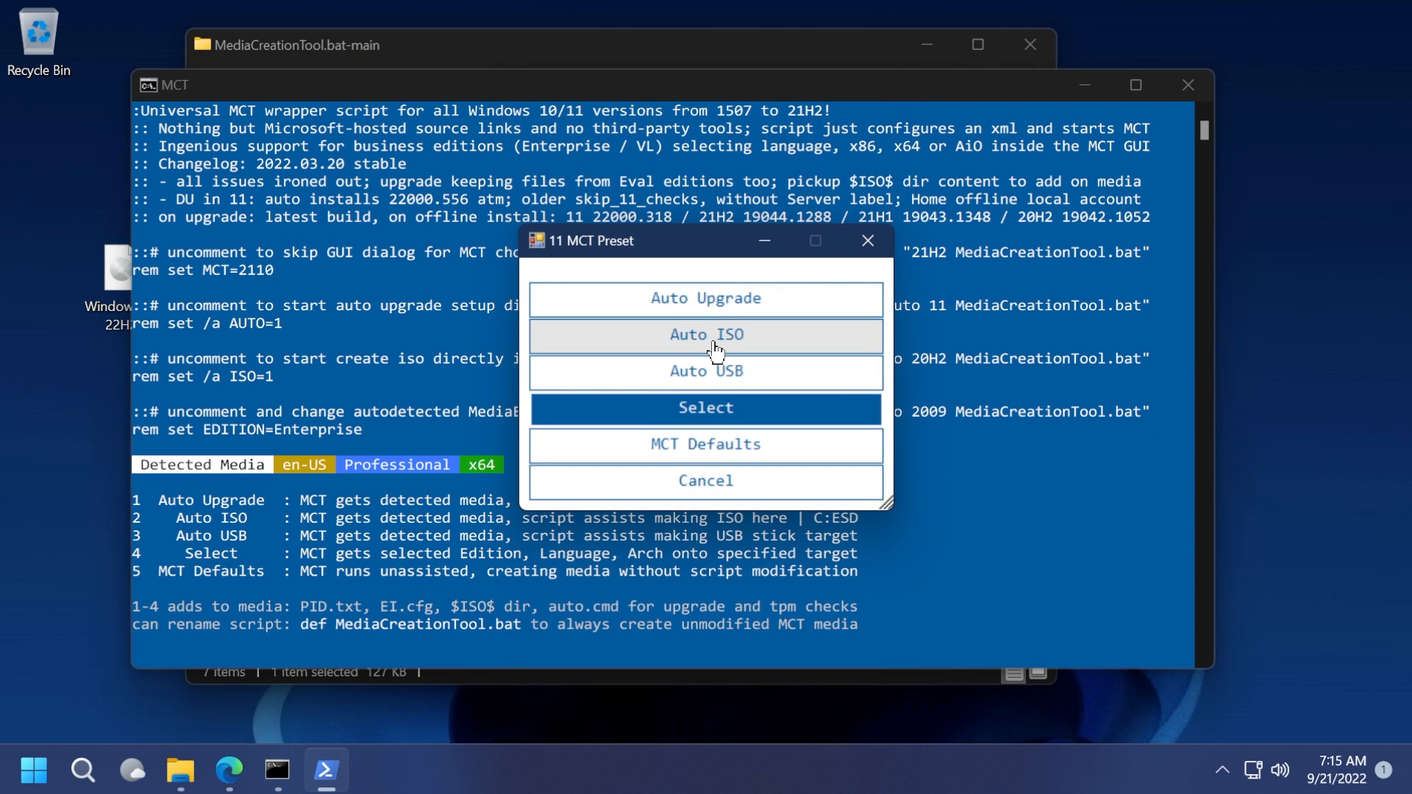
pyautogui.moveTo(705, 342)
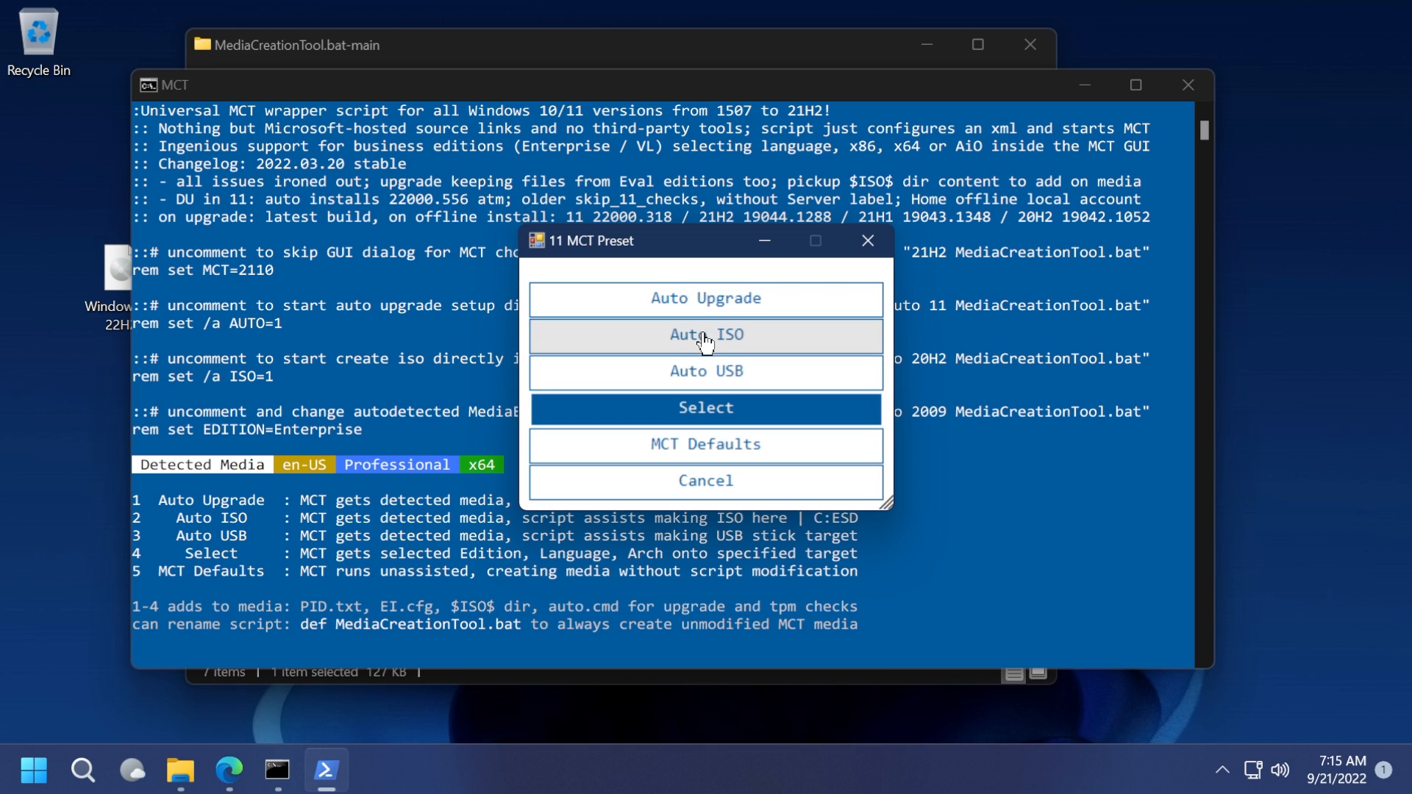
pyautogui.moveTo(743, 377)
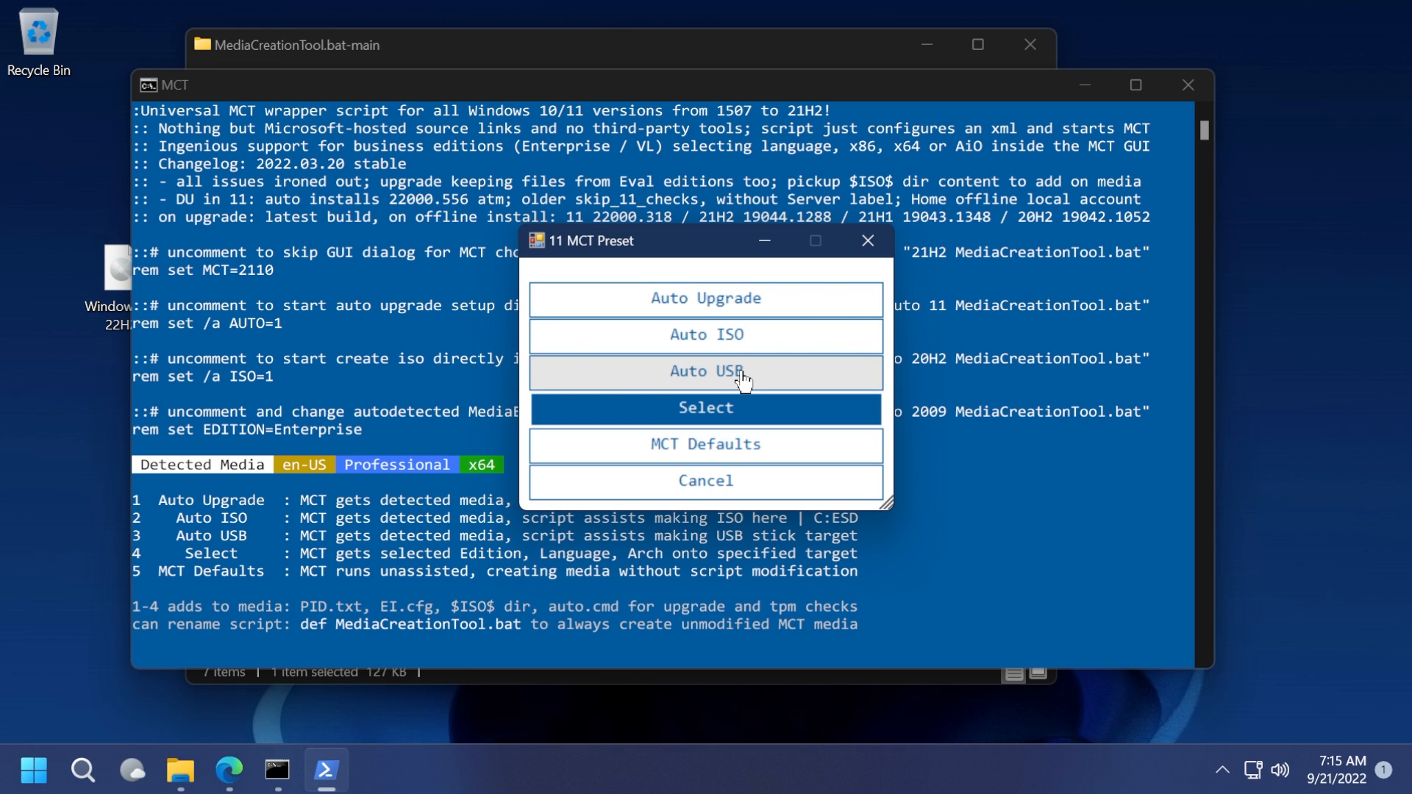
pyautogui.moveTo(706, 298)
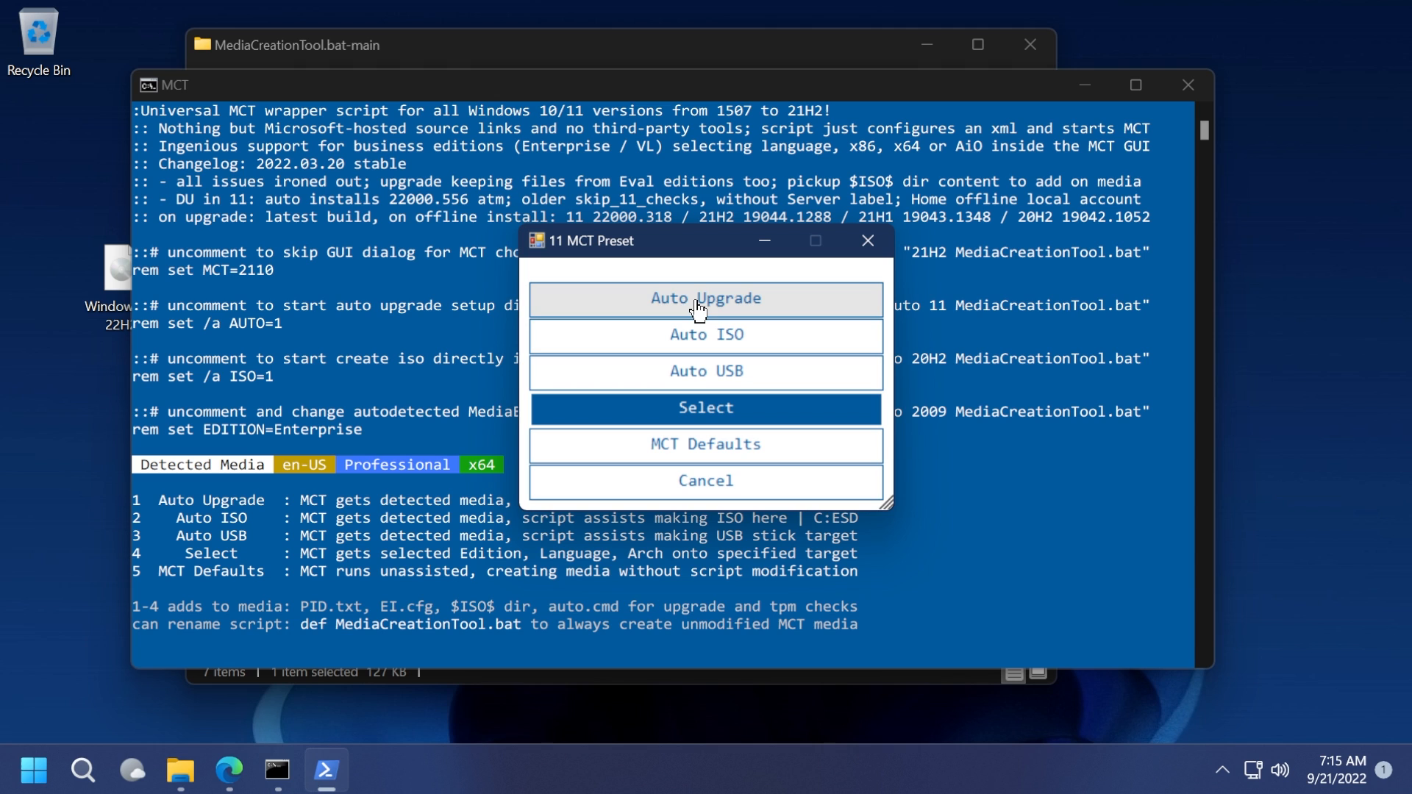
pyautogui.moveTo(739, 342)
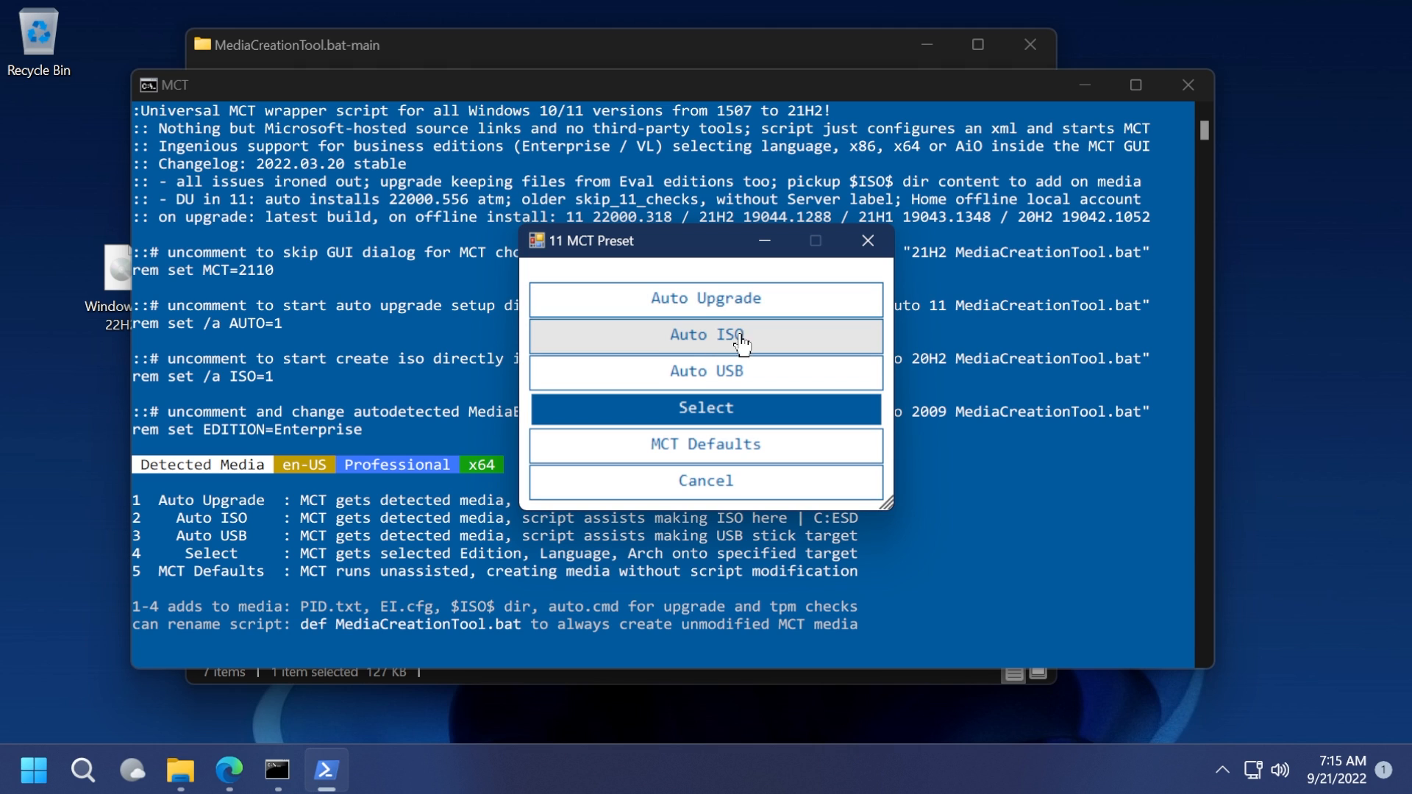
pyautogui.moveTo(735, 378)
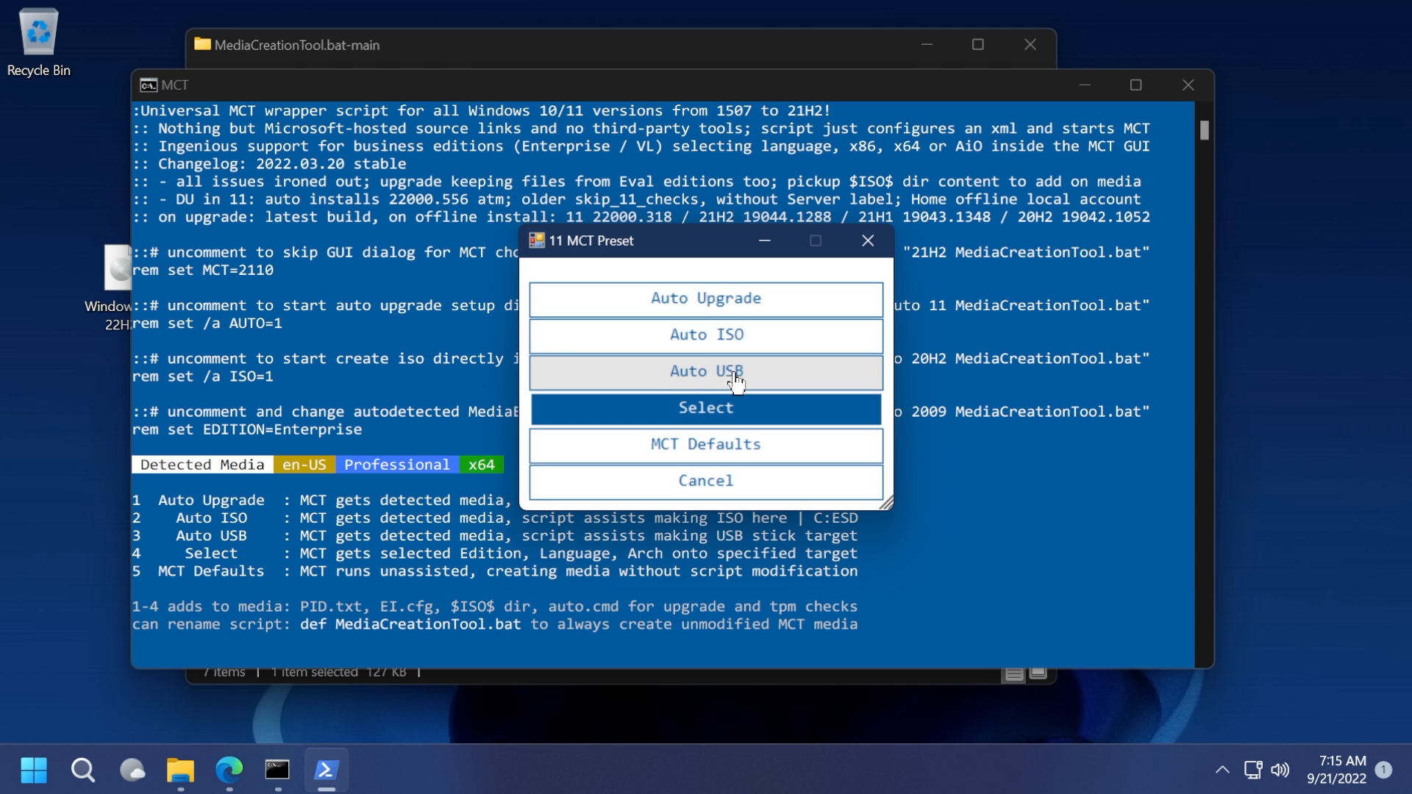
pyautogui.click(705, 480)
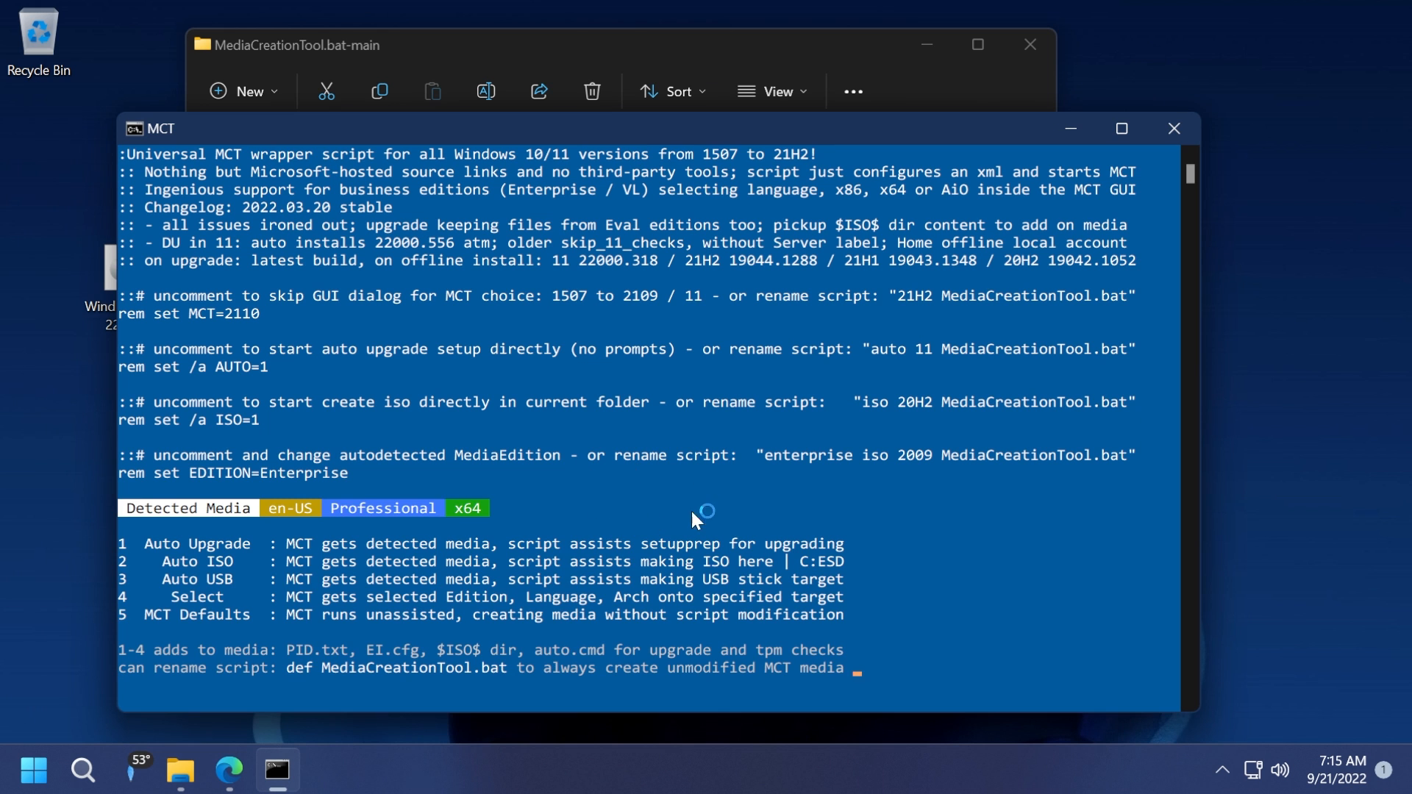
pyautogui.moveTo(634, 498)
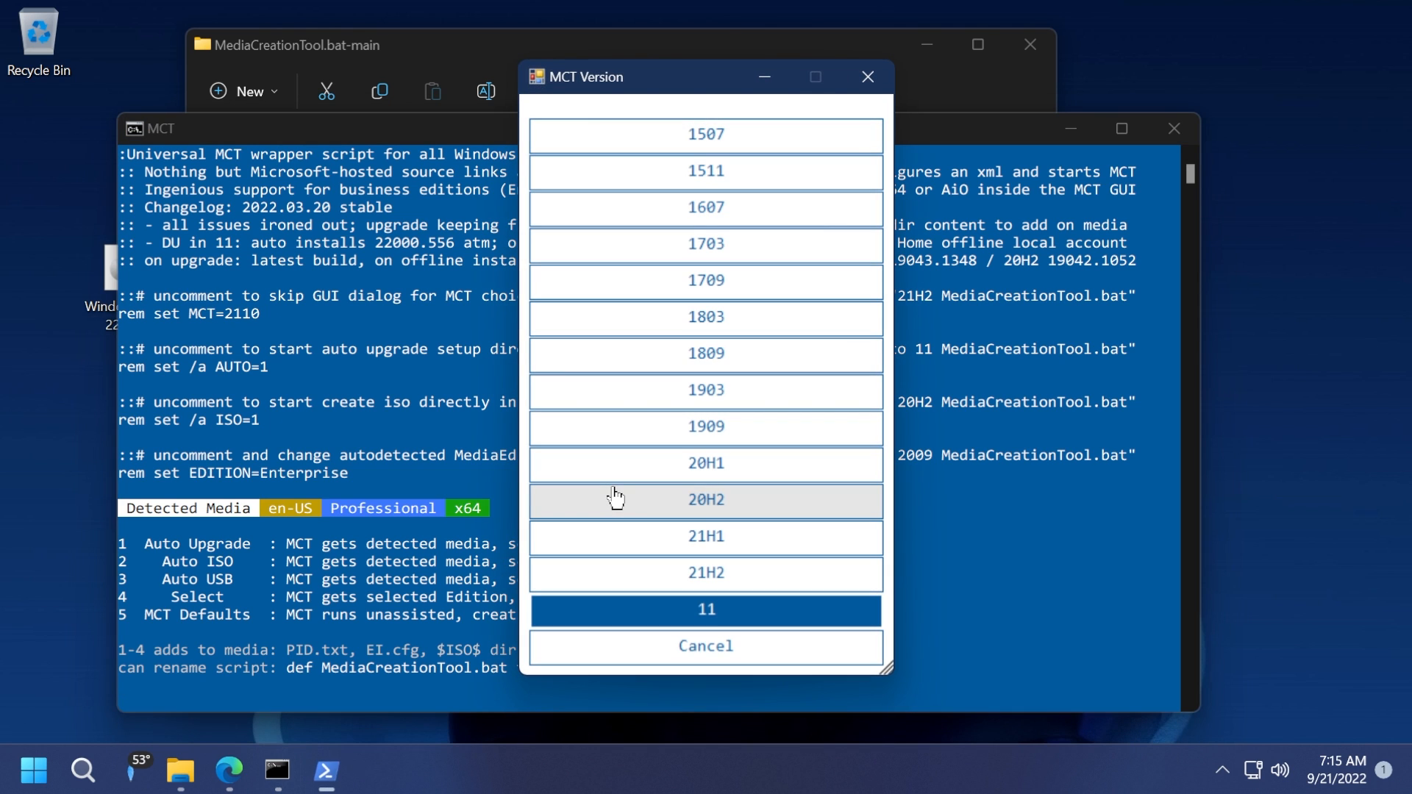
pyautogui.click(705, 650)
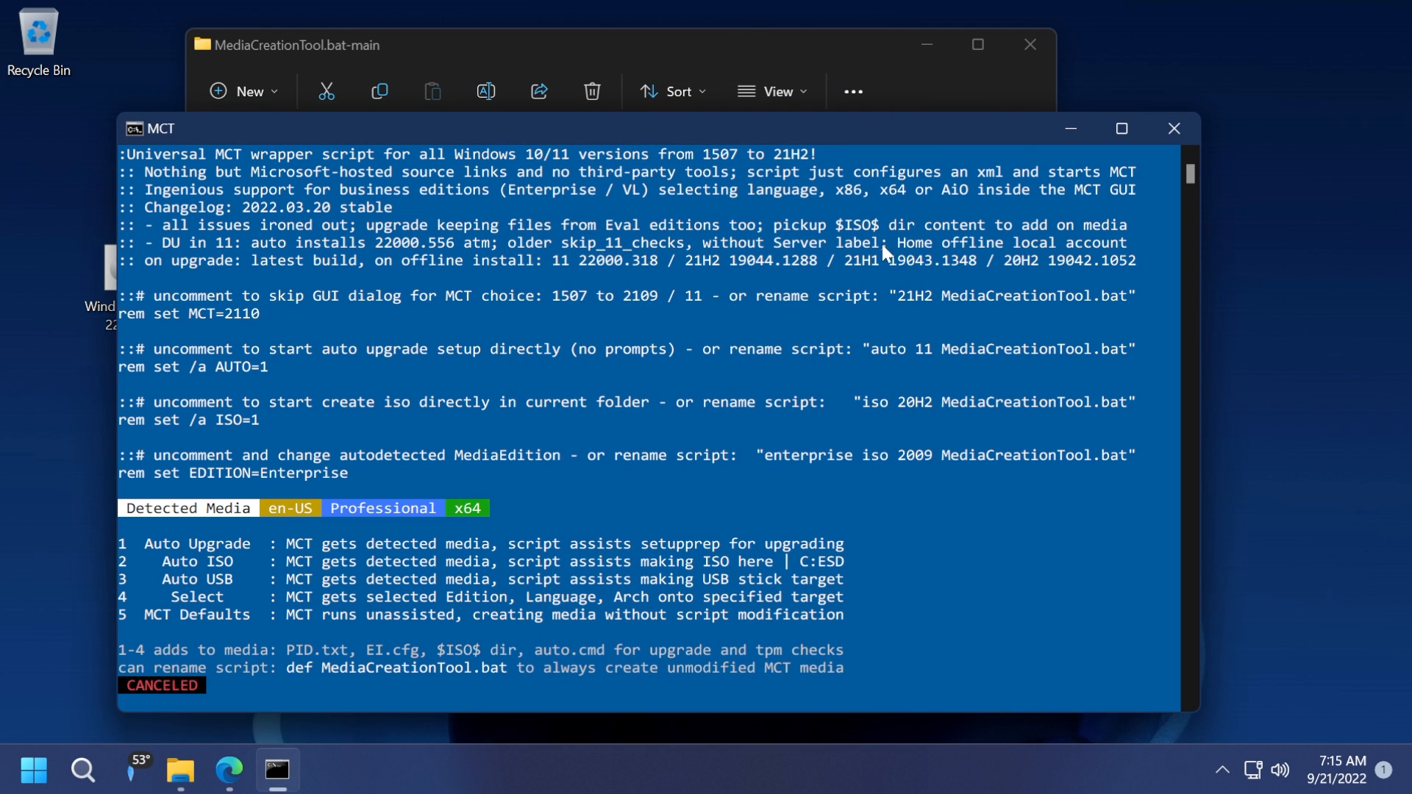
# Step: Close the MCT console and the MediaCreationTool.bat-main folder window
pyautogui.click(1174, 128)
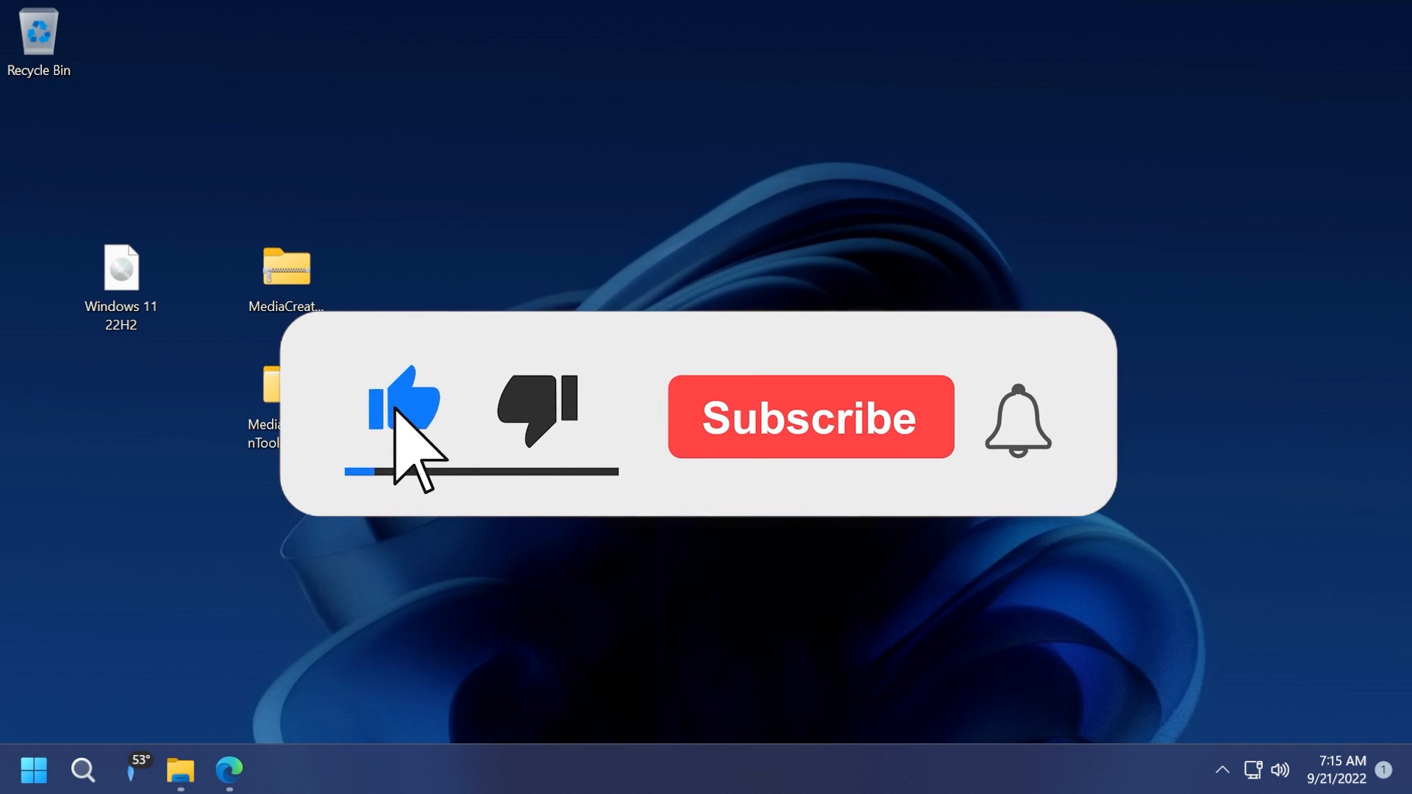
pyautogui.click(808, 416)
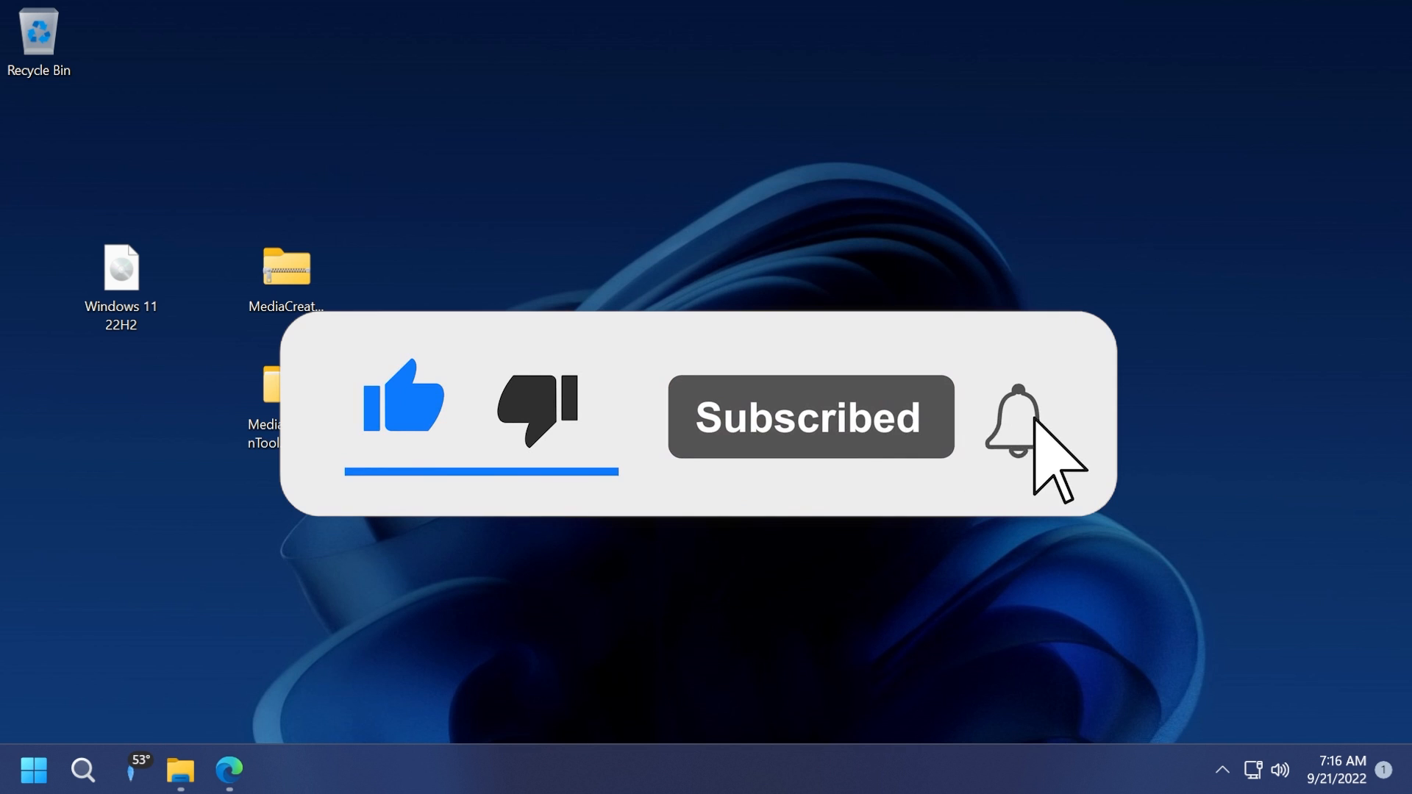